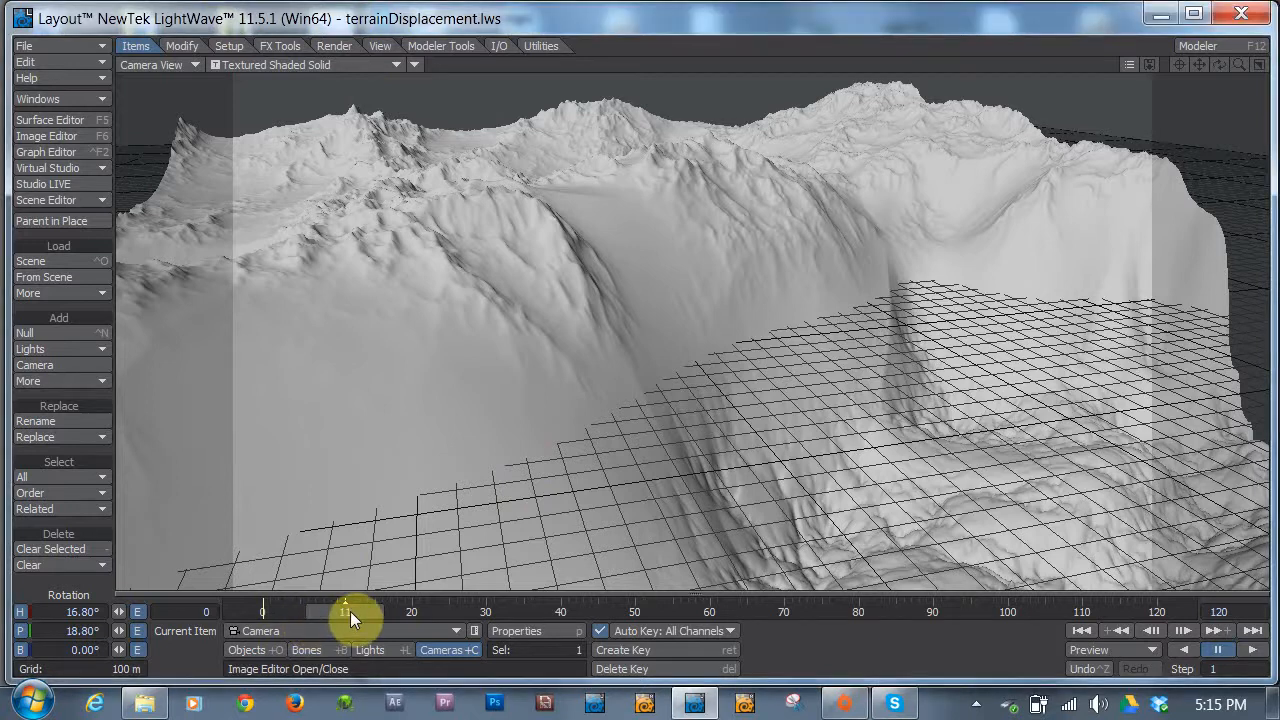
# - Dismiss a nothing-to-redo message and bring up Image Processing with its image filter list
pyautogui.click(1140, 668)
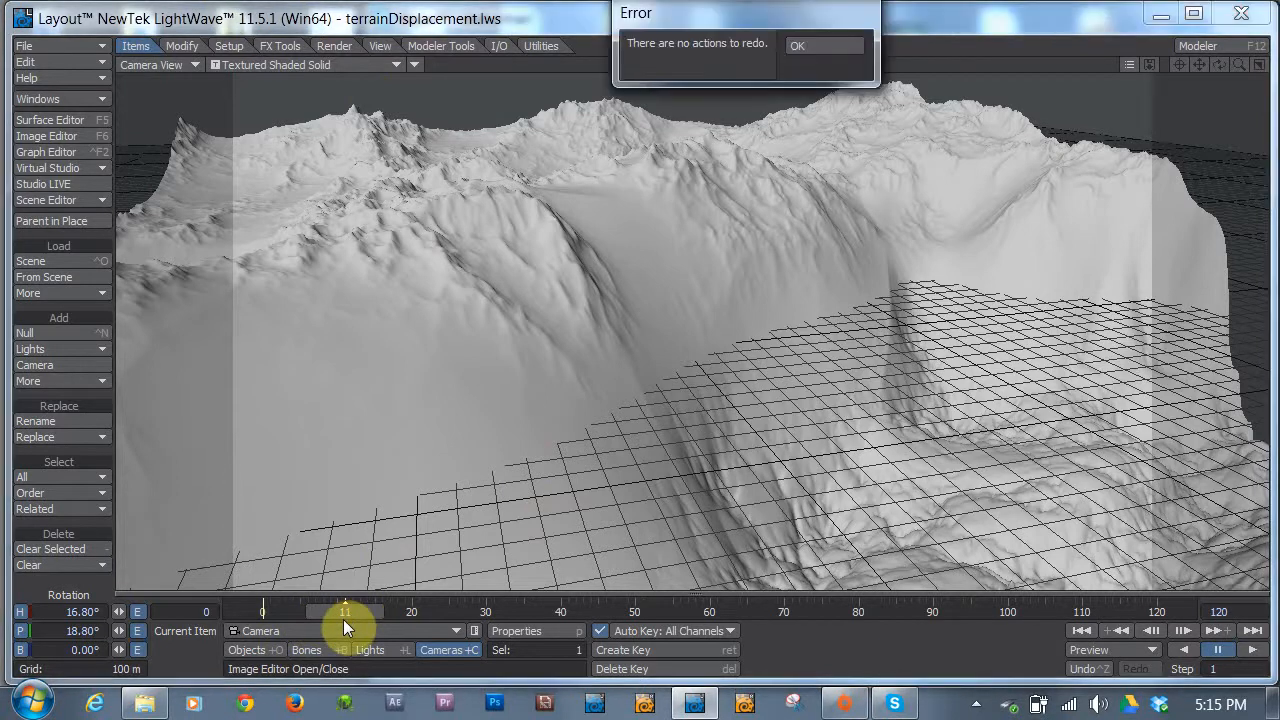
pyautogui.click(812, 44)
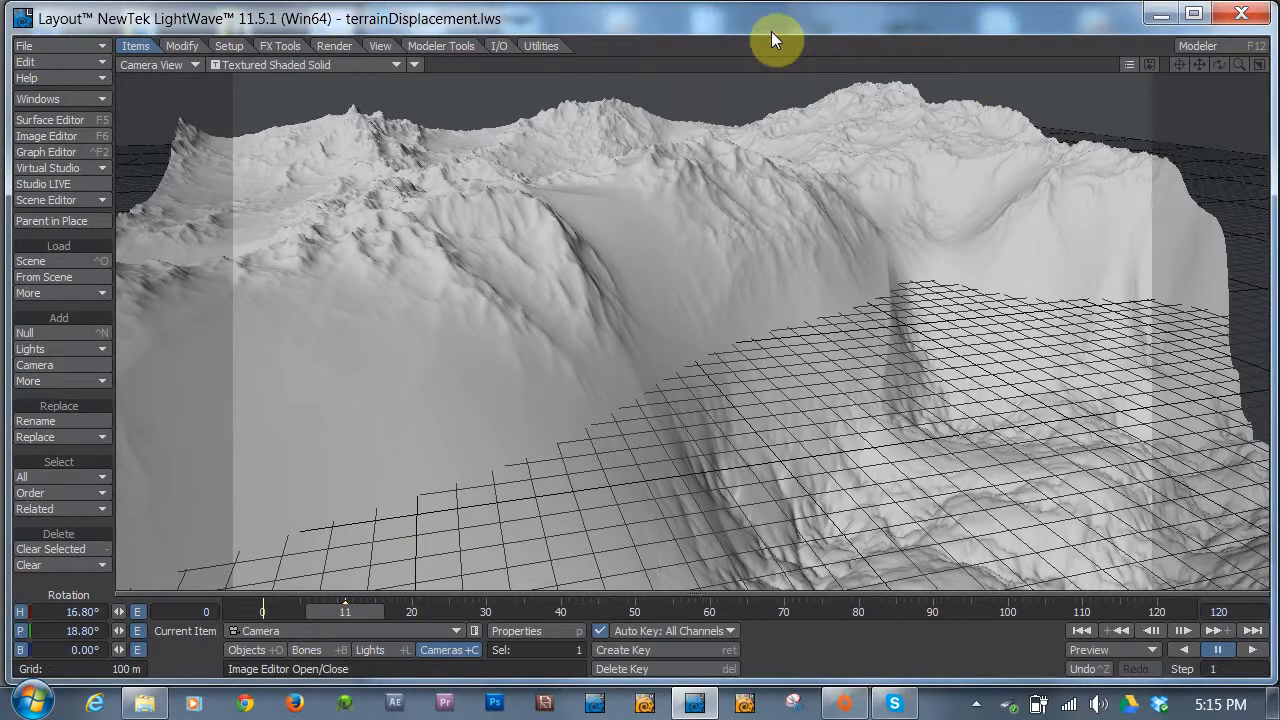
pyautogui.moveTo(64, 104)
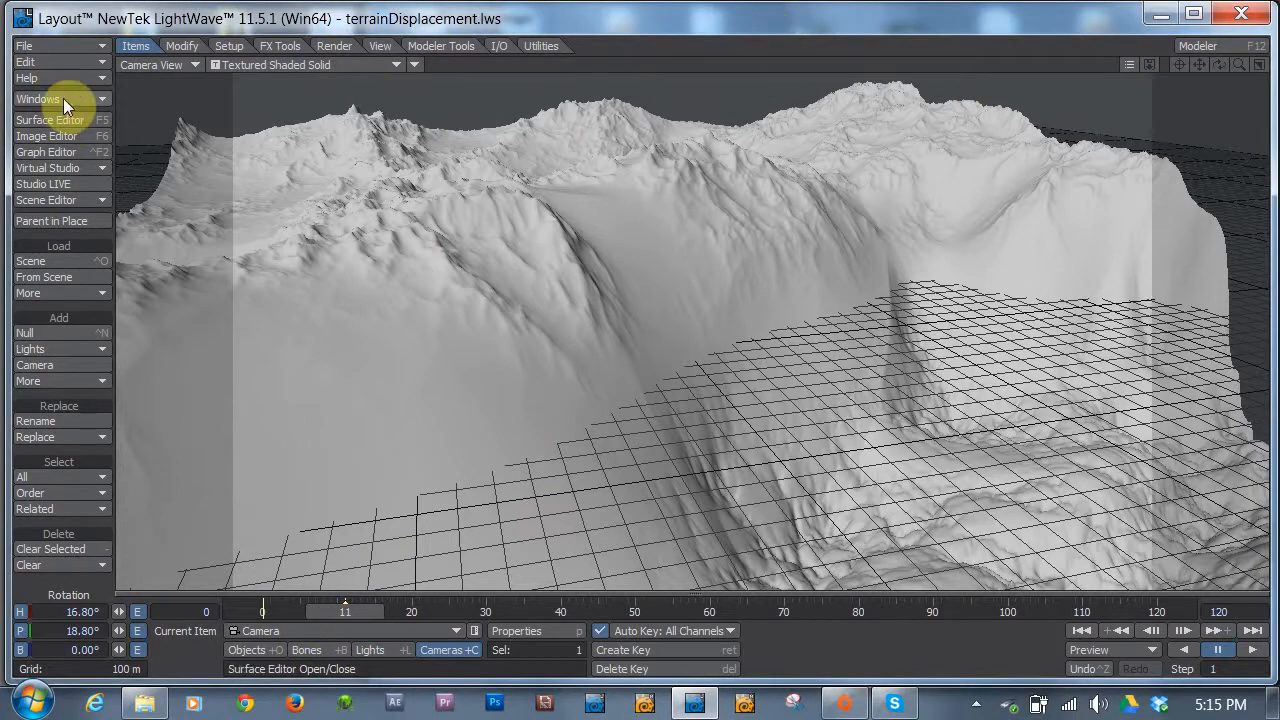
pyautogui.click(44, 100)
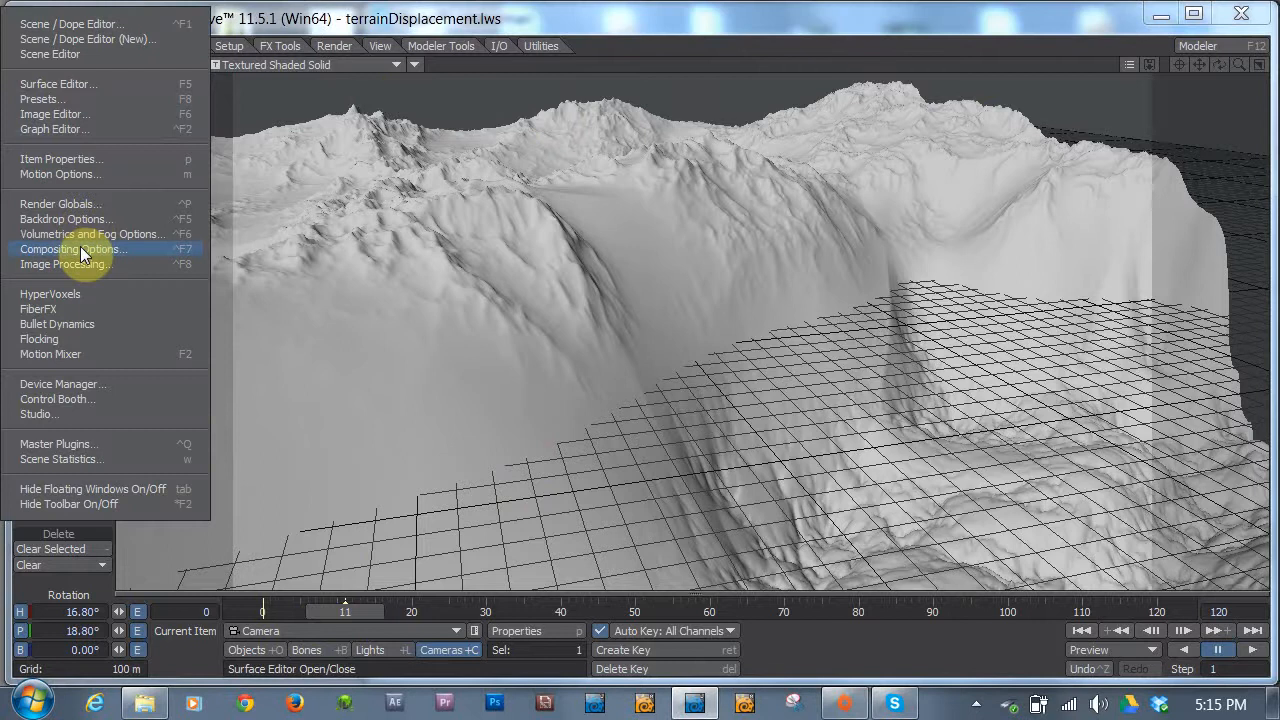
pyautogui.moveTo(96, 268)
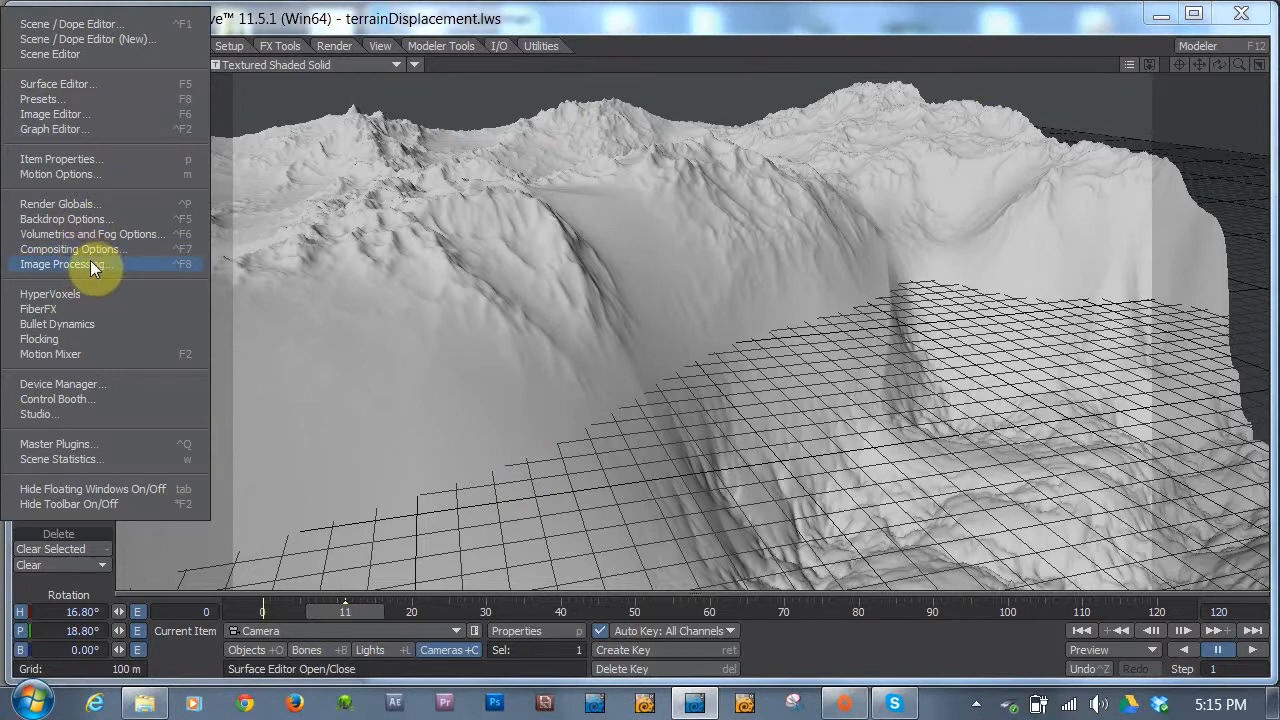
pyautogui.click(60, 264)
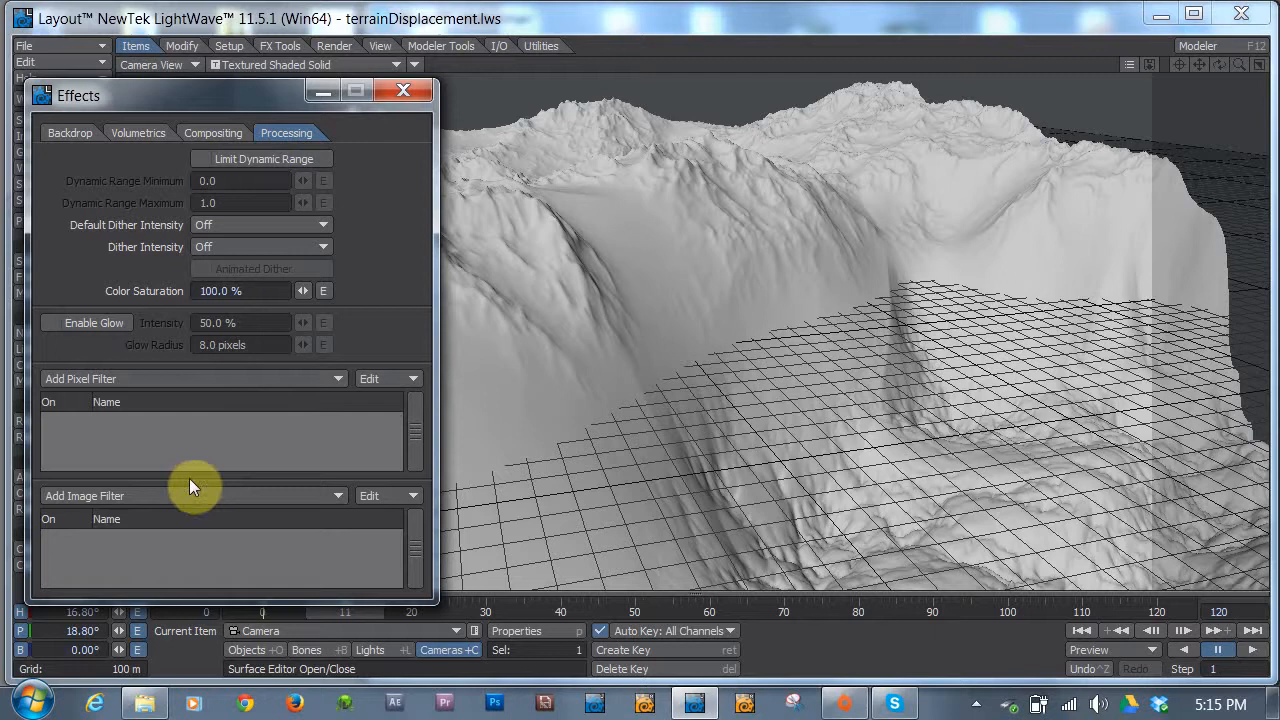
pyautogui.click(190, 496)
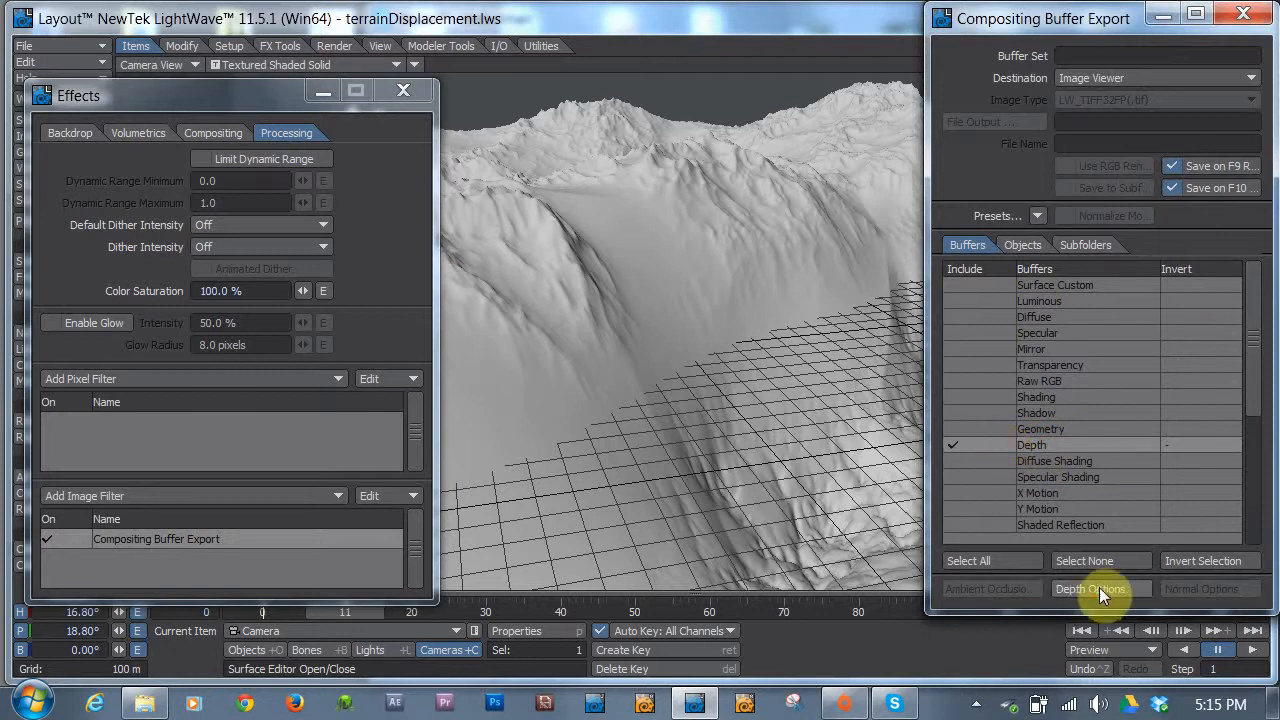
# - Configure Compositing Buffer Export depth options (8-bit normalise, limited range), then remove the filter
pyautogui.click(1090, 588)
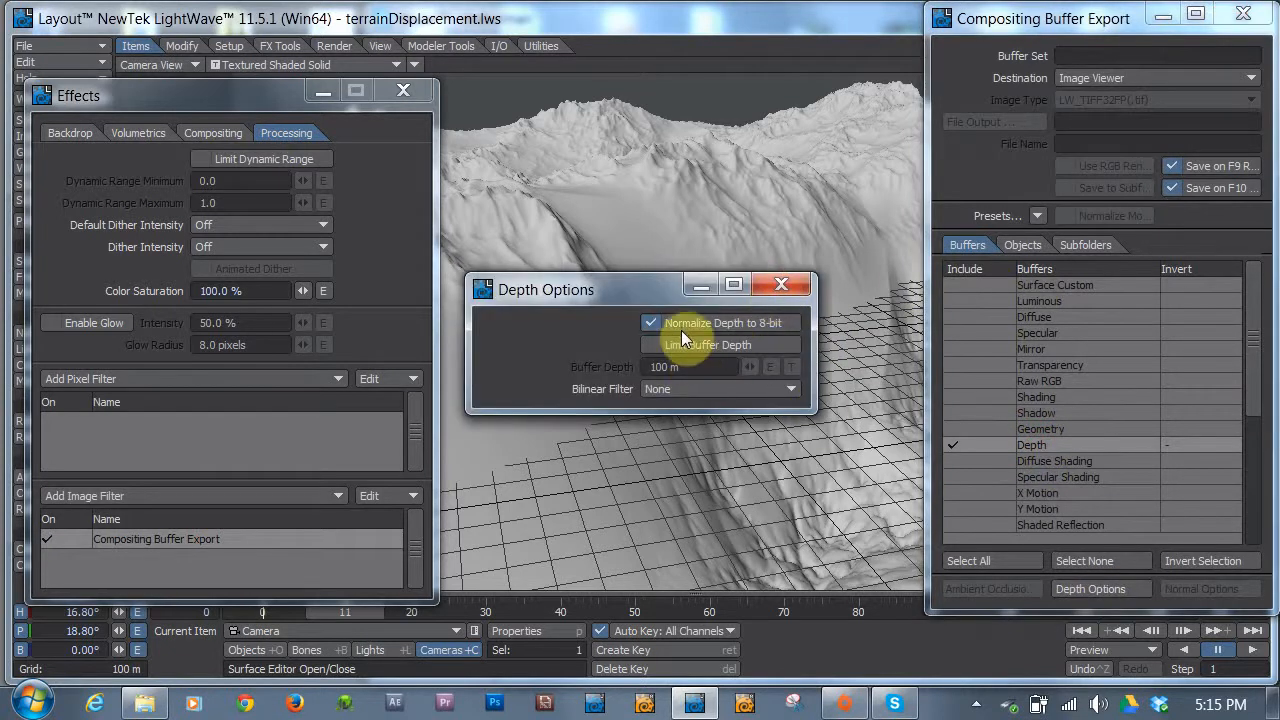
pyautogui.click(652, 322)
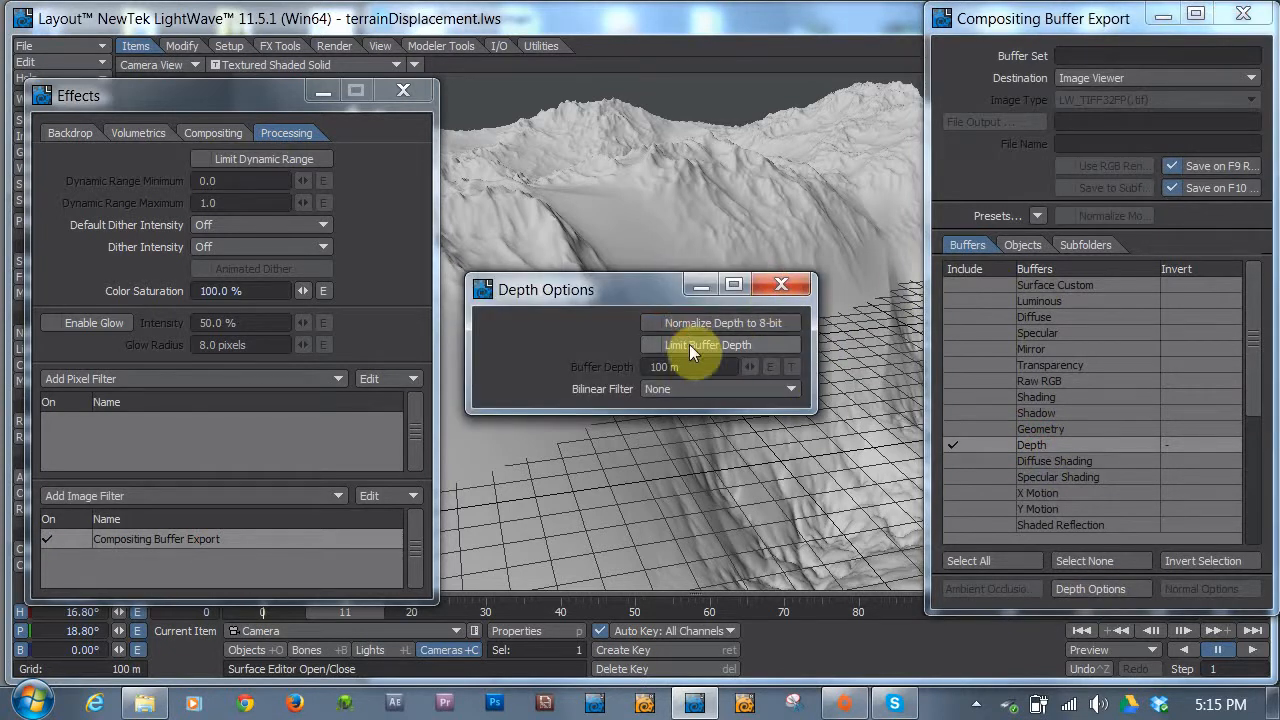
pyautogui.click(652, 344)
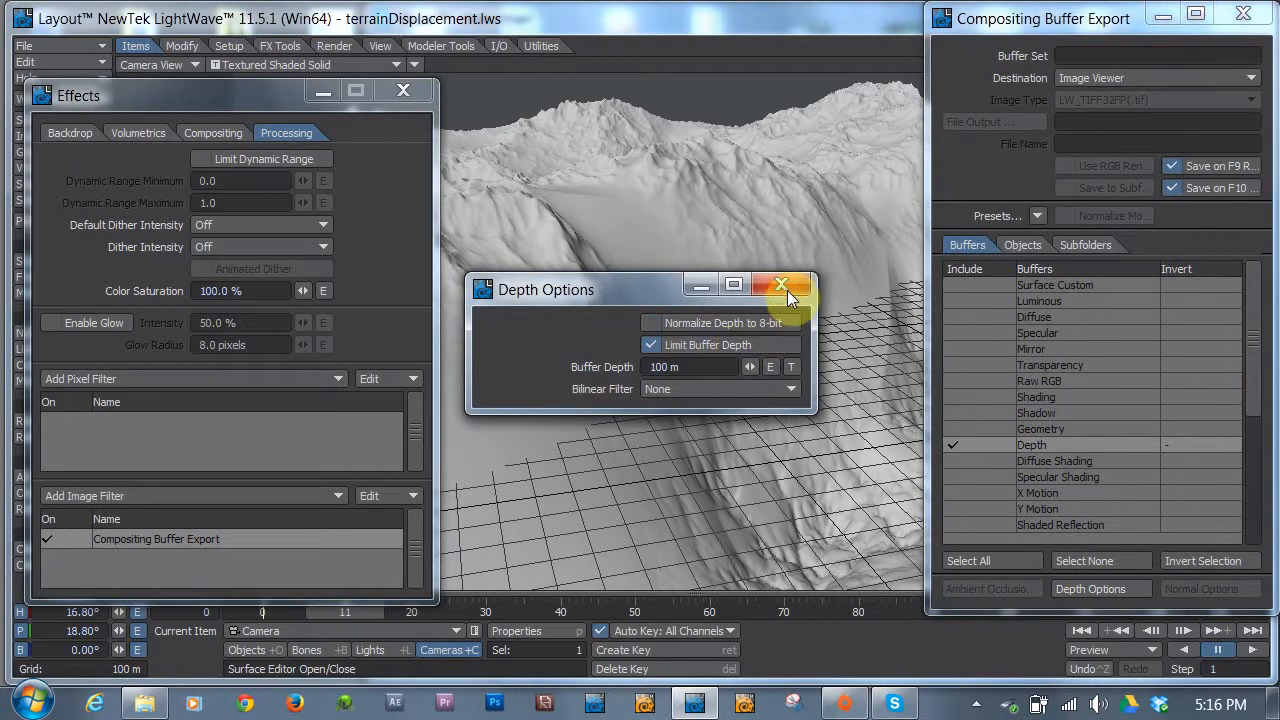
pyautogui.click(780, 284)
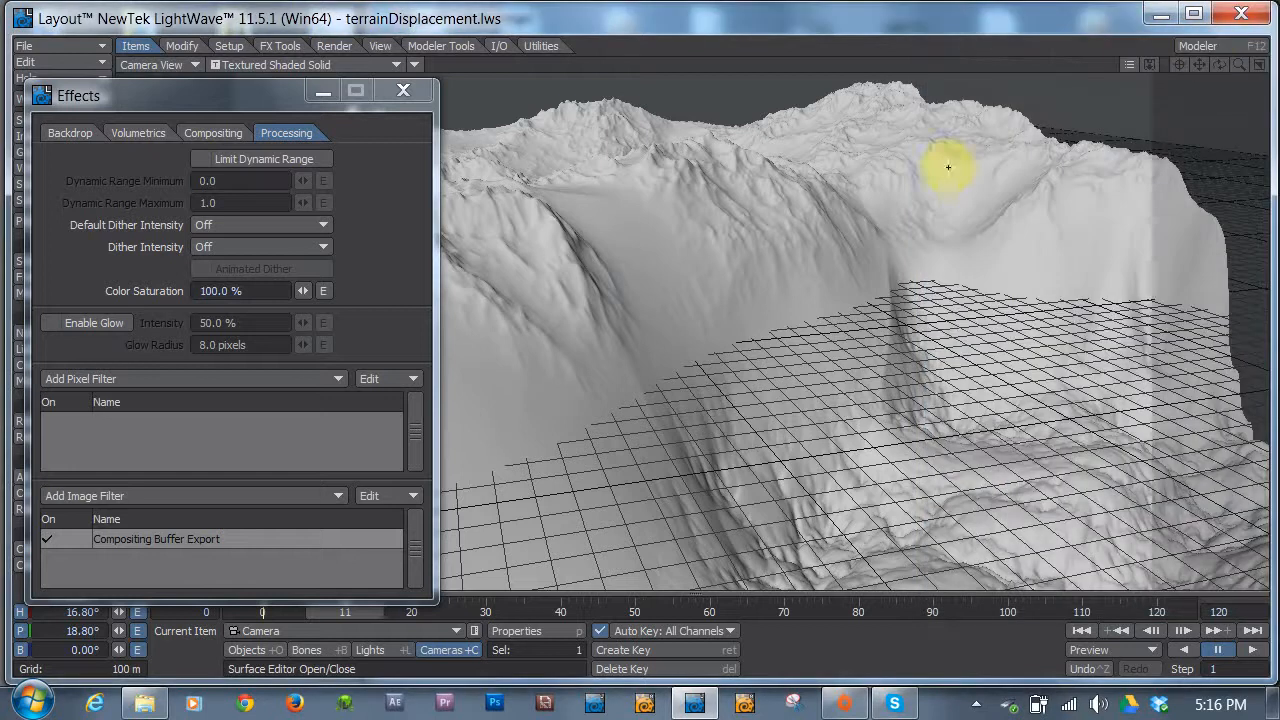
pyautogui.rightClick(156, 540)
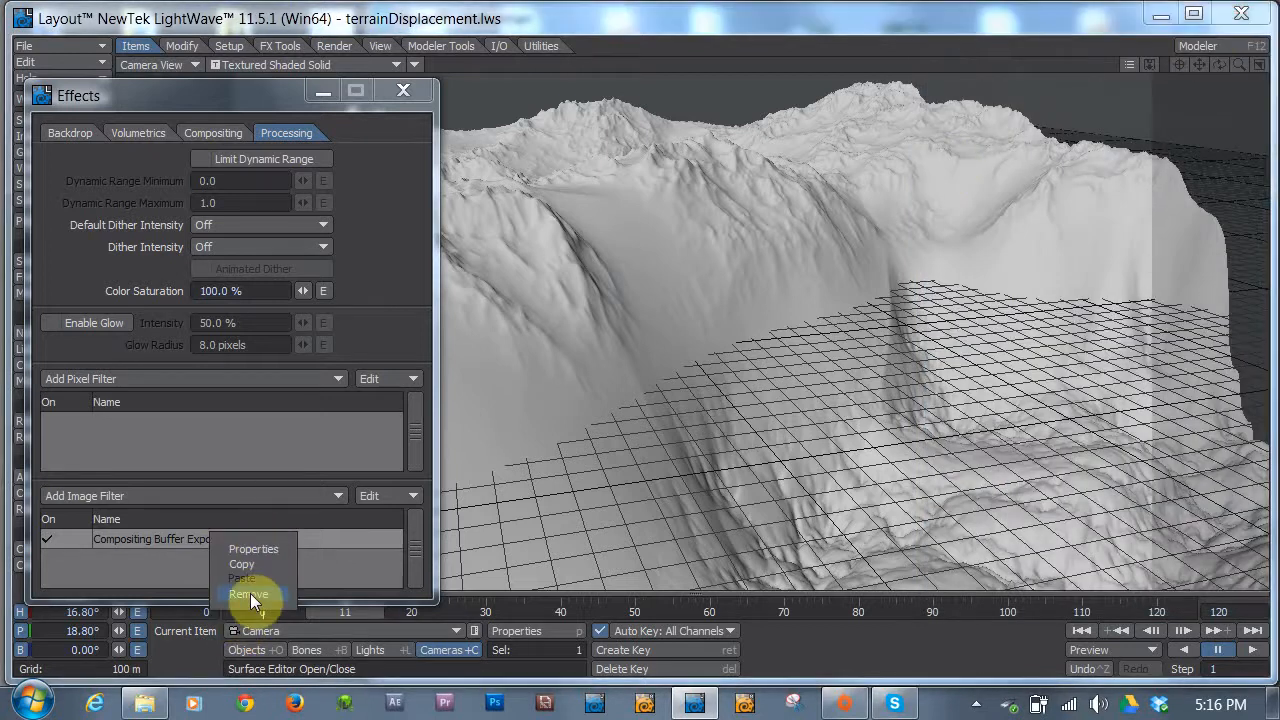
pyautogui.click(248, 594)
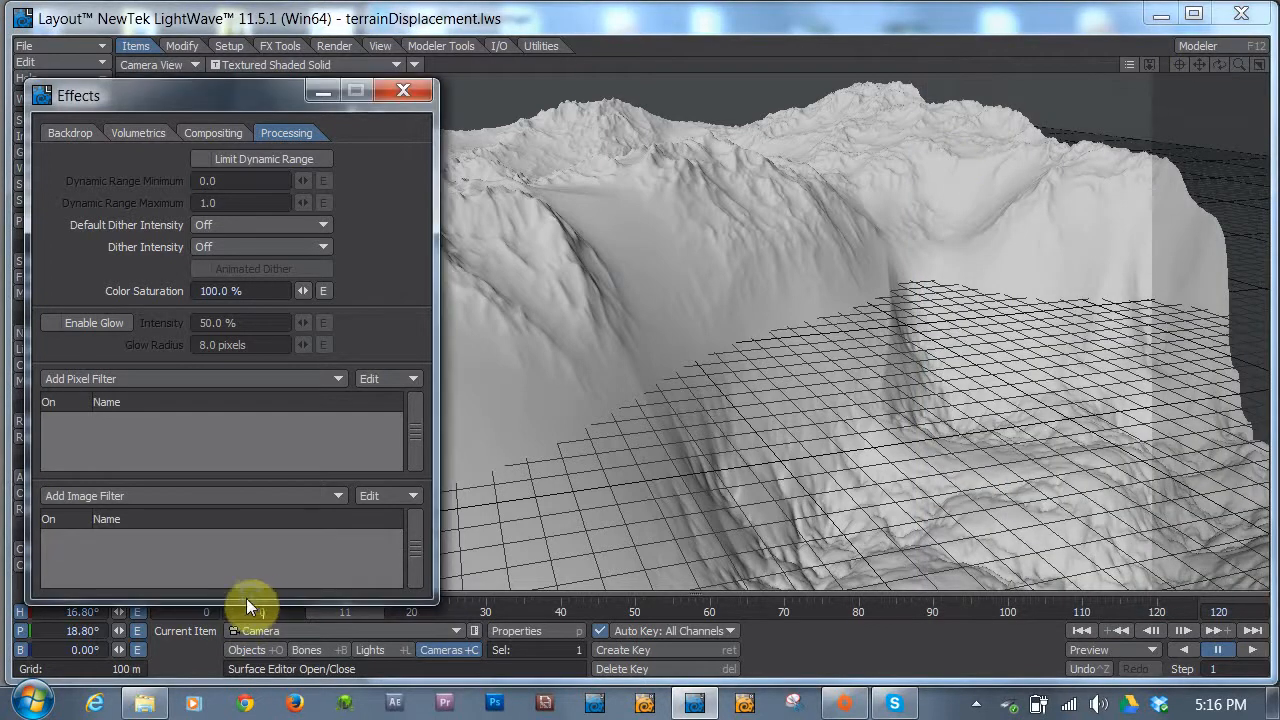
# - Render a test frame of the terrain, dismiss it, and bring up the scene's volumetric fog settings
pyautogui.click(138, 132)
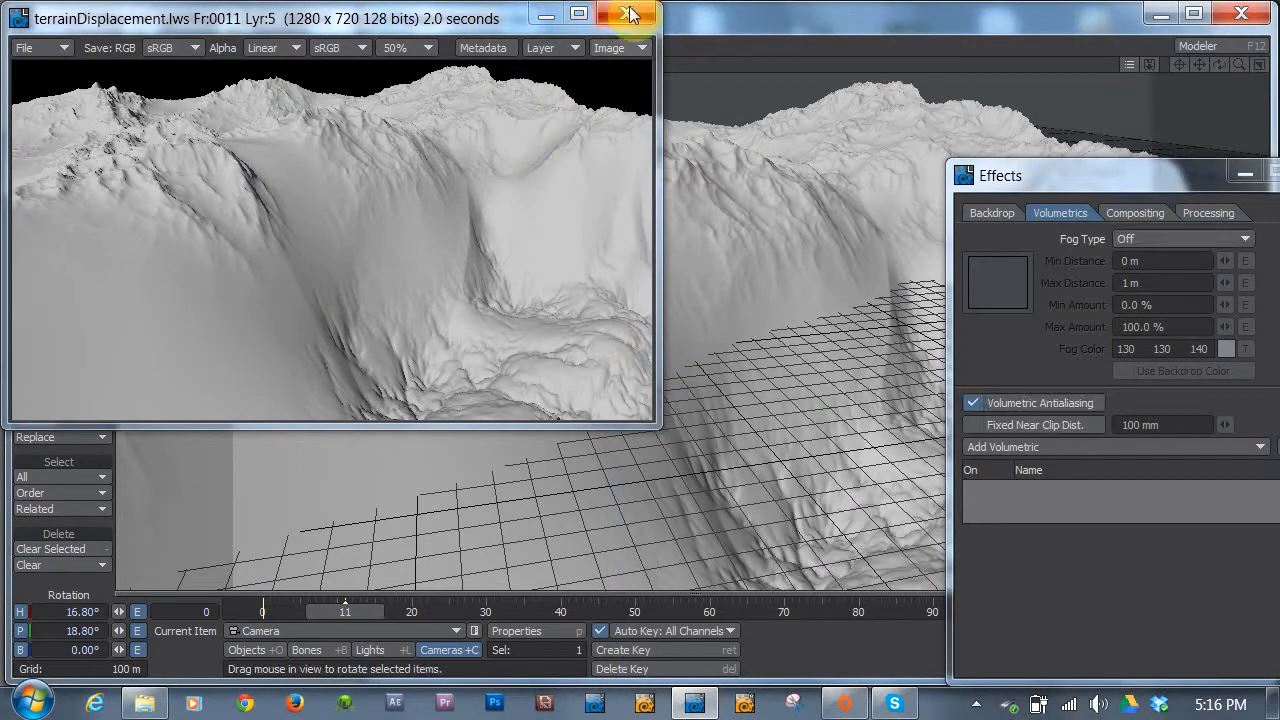
pyautogui.moveTo(628, 12)
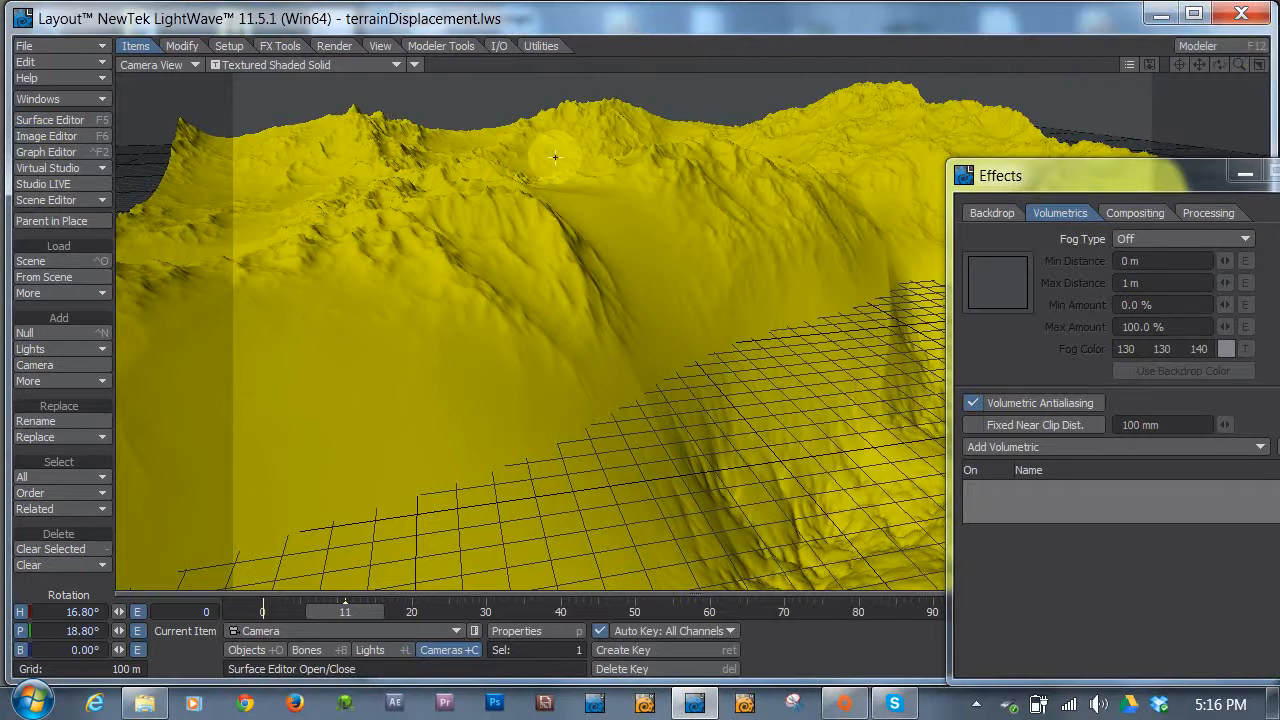
pyautogui.moveTo(1100, 176); pyautogui.dragTo(1036, 132)
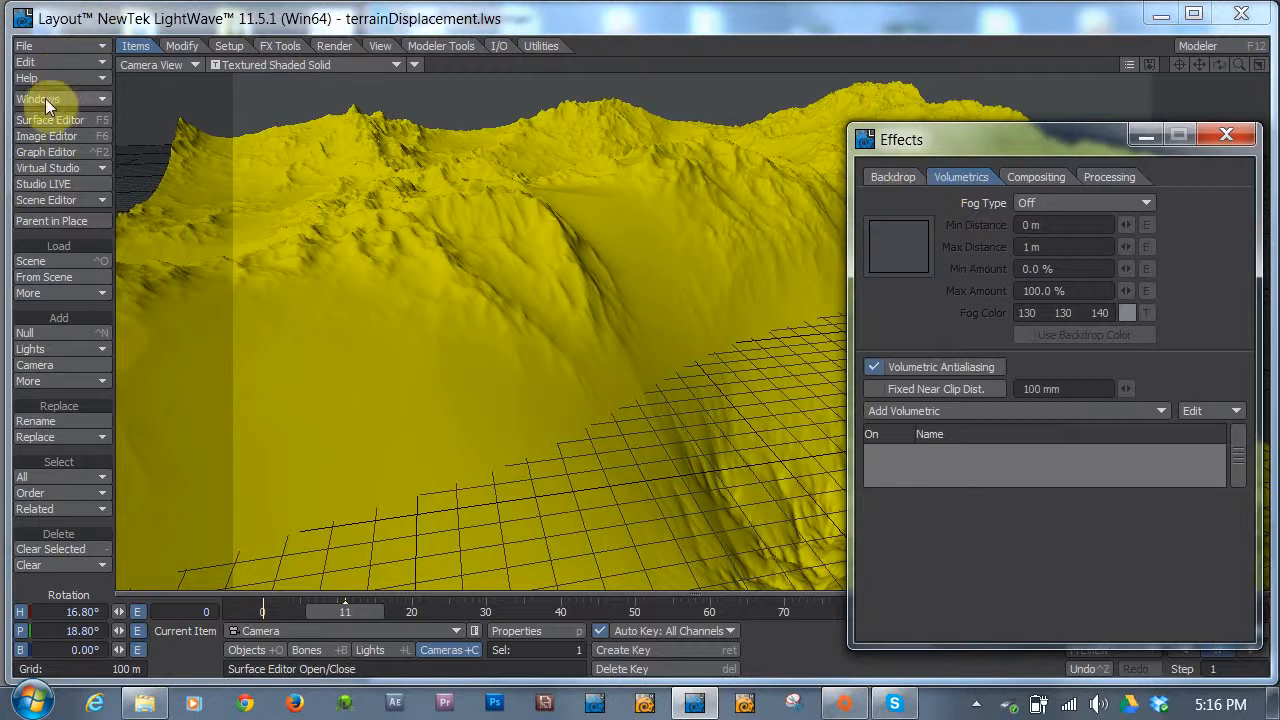
pyautogui.click(36, 100)
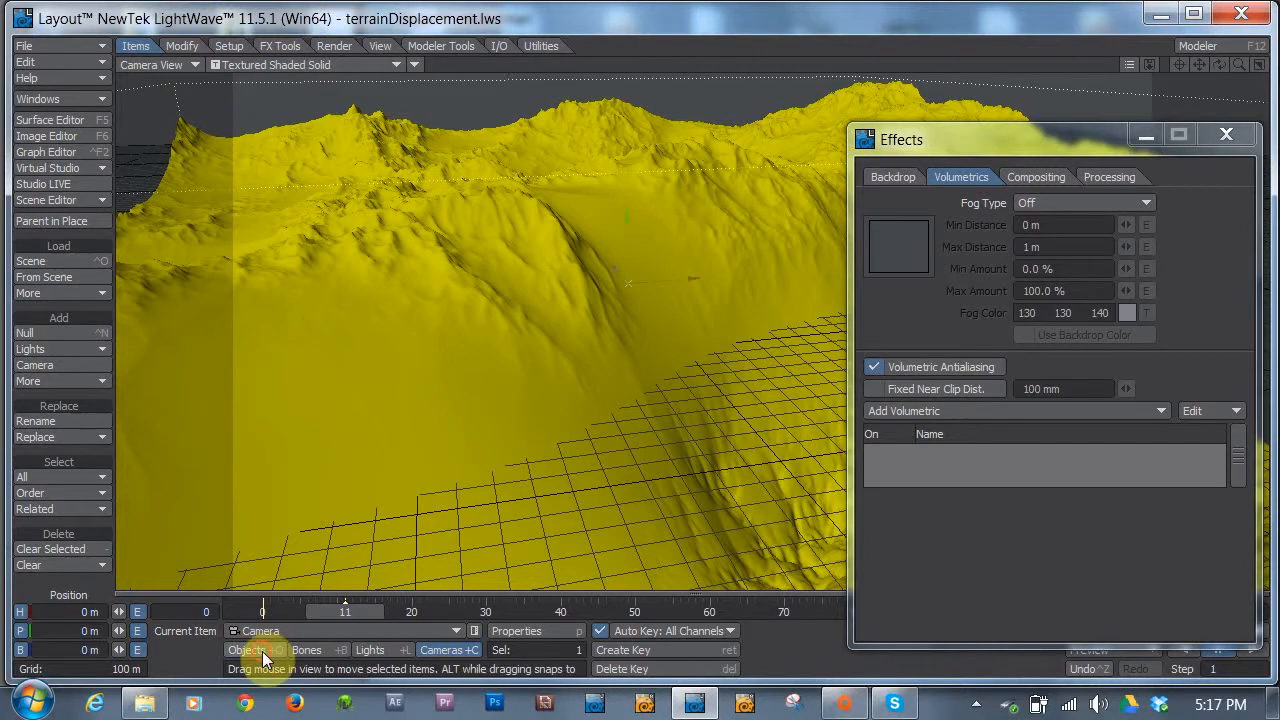
# - Make the terrain object render as a matte black object
pyautogui.click(244, 648)
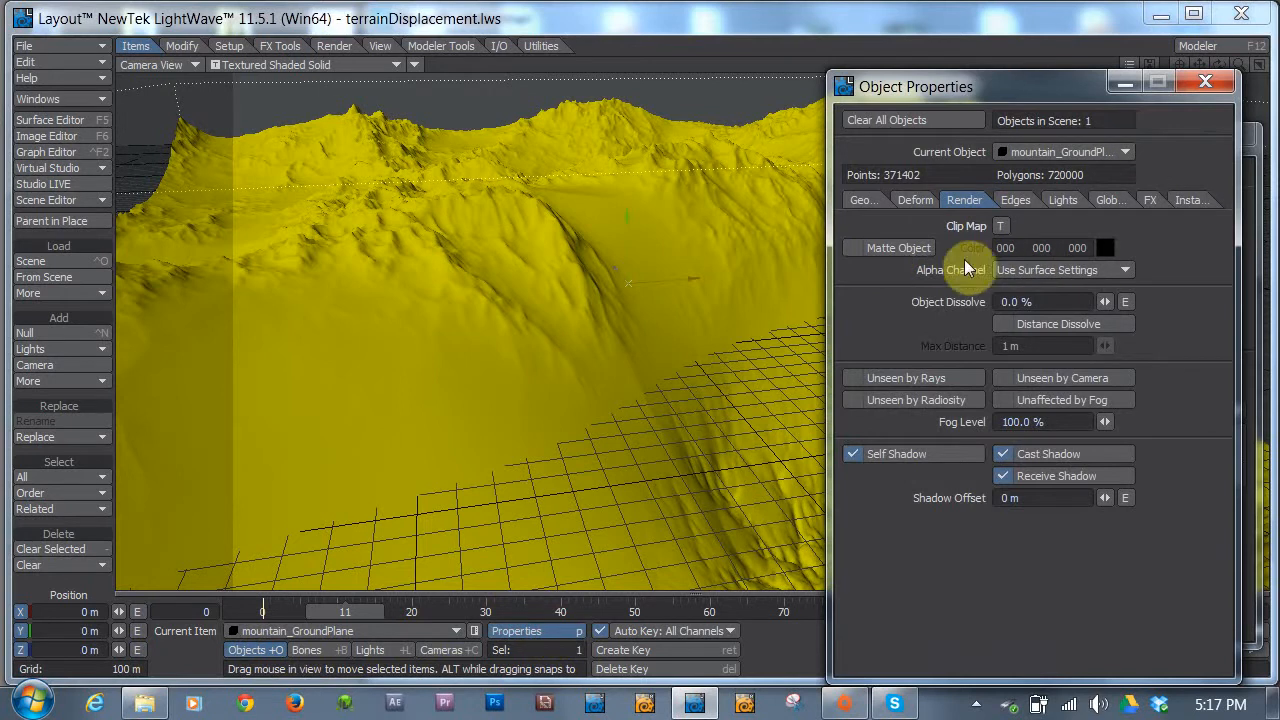
pyautogui.click(852, 248)
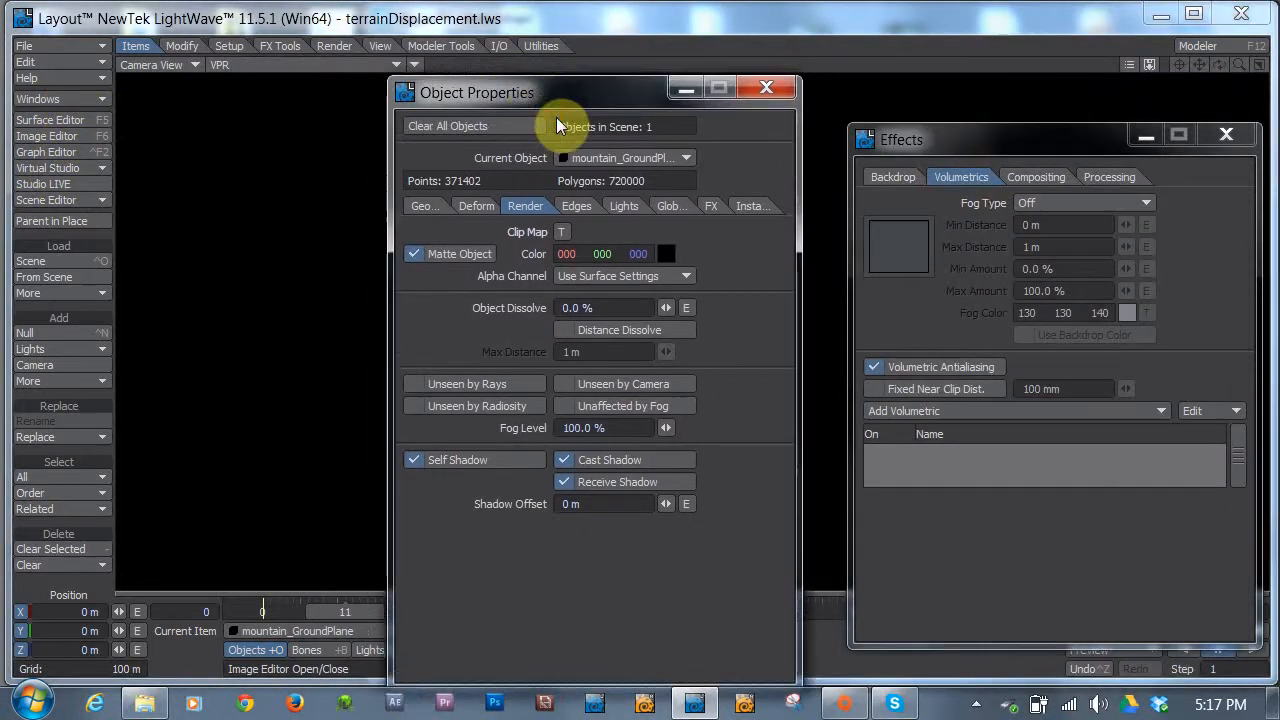
# - Set the backdrop colour to white and move the object window off the live preview
pyautogui.click(892, 176)
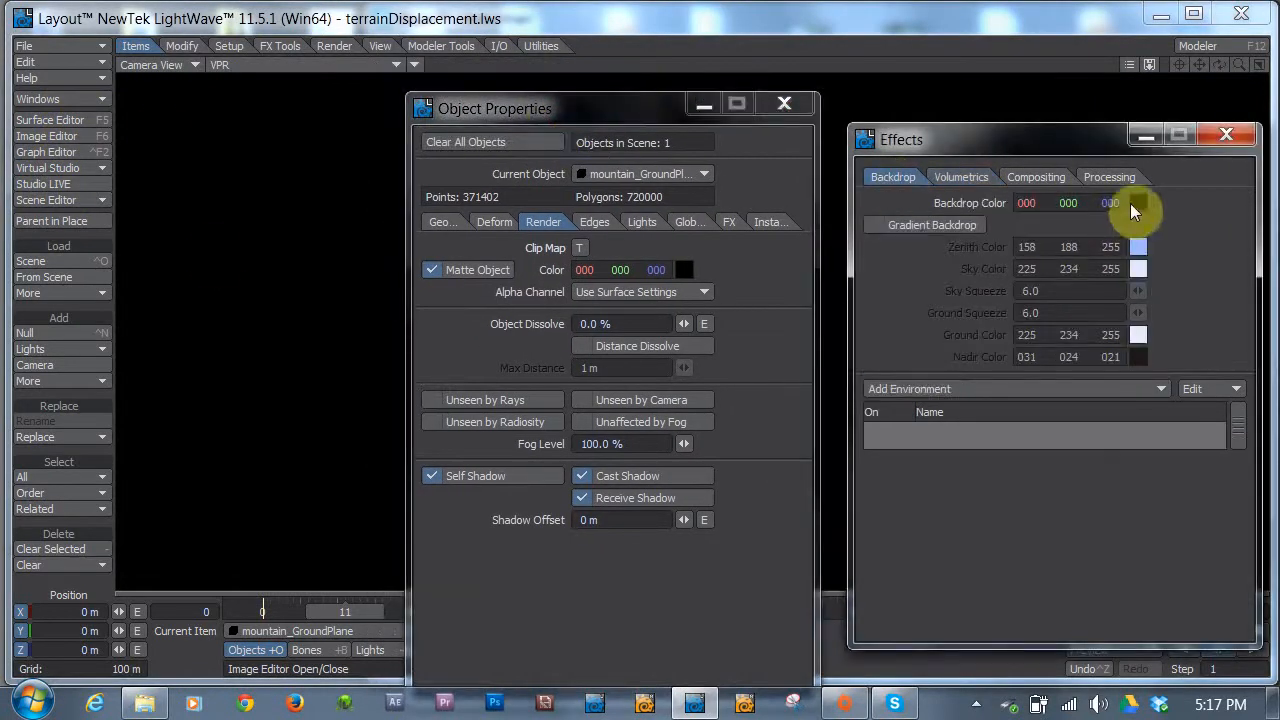
pyautogui.click(1110, 204)
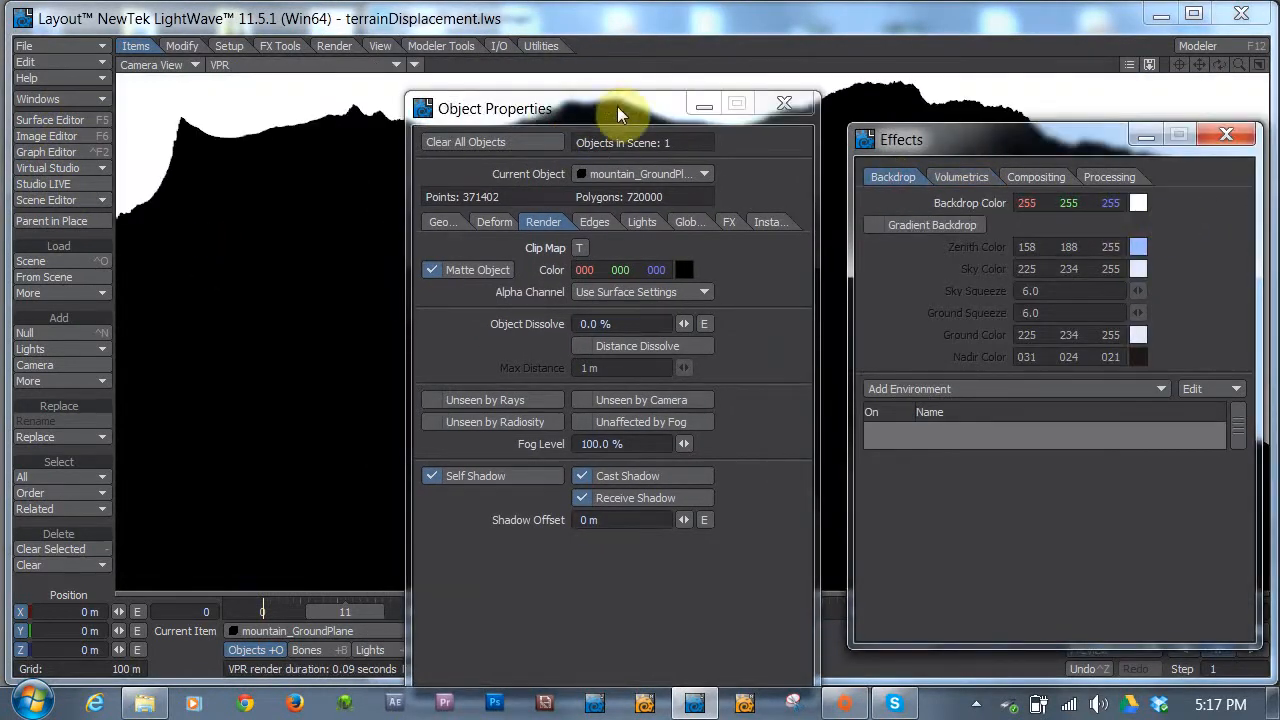
pyautogui.moveTo(620, 108); pyautogui.dragTo(268, 278)
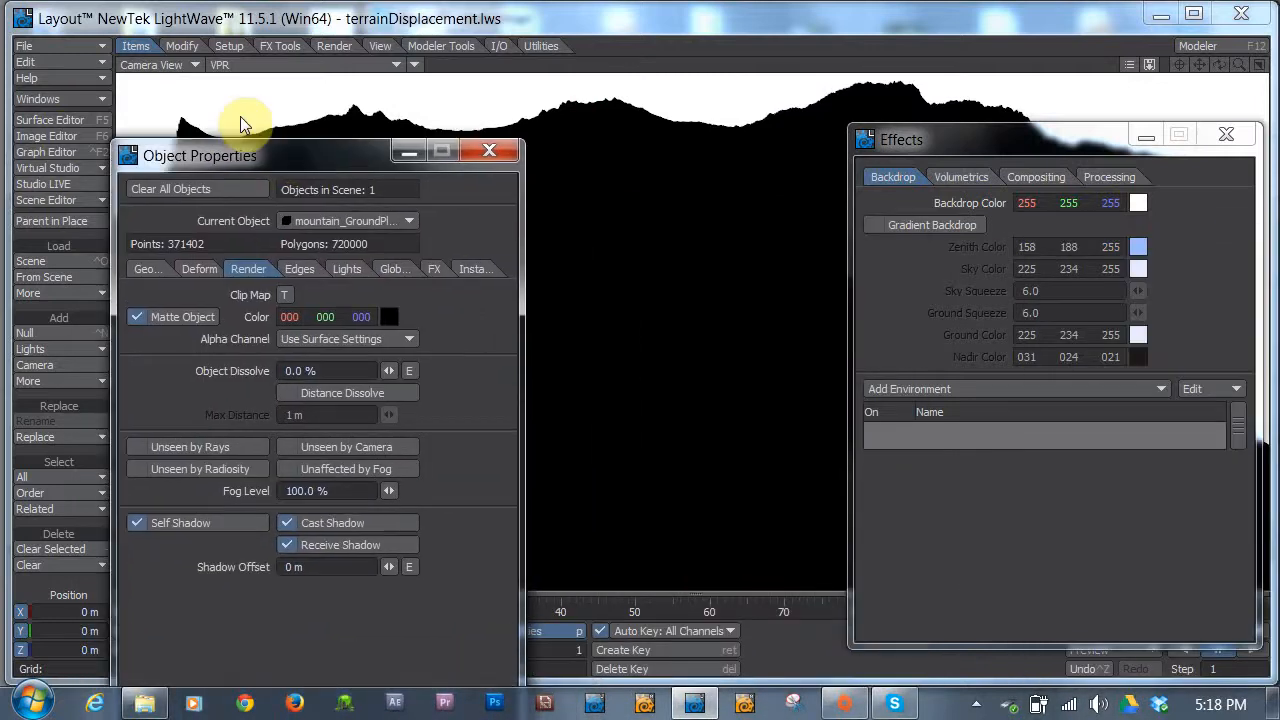
pyautogui.moveTo(248, 156); pyautogui.dragTo(220, 100)
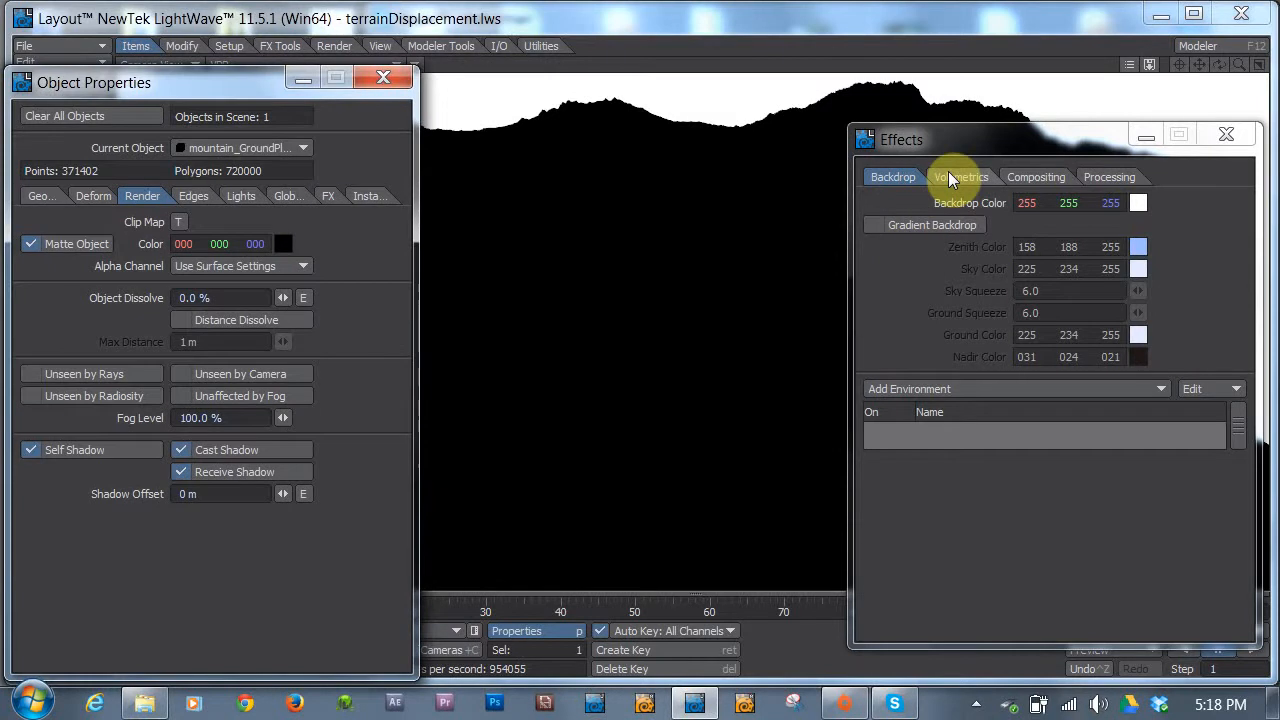
# - Set the fog type to Linear with its maximum and minimum distances entered (5 km, 500 m)
pyautogui.click(960, 176)
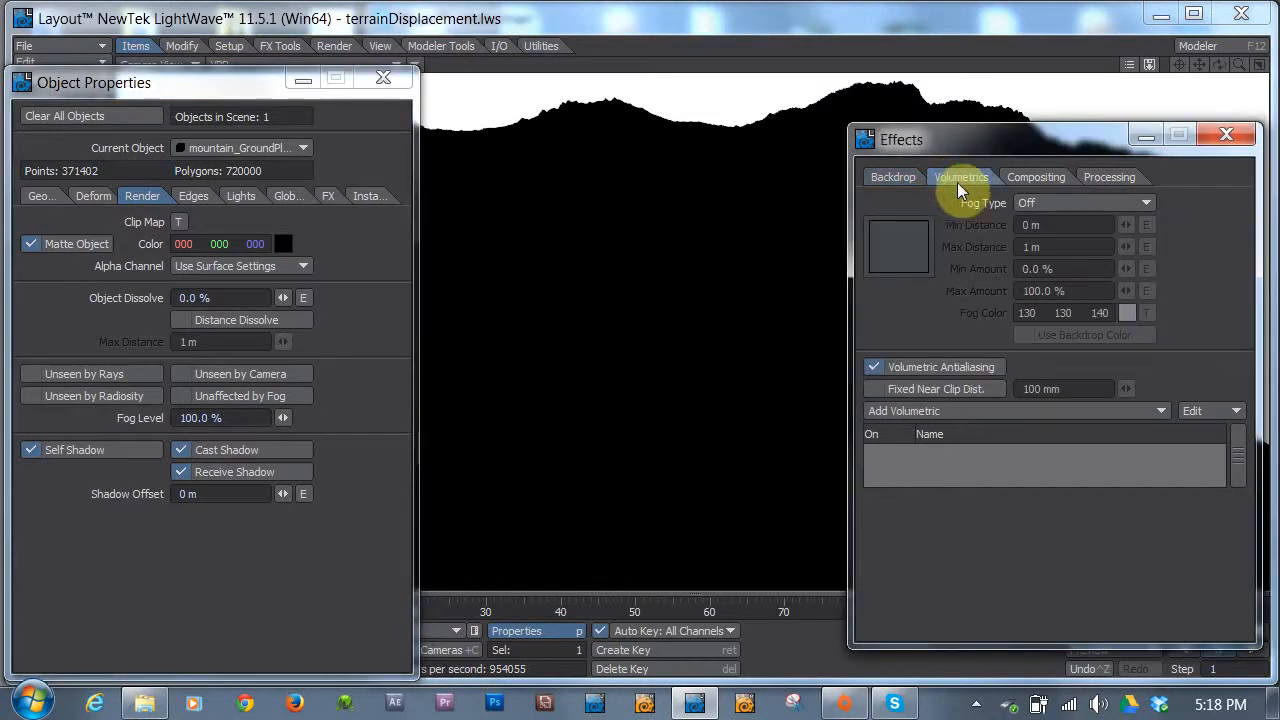
pyautogui.click(1084, 204)
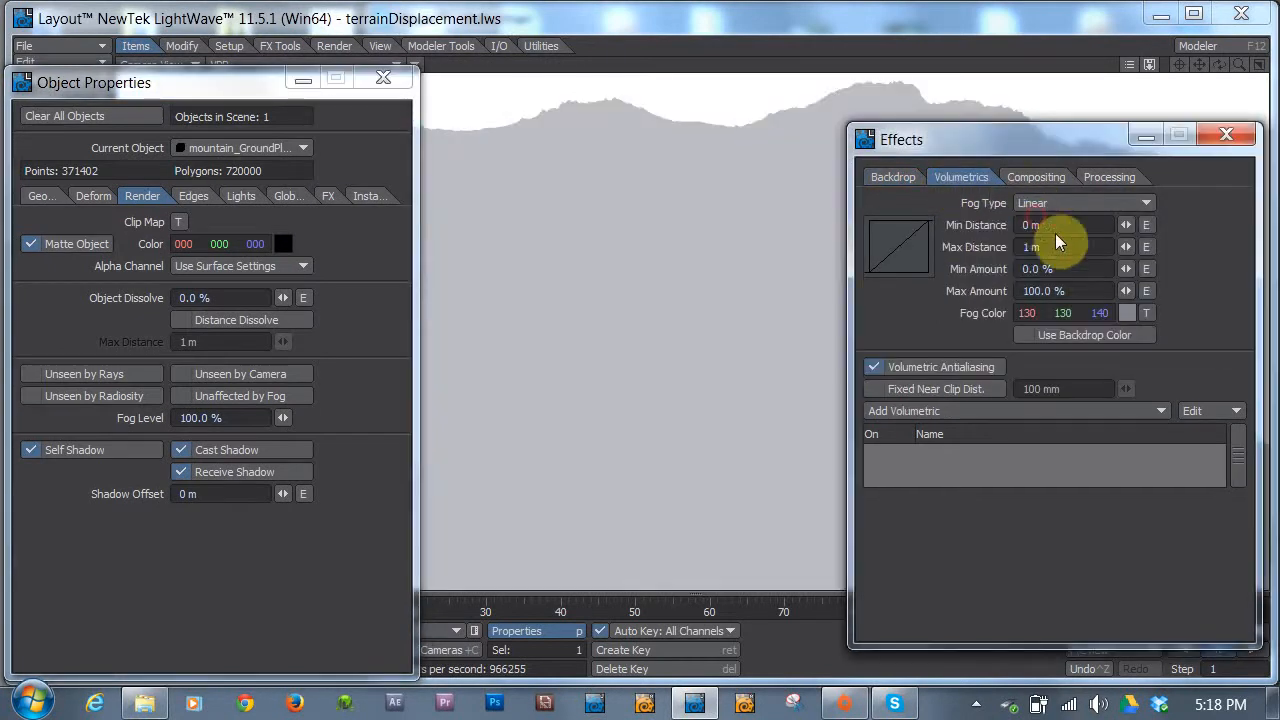
pyautogui.click(1024, 336)
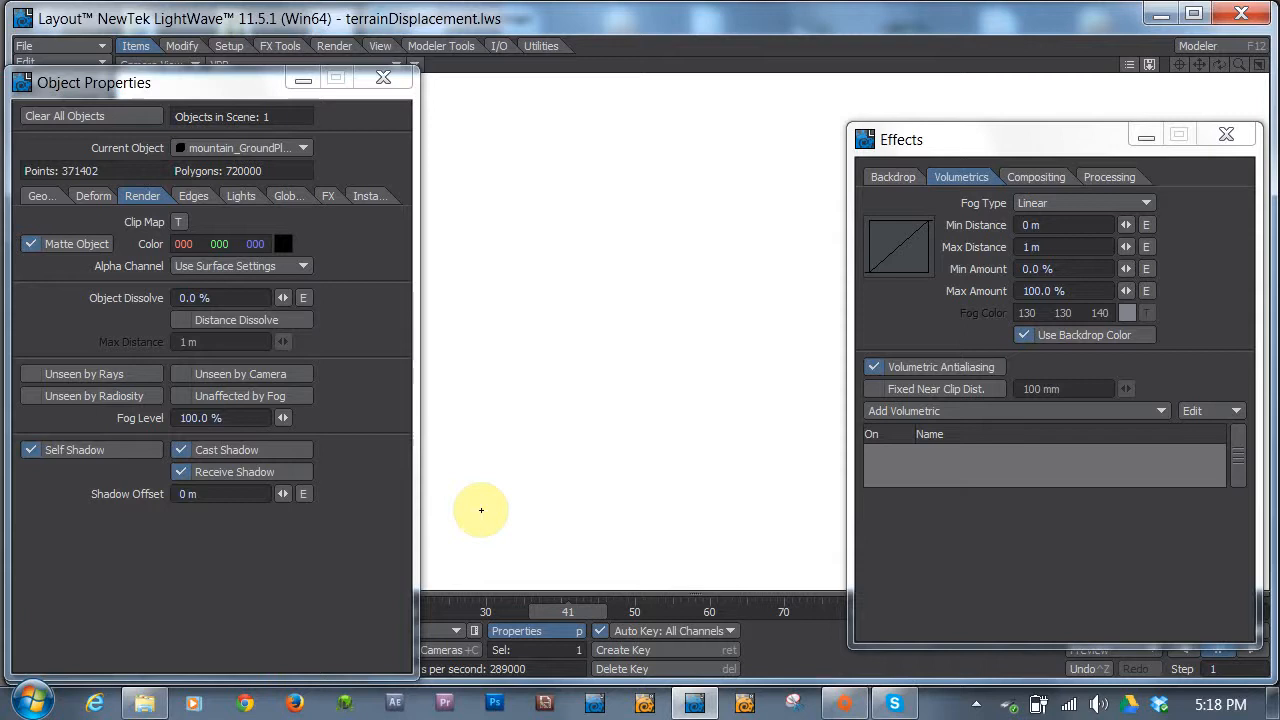
pyautogui.moveTo(904, 276)
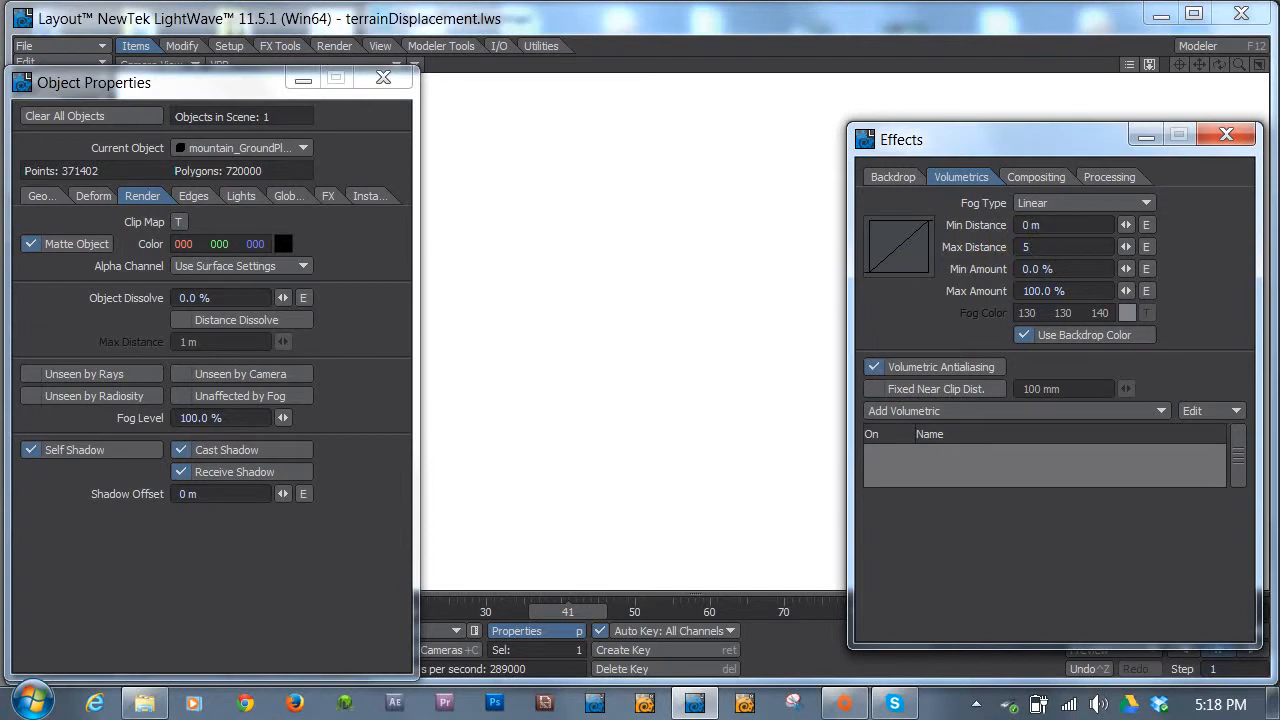
pyautogui.write('5 km')
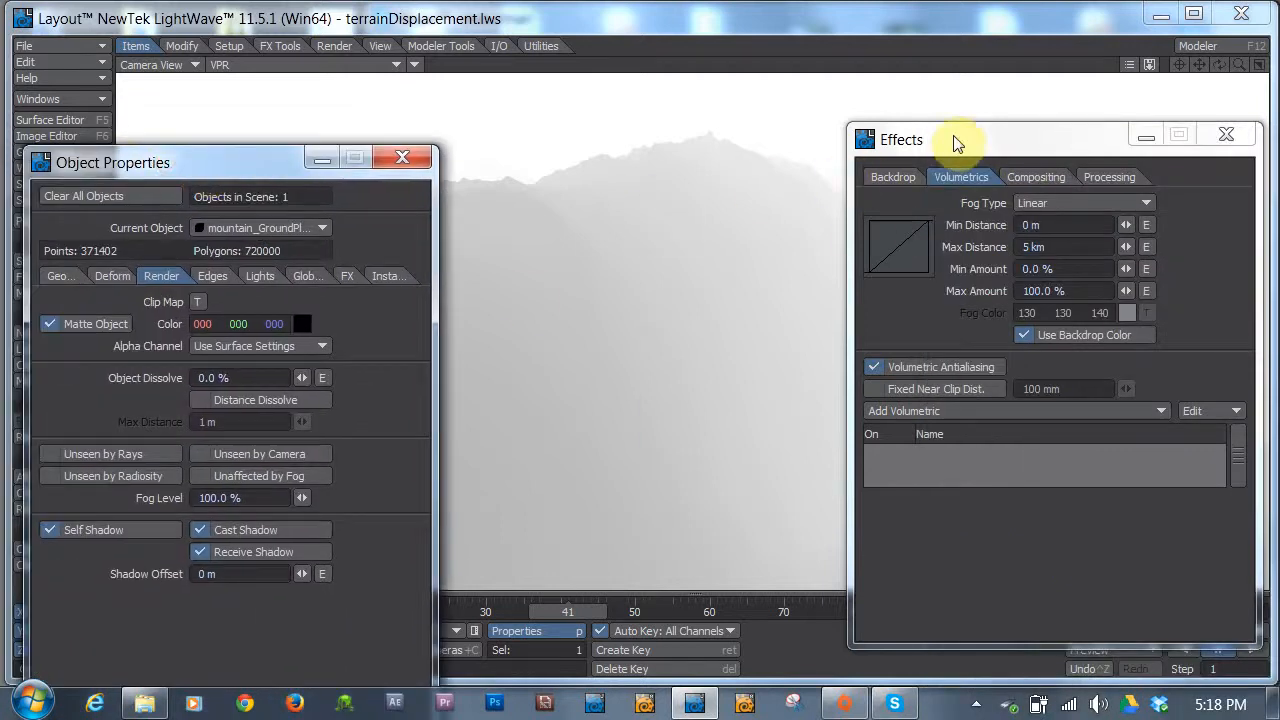
pyautogui.moveTo(956, 140); pyautogui.dragTo(1010, 152)
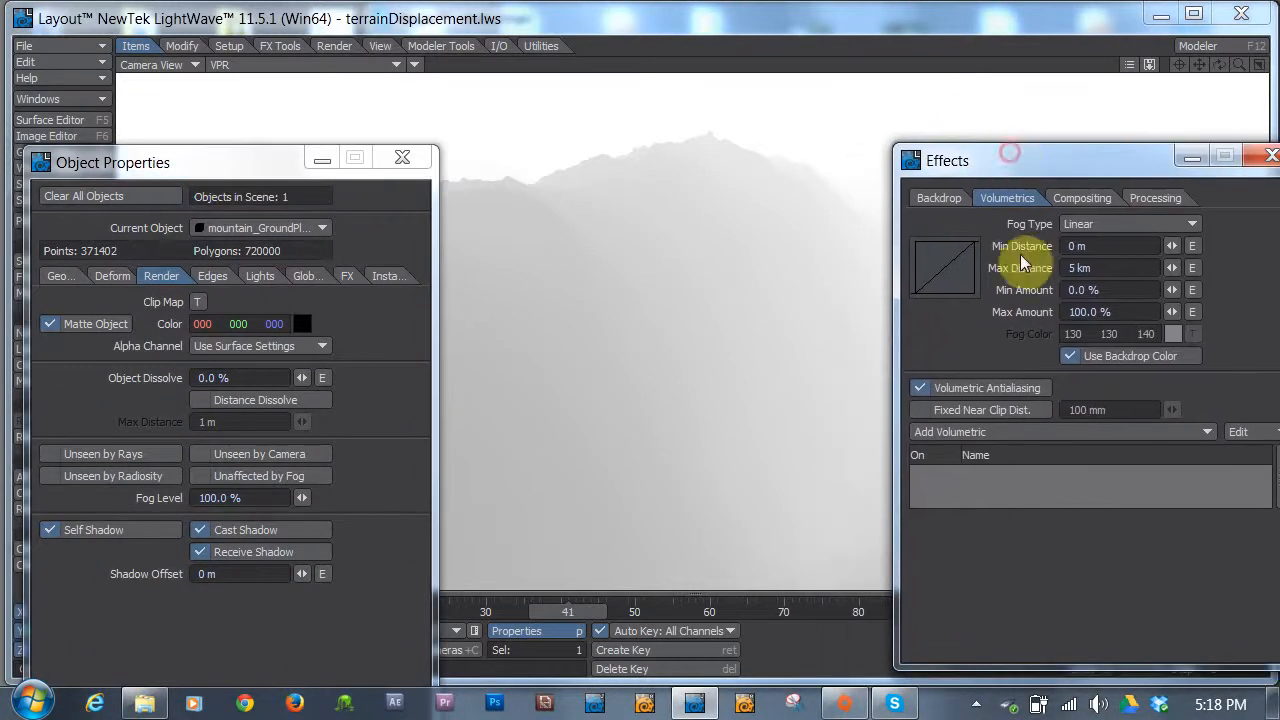
pyautogui.click(1110, 246)
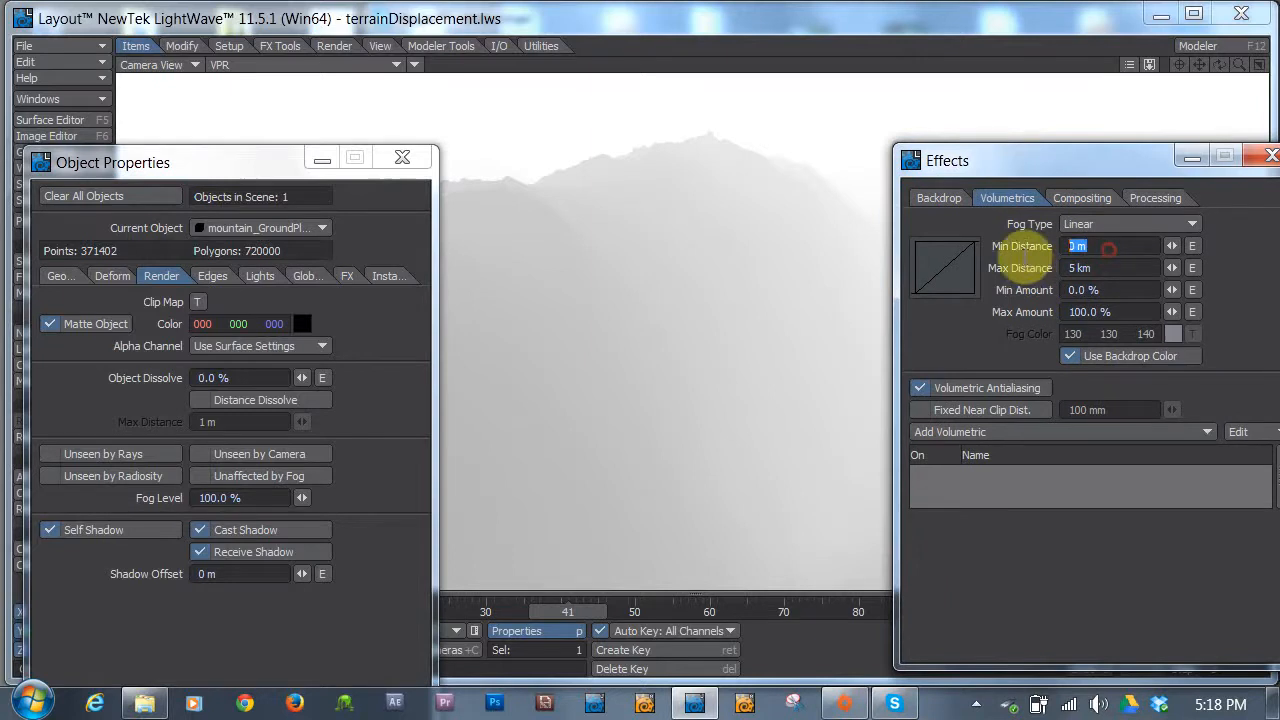
pyautogui.moveTo(1026, 264)
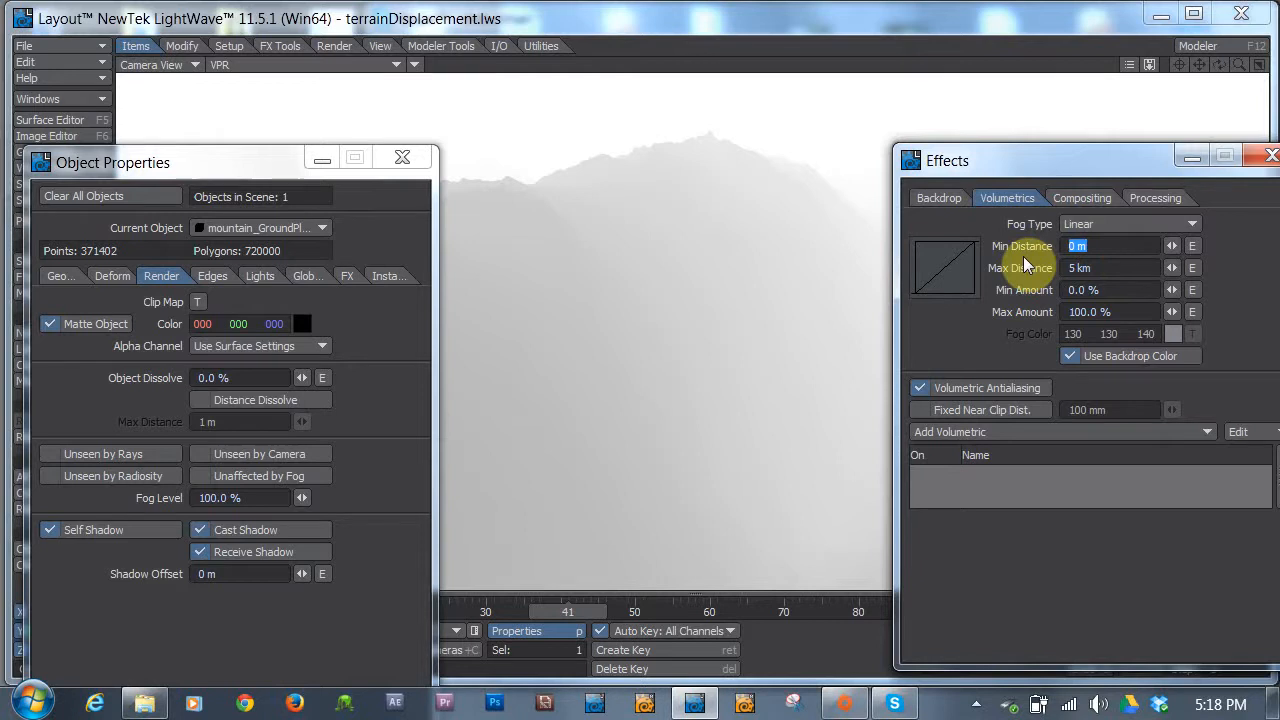
pyautogui.write('50')
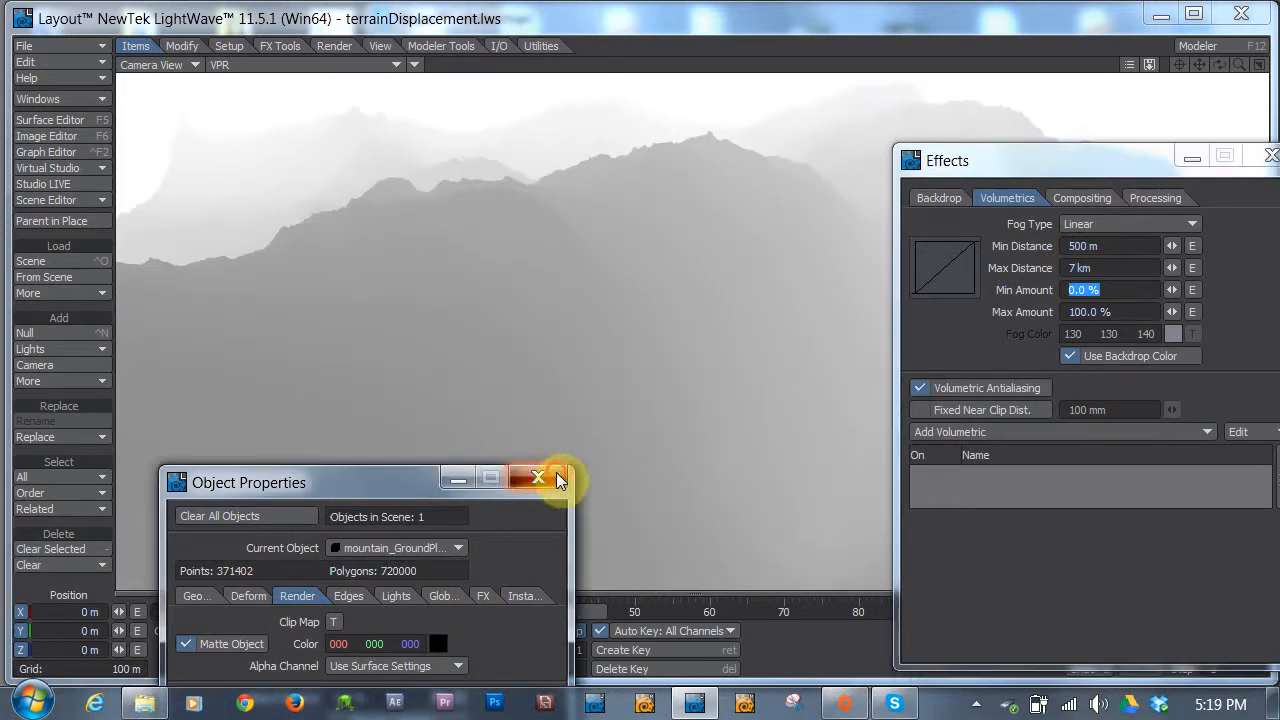
# - Close Object Properties and switch the viewport through Perspective to the Right (ZY) side view
pyautogui.click(536, 476)
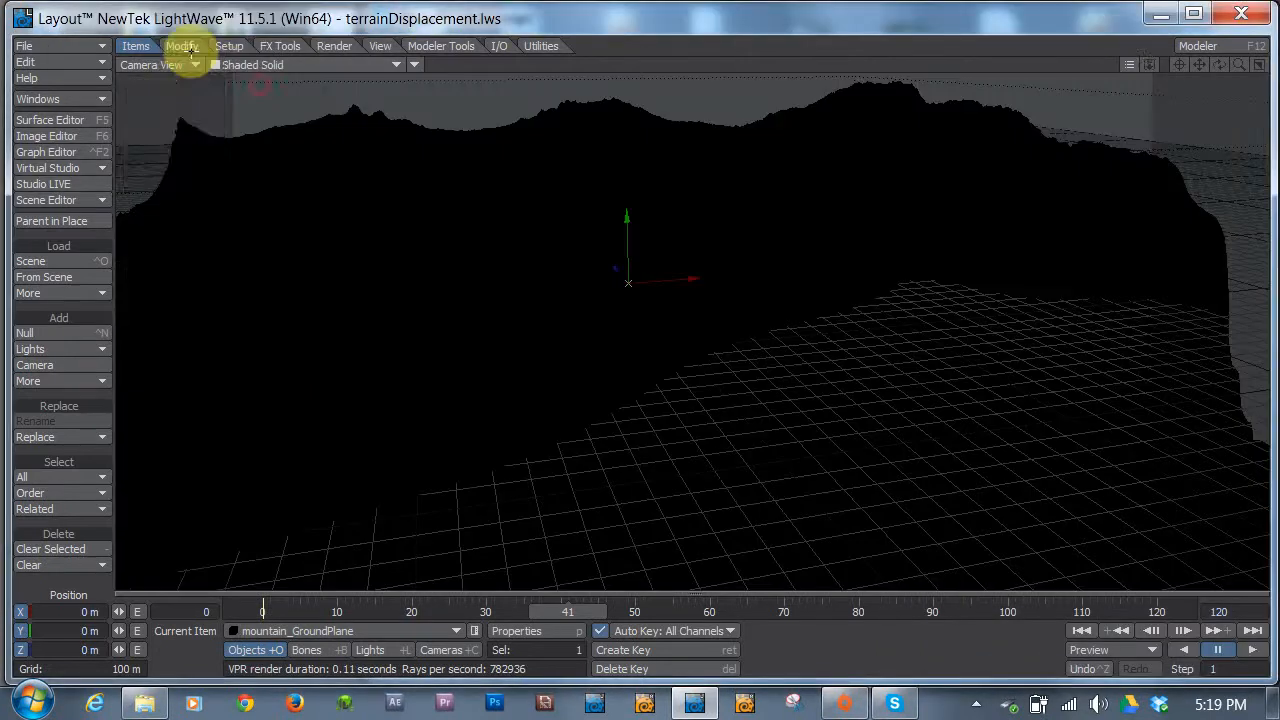
pyautogui.click(194, 64)
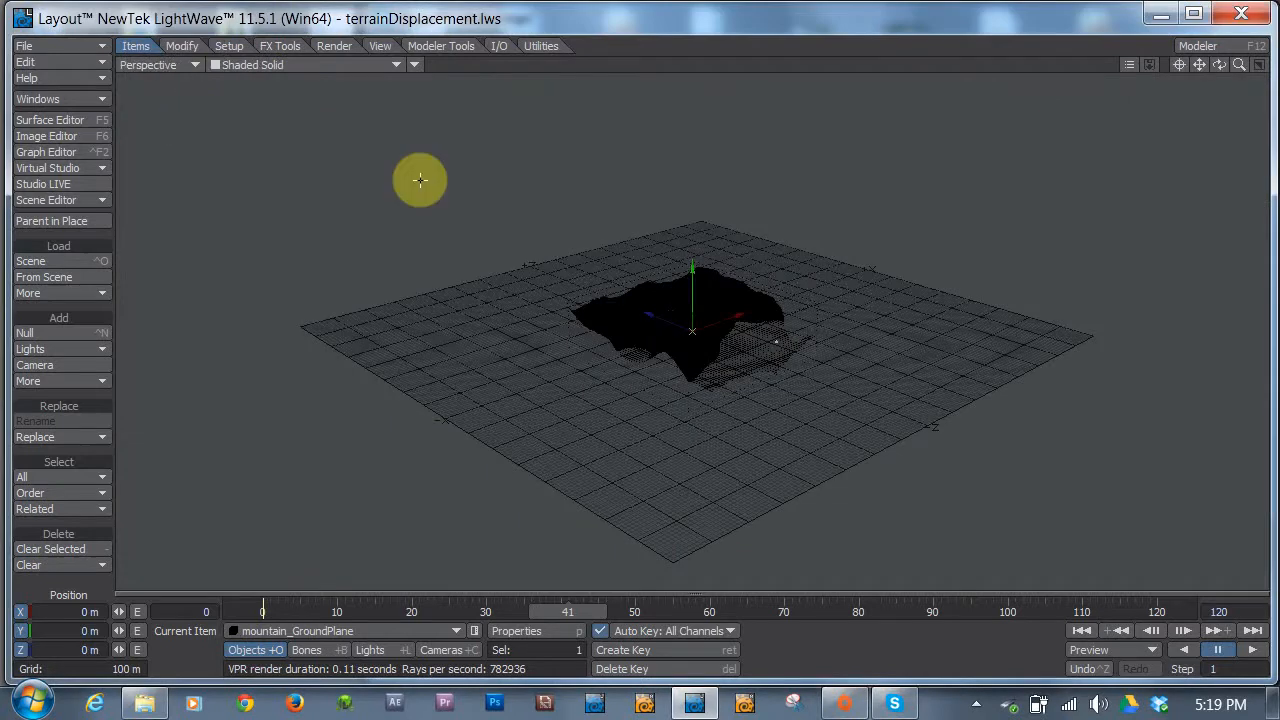
pyautogui.click(156, 64)
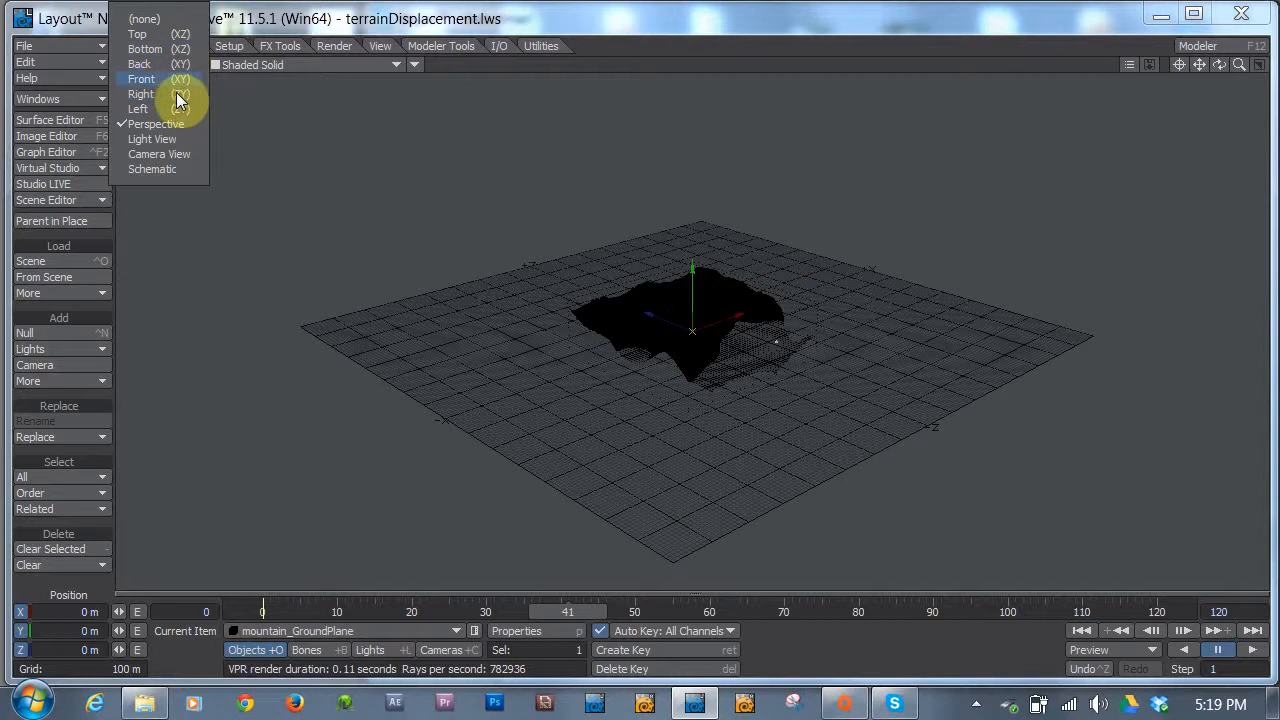
pyautogui.click(140, 94)
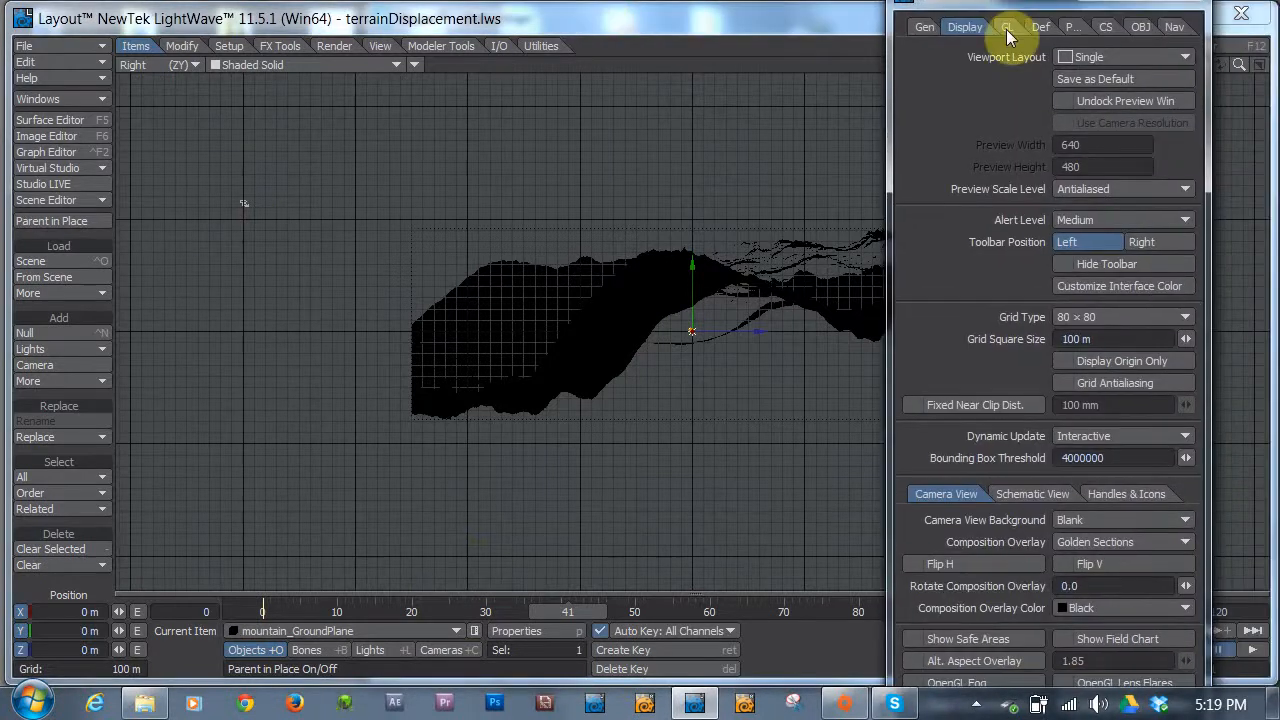
# - Visit the OpenGL display preferences and close them
pyautogui.click(1008, 26)
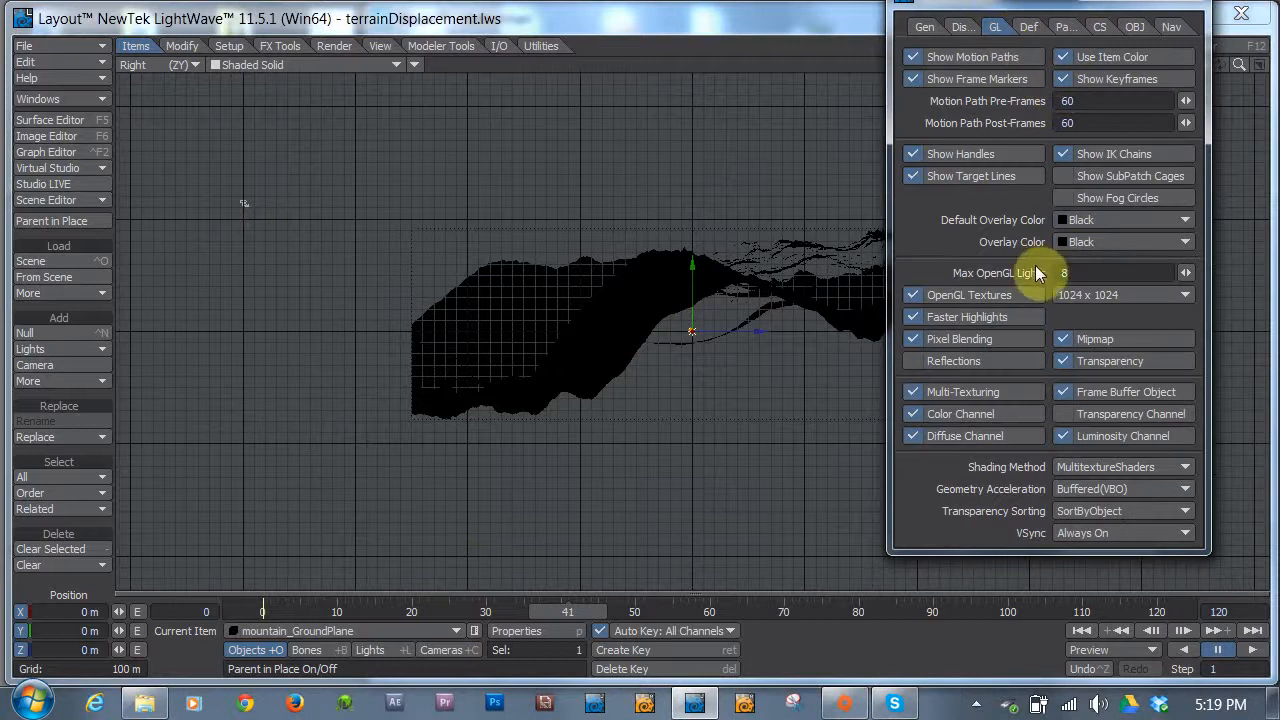
pyautogui.moveTo(1110, 204)
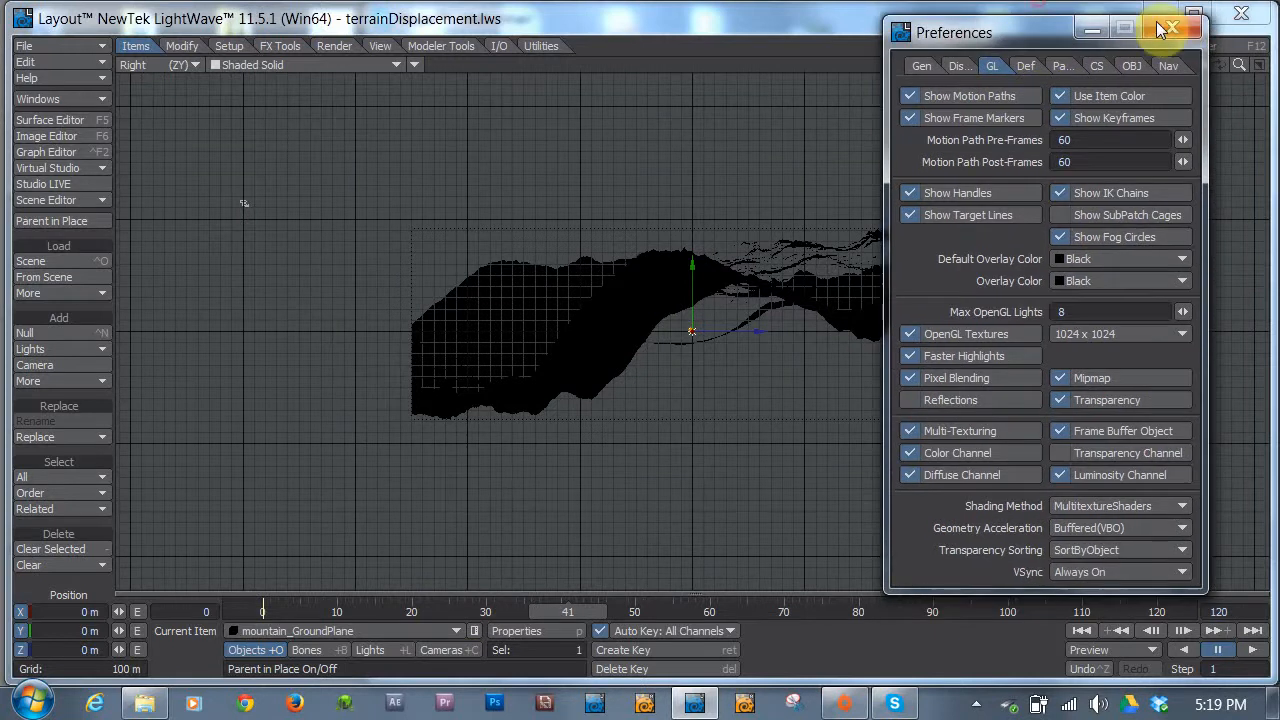
pyautogui.click(1168, 28)
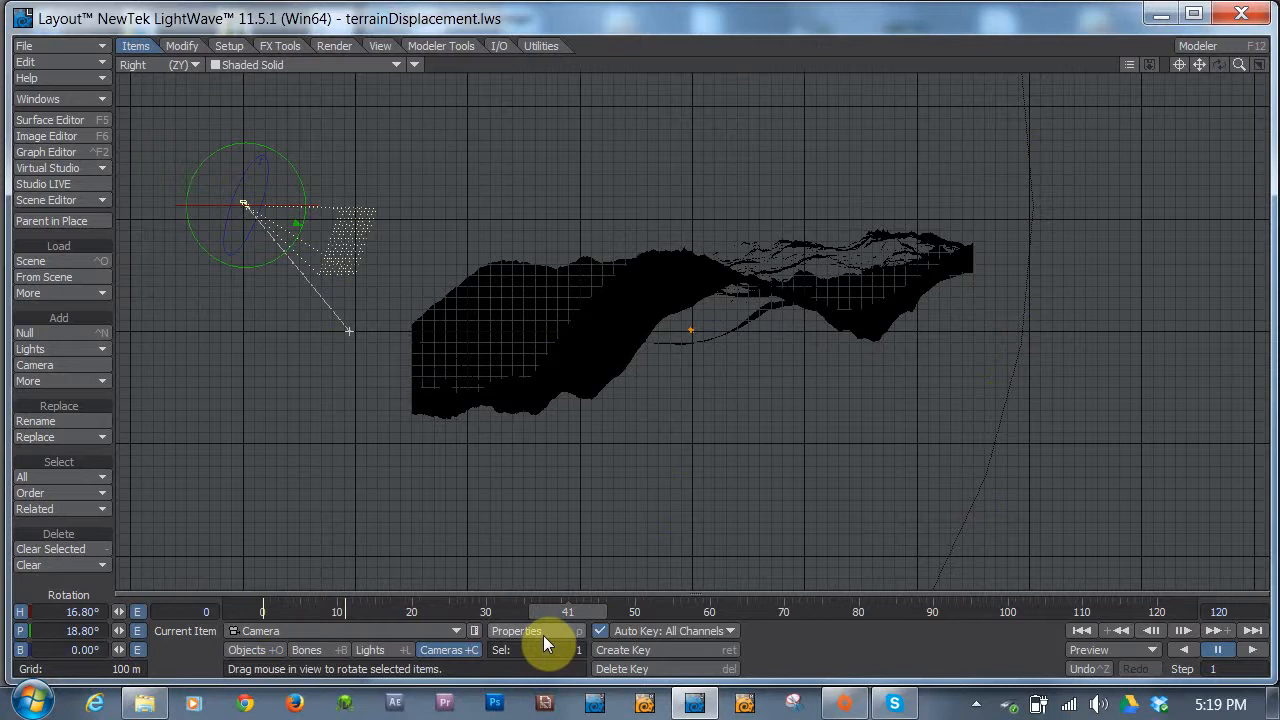
pyautogui.moveTo(64, 206)
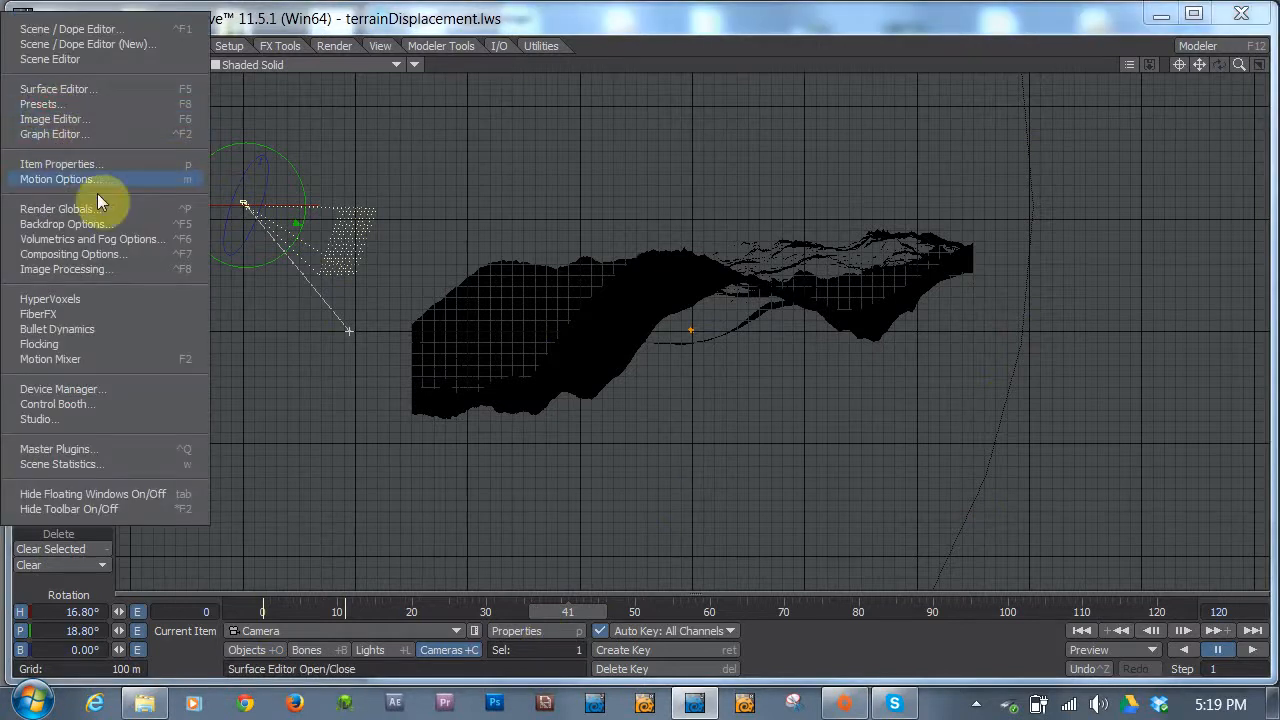
# - Nudge the fog's maximum distance down and back up with the spinner
pyautogui.click(92, 238)
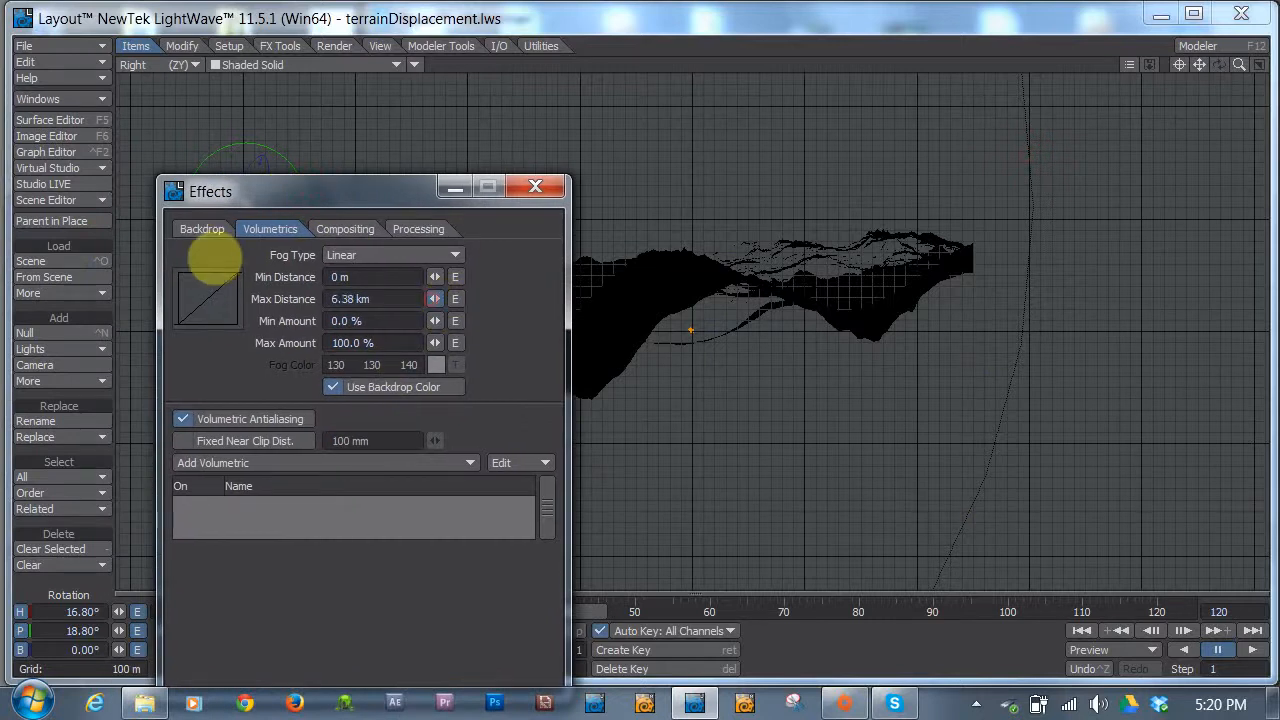
pyautogui.click(432, 304)
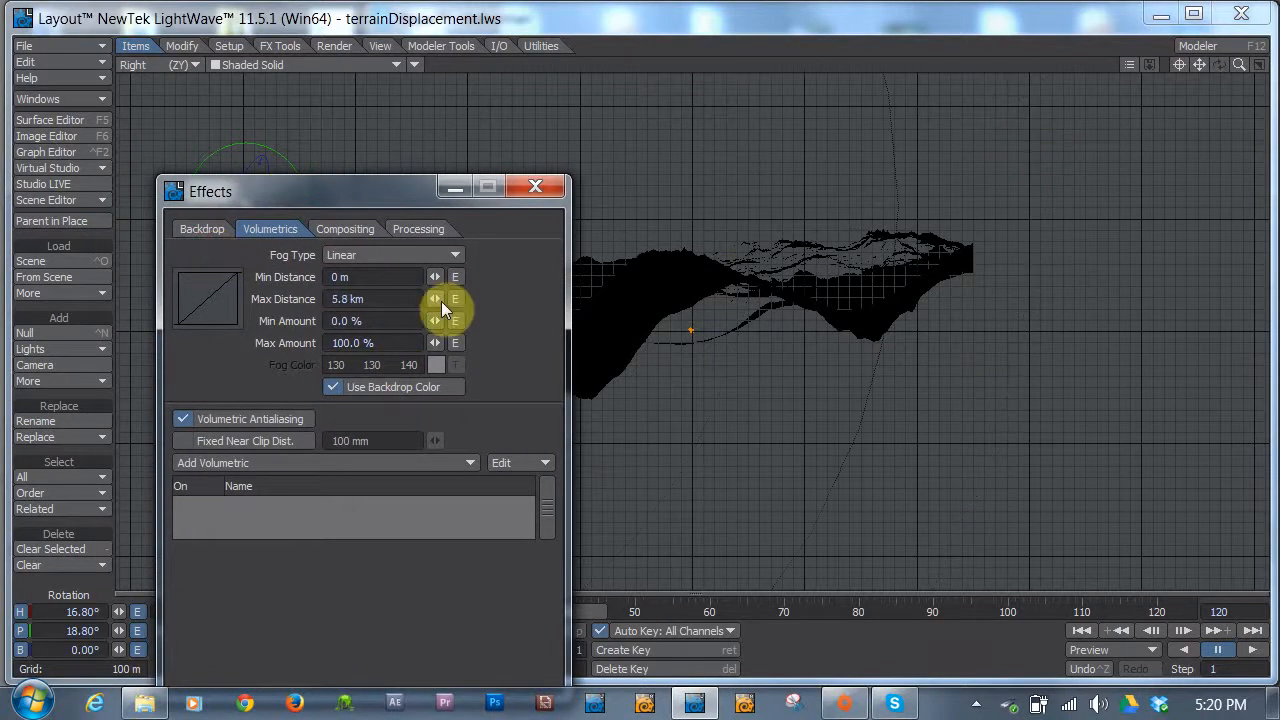
pyautogui.click(436, 294)
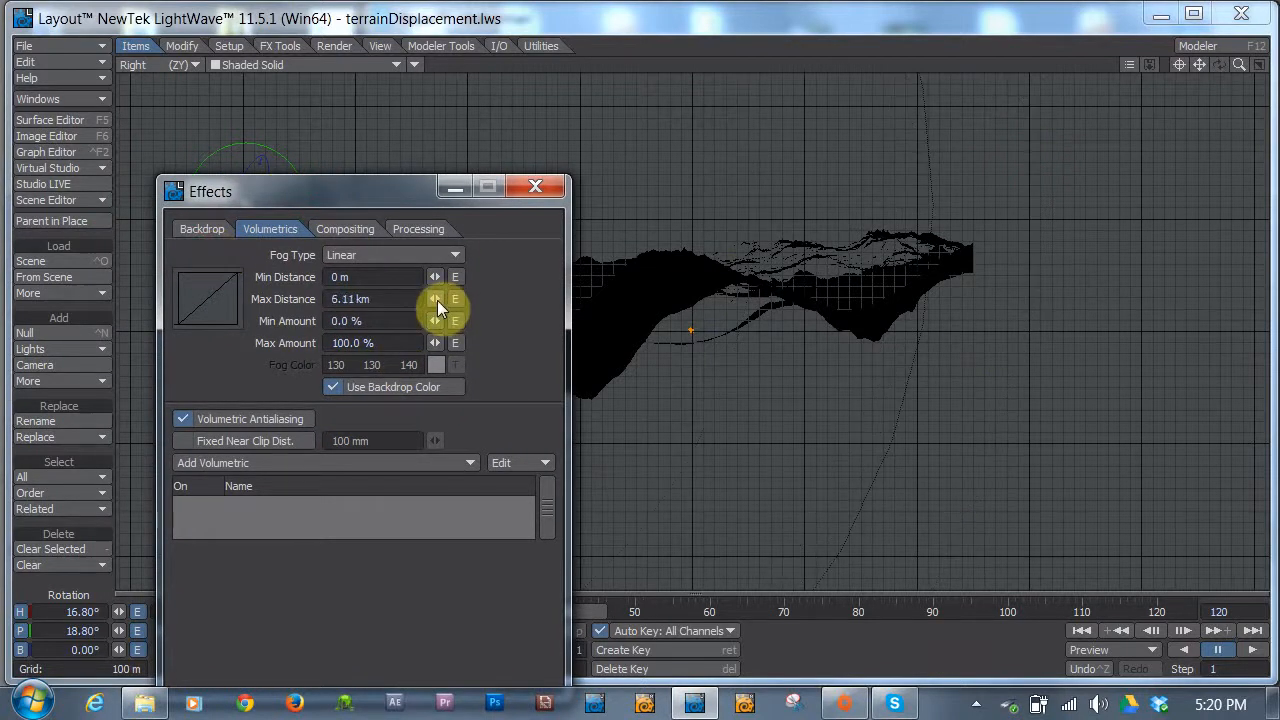
pyautogui.click(436, 296)
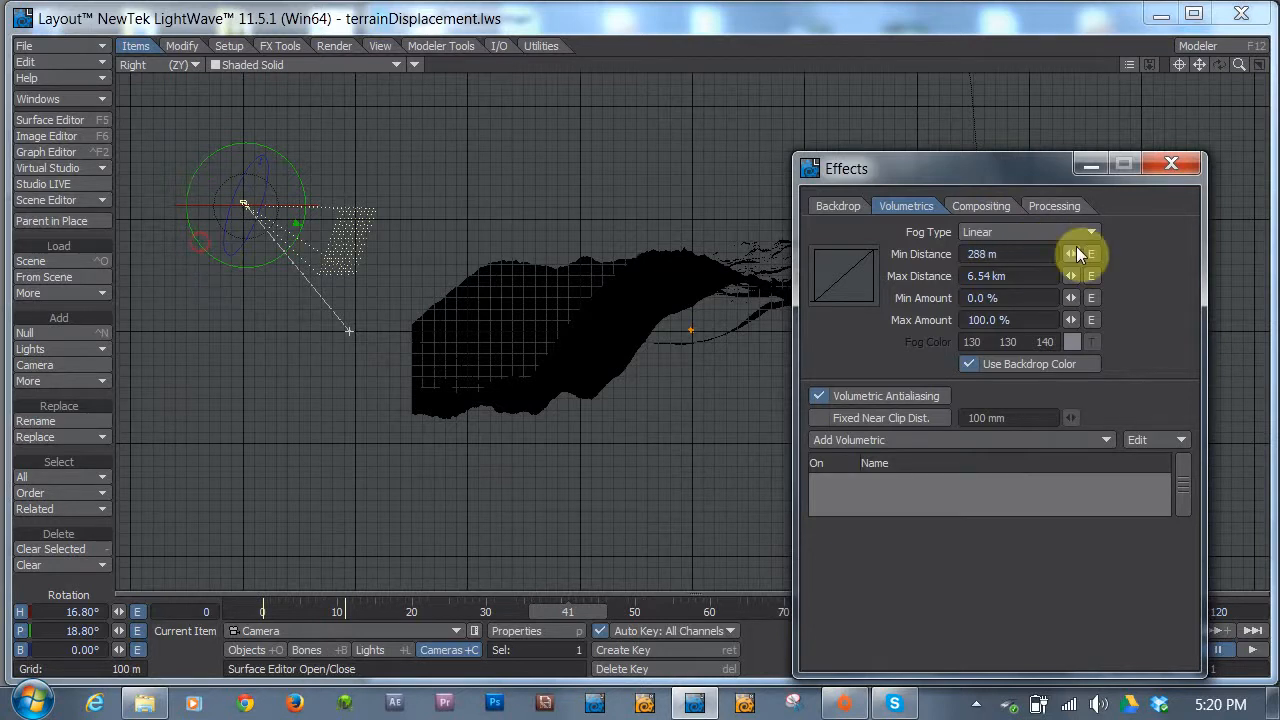
pyautogui.moveTo(1040, 252)
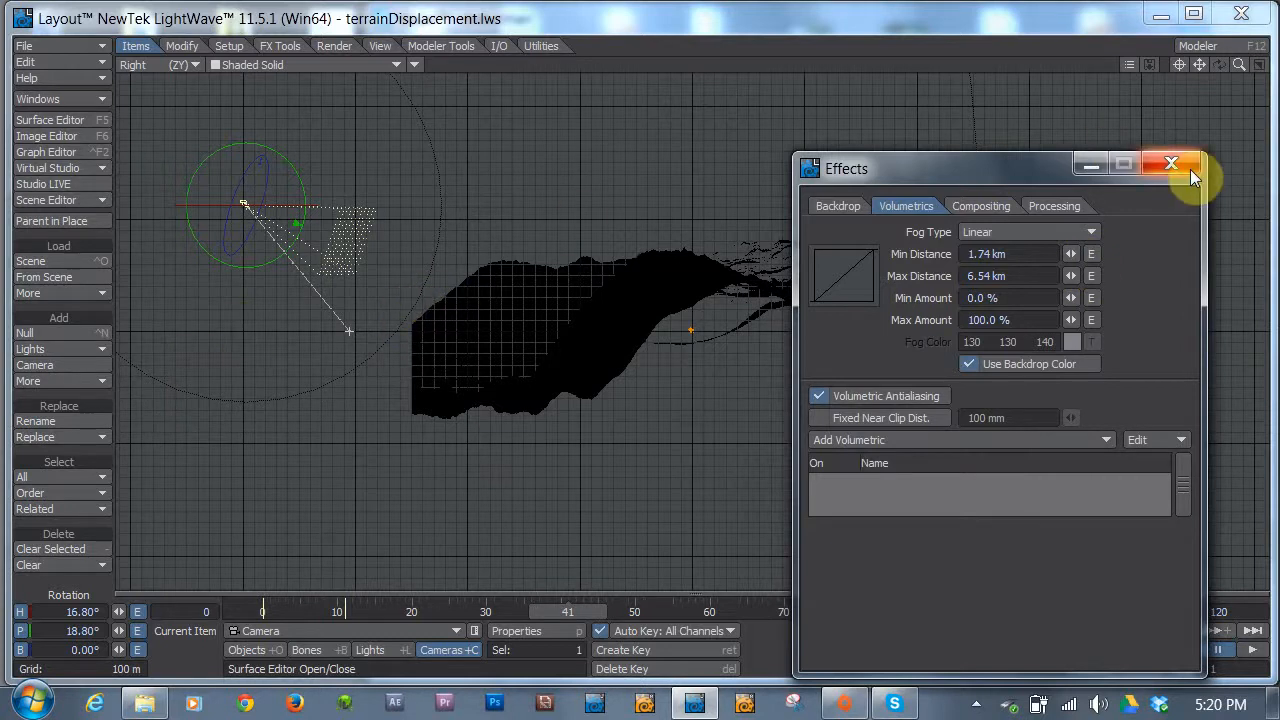
# - Close Effects, render a foggy test frame and dismiss the render window
pyautogui.click(1170, 164)
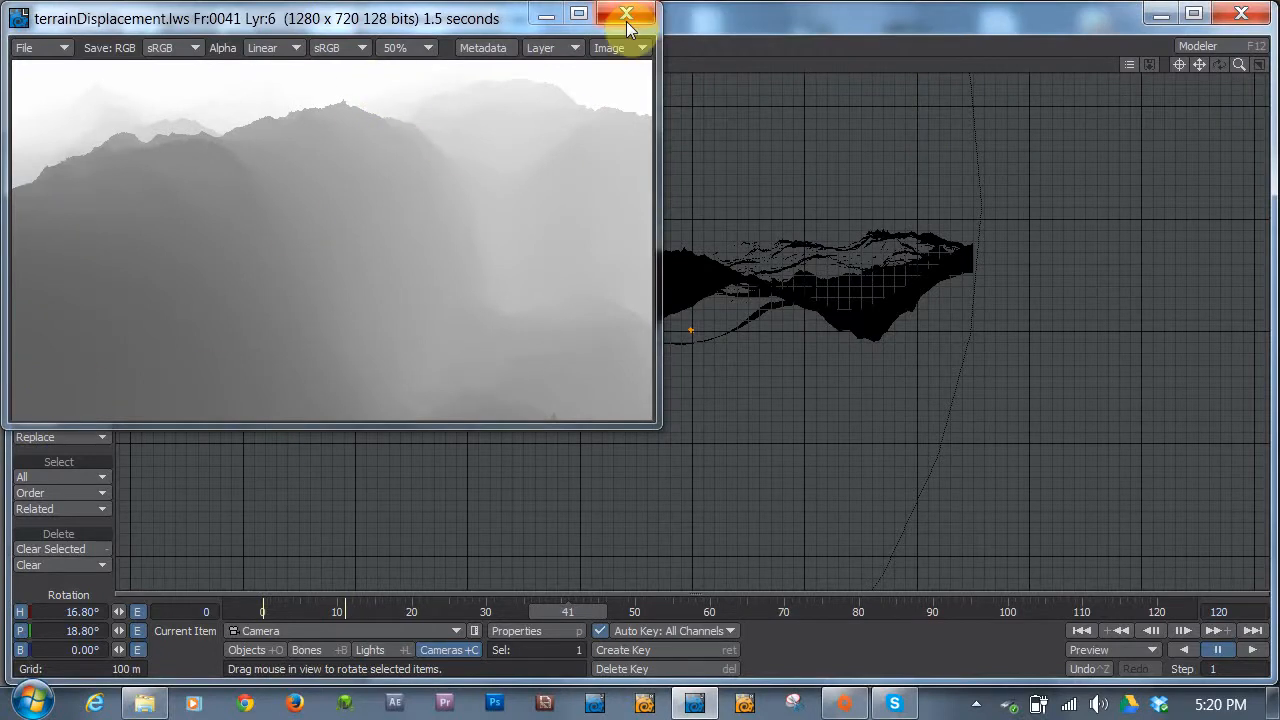
pyautogui.click(626, 20)
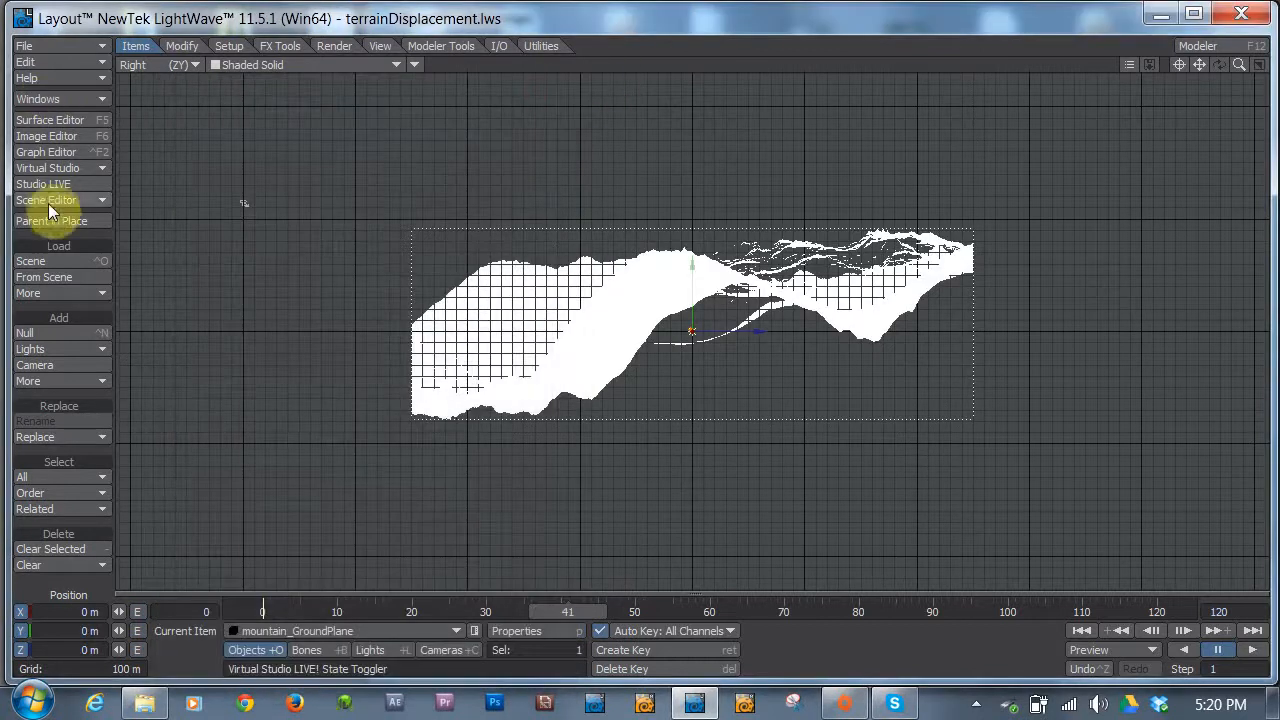
# - Bring up Backdrop Options and set the backdrop colour to 000 000 000
pyautogui.click(38, 98)
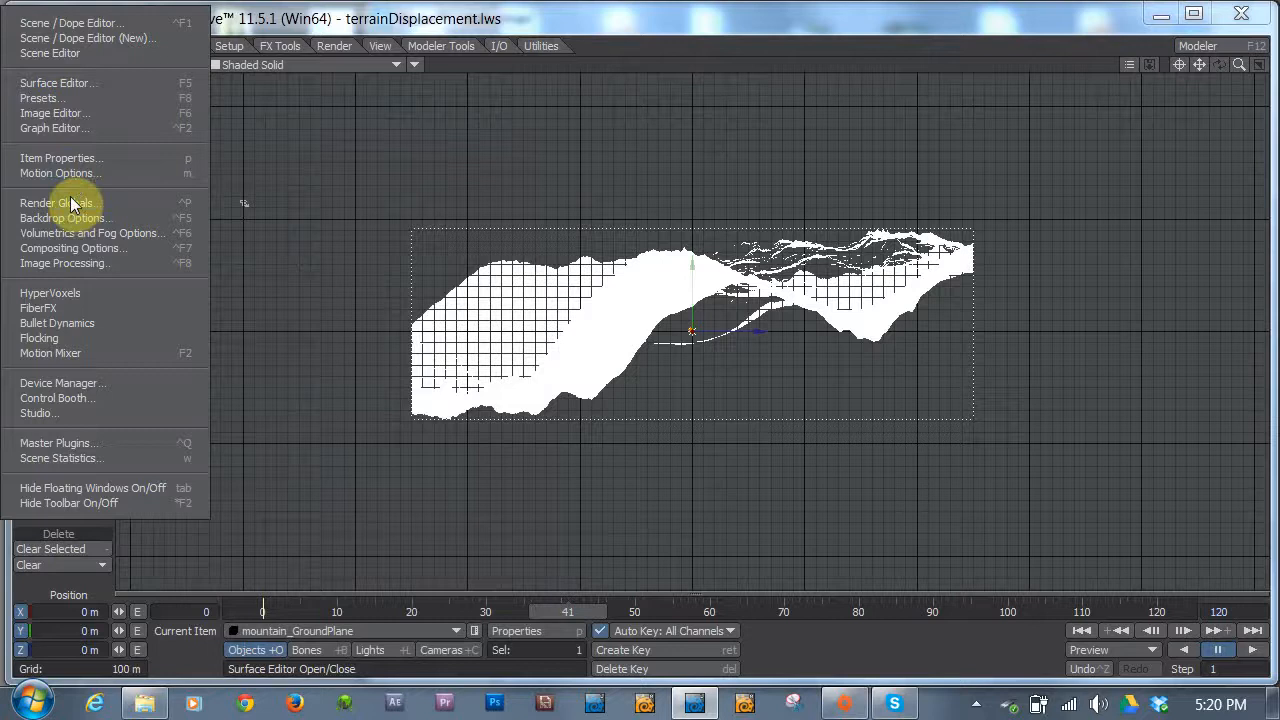
pyautogui.click(56, 204)
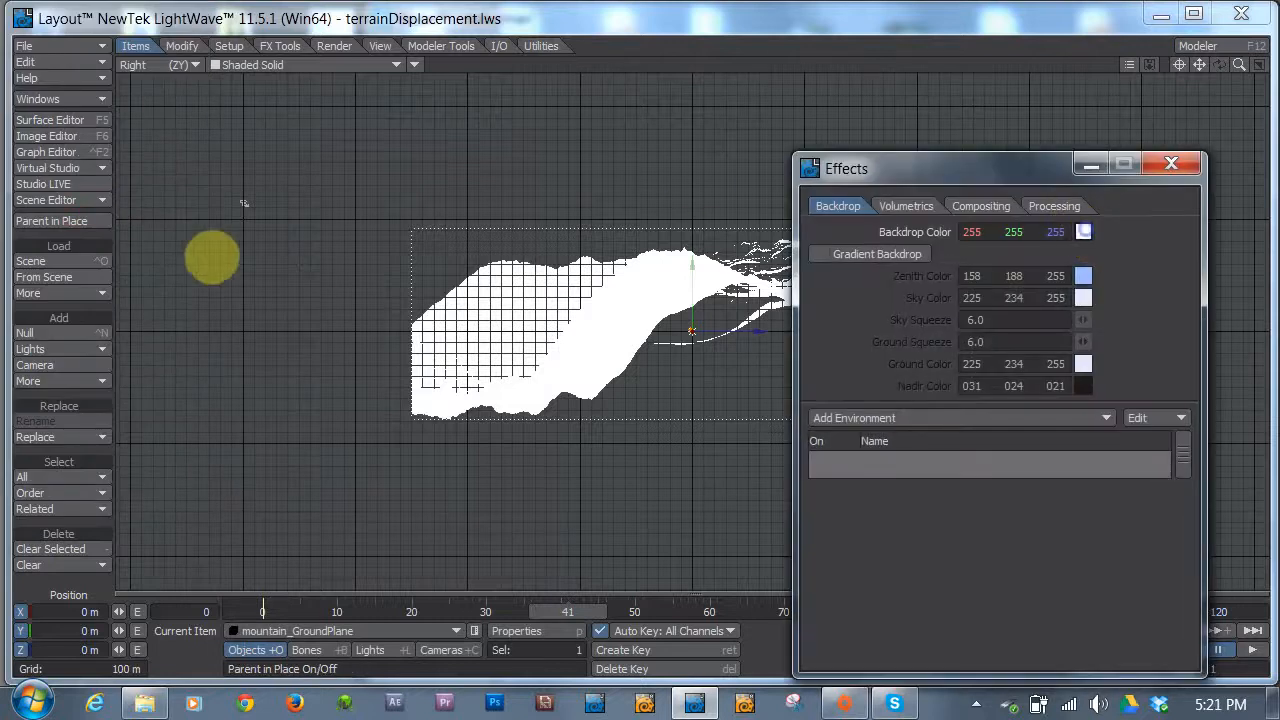
pyautogui.click(1084, 232)
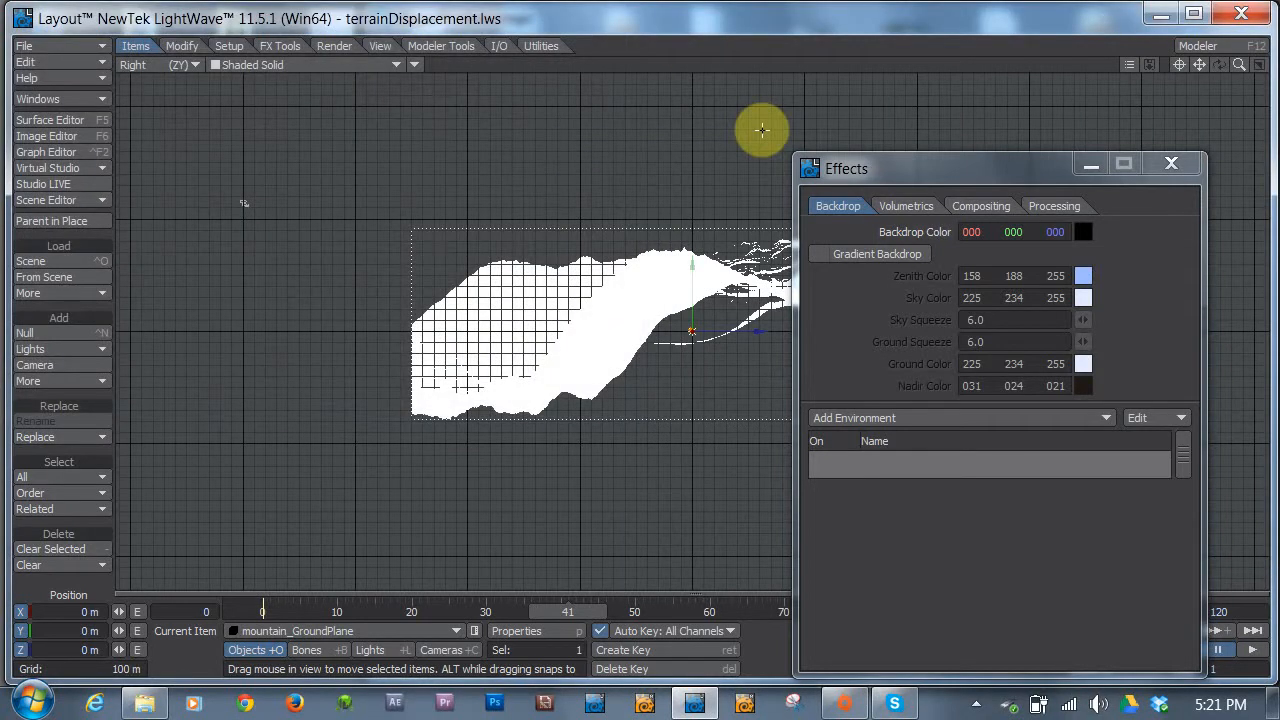
pyautogui.moveTo(964, 182)
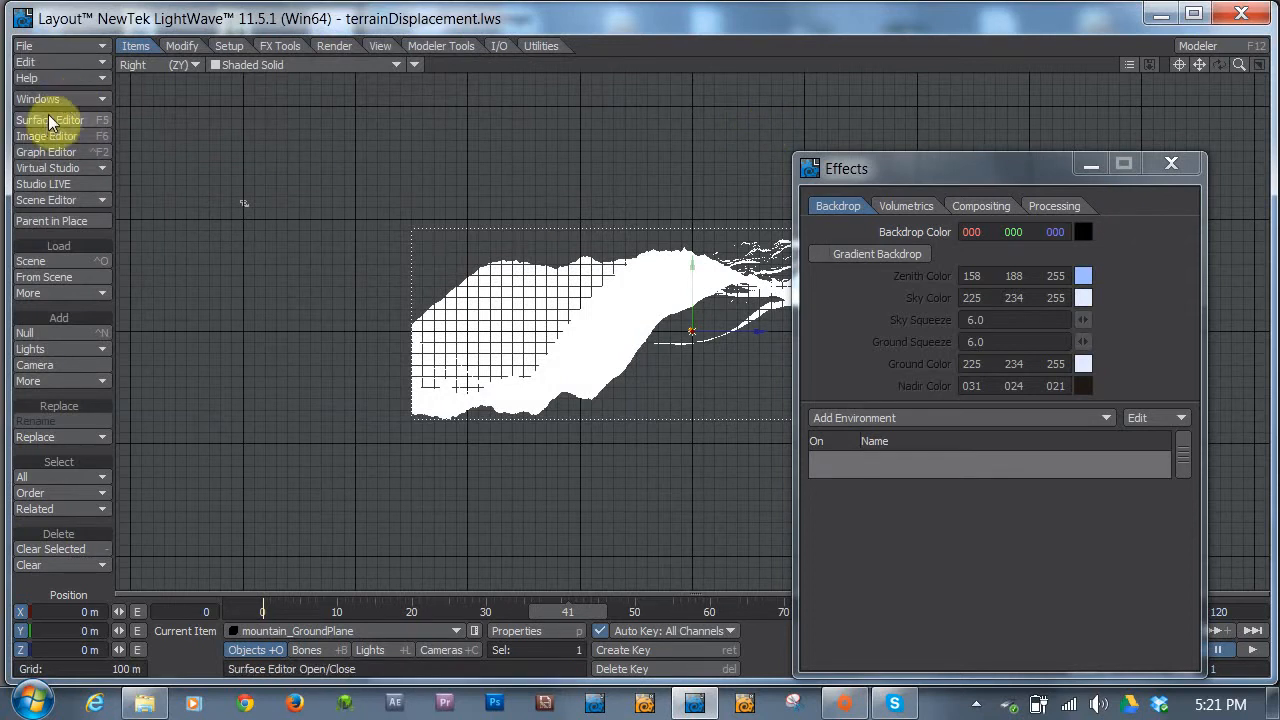
# - Clone the terrain object and bring the Scene Editor to the middle of the screen
pyautogui.click(46, 200)
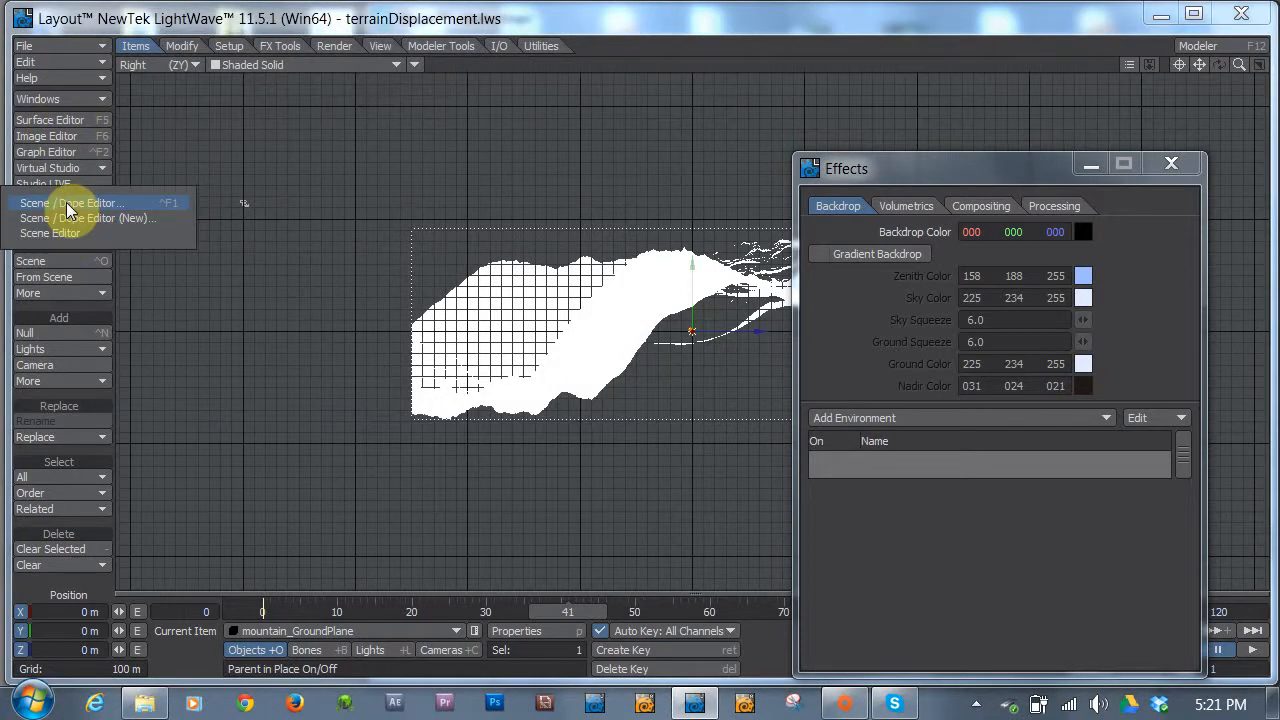
pyautogui.click(72, 202)
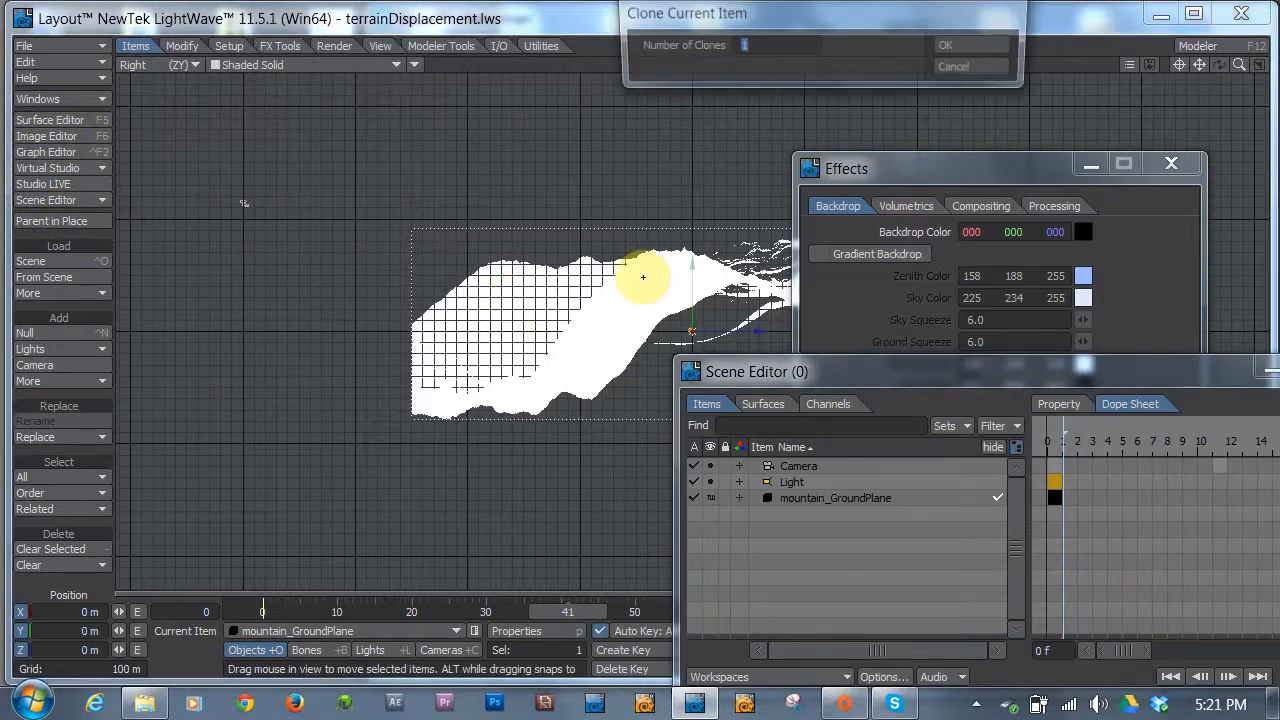
pyautogui.click(968, 44)
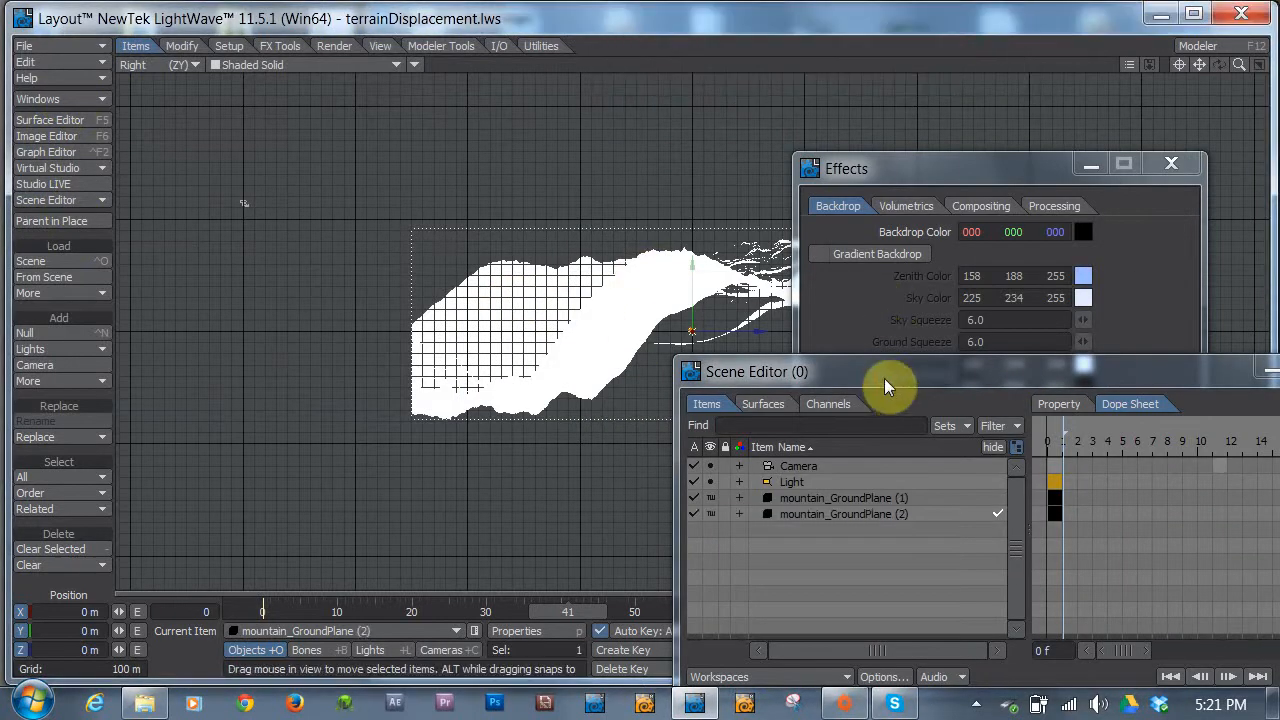
pyautogui.moveTo(884, 370); pyautogui.dragTo(468, 210)
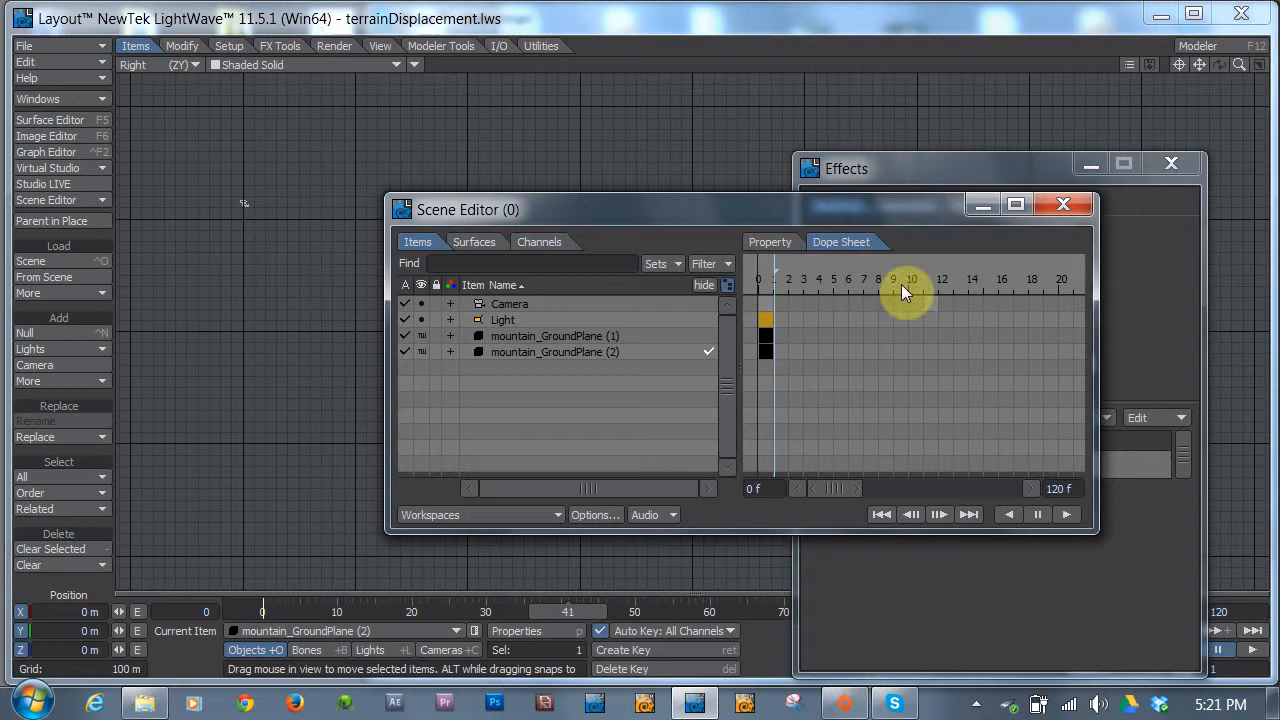
# - Show the objects' render properties as Scene Editor columns
pyautogui.click(770, 242)
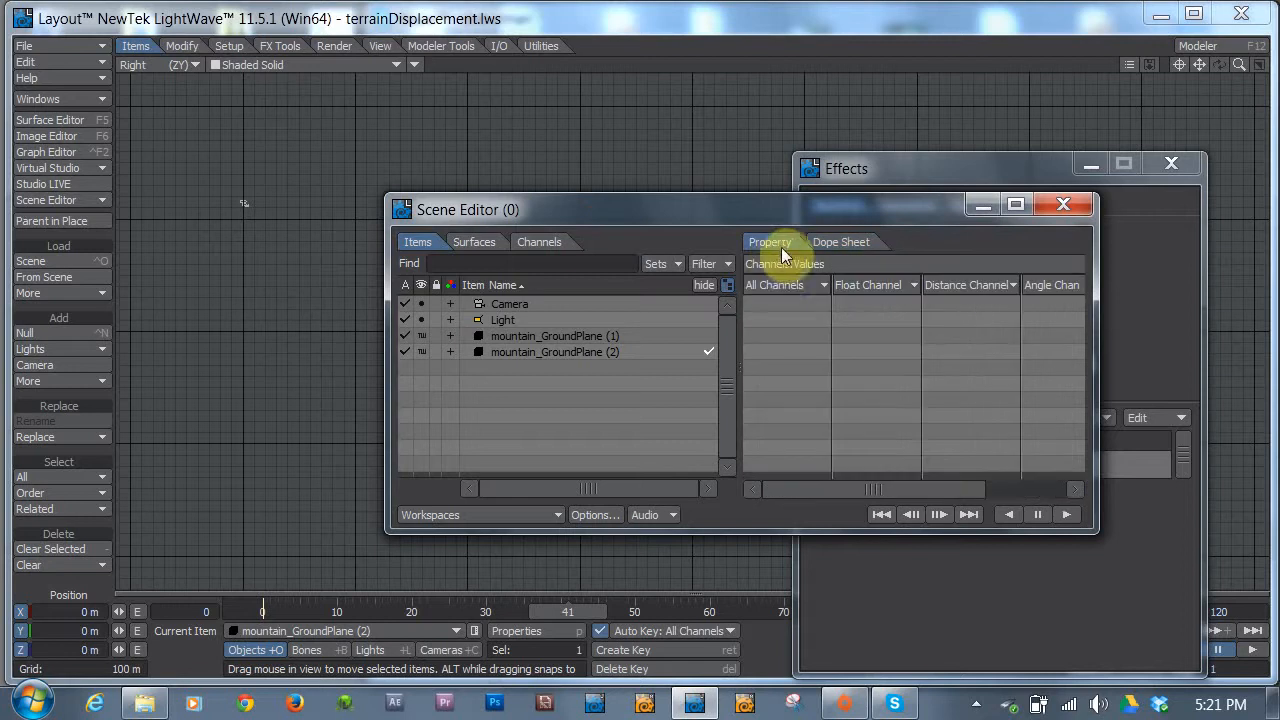
pyautogui.click(784, 284)
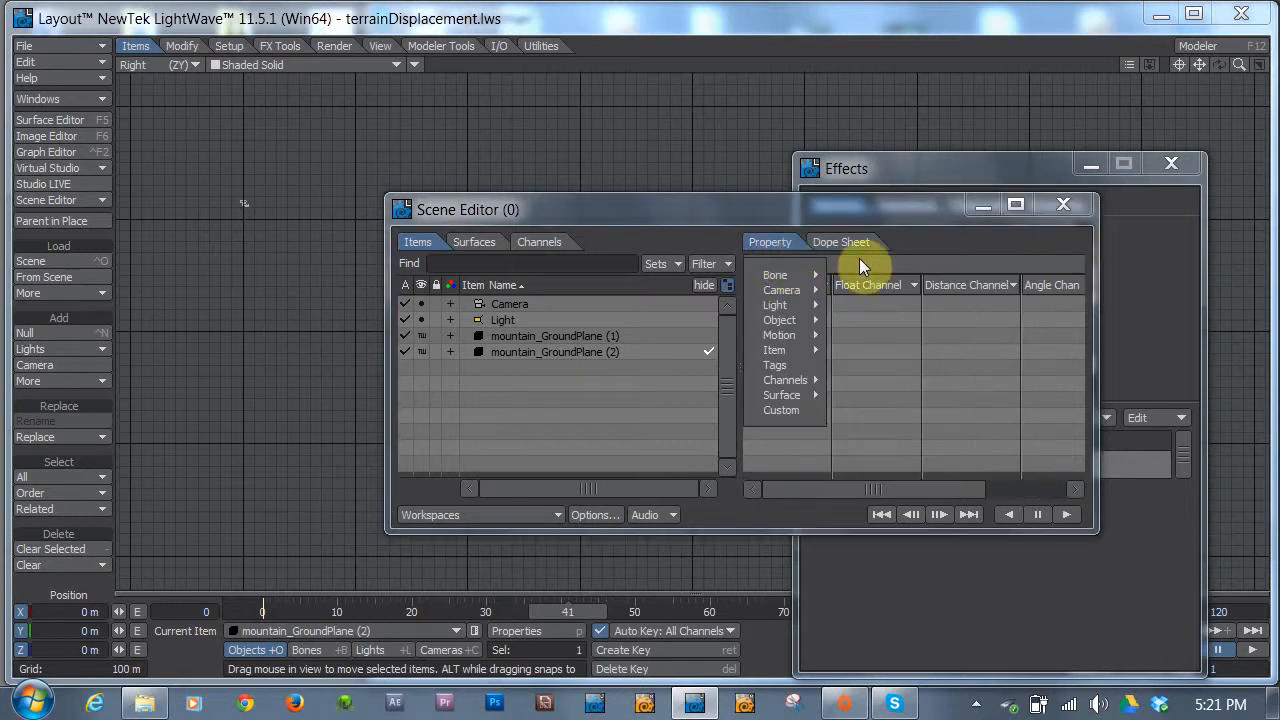
pyautogui.click(780, 320)
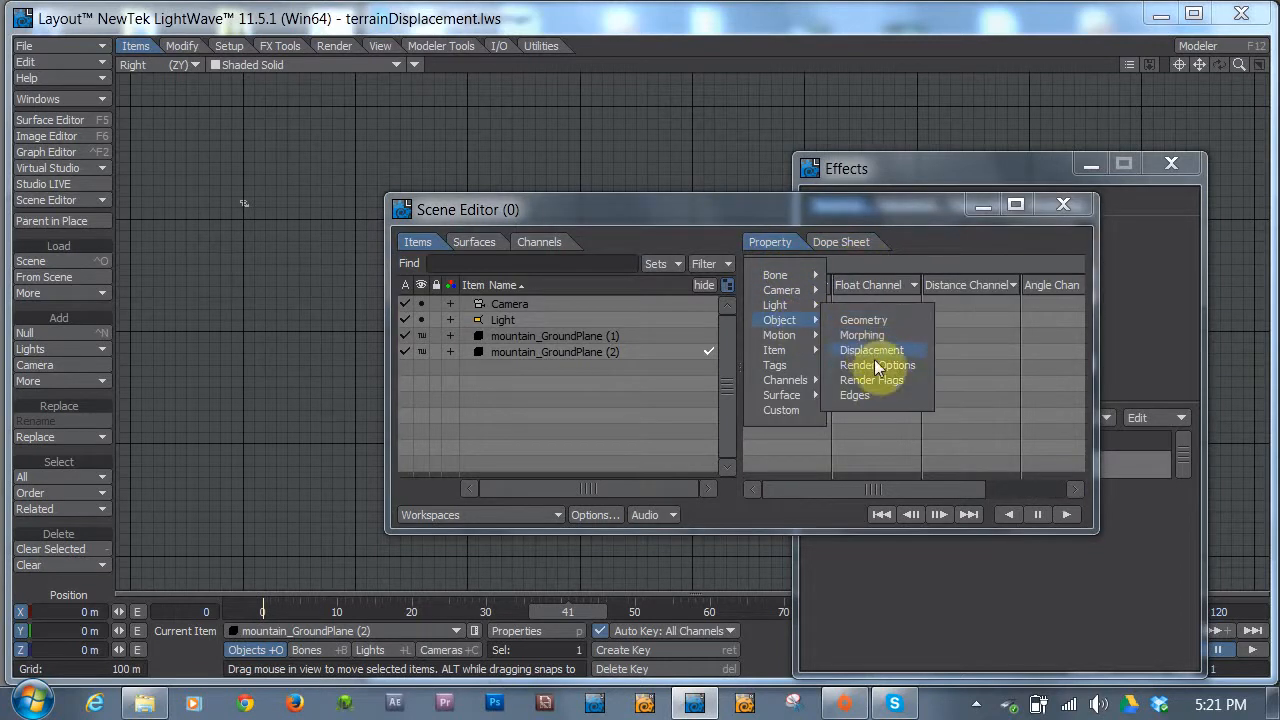
pyautogui.click(870, 380)
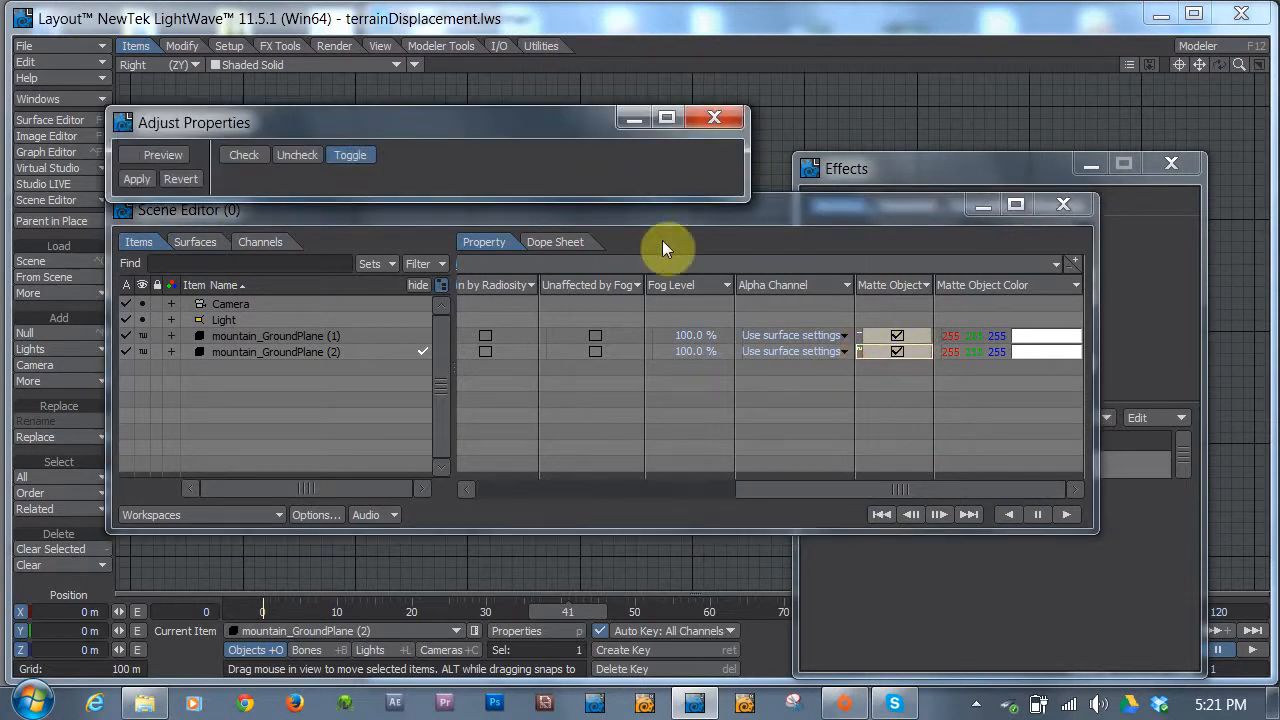
pyautogui.moveTo(620, 256)
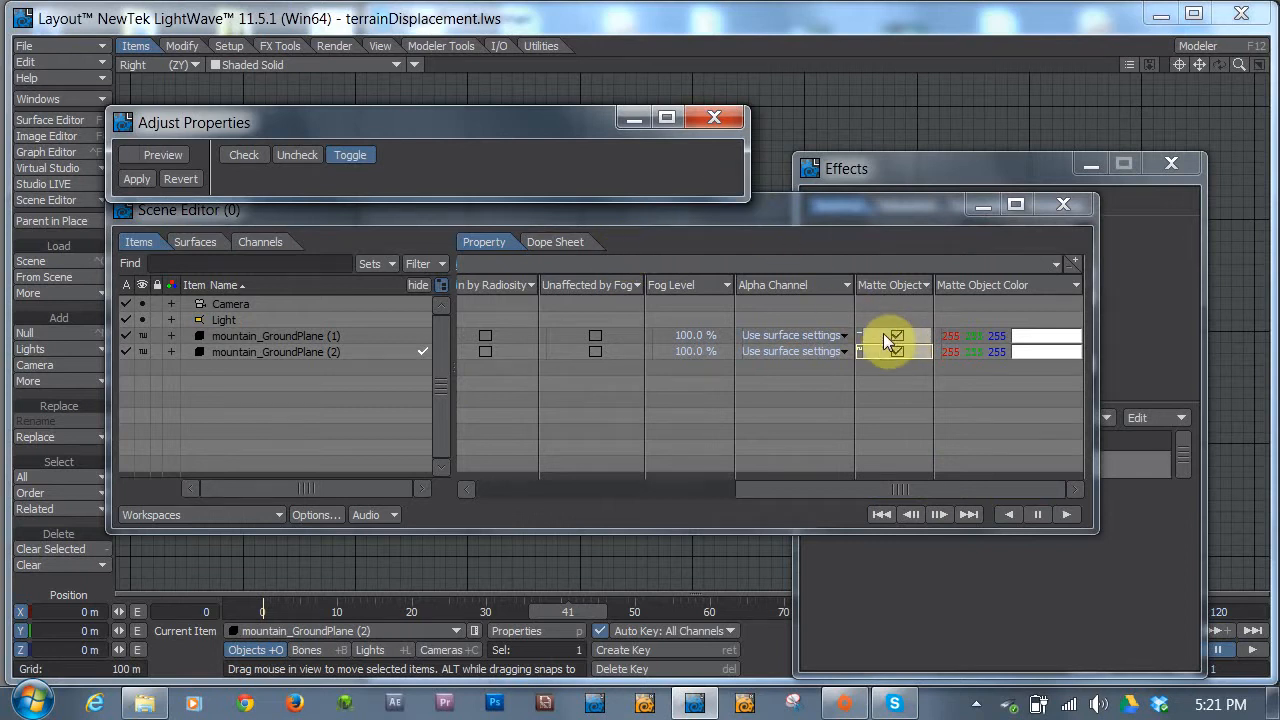
# - Enable Matte Object on both mountain_GroundPlane items, apply it, and close the Scene Editor
pyautogui.click(896, 352)
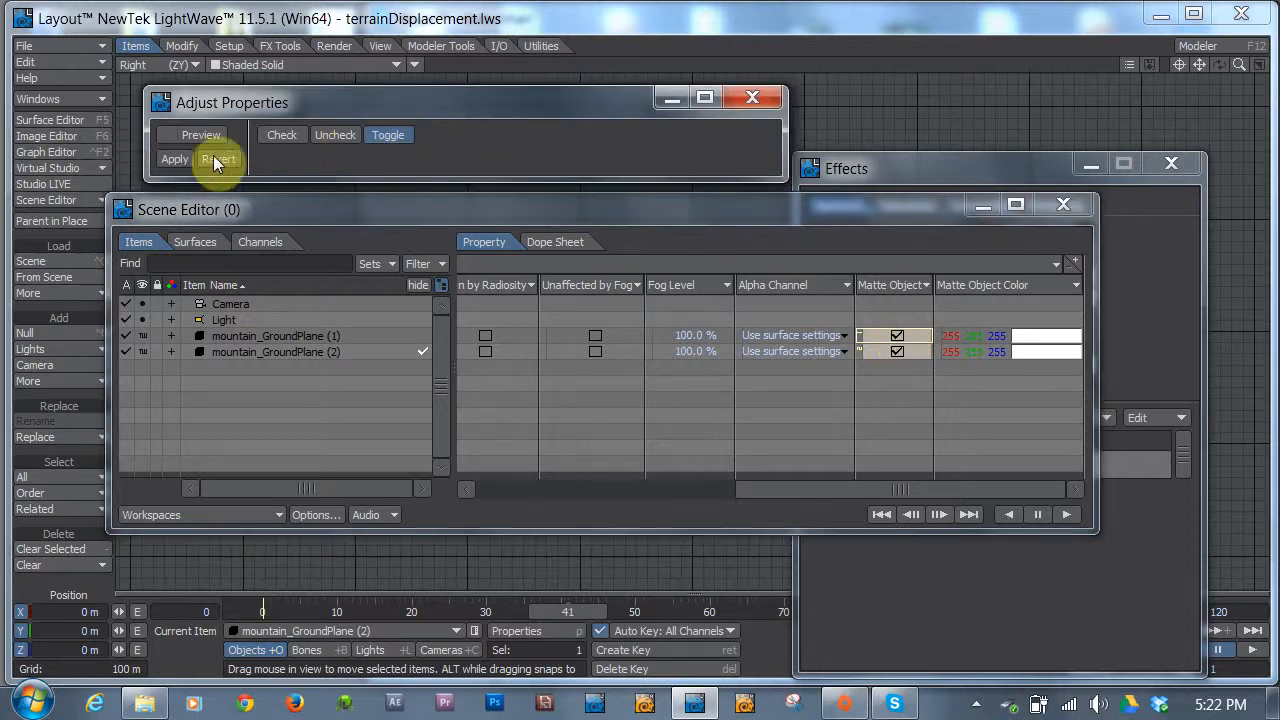
pyautogui.click(176, 160)
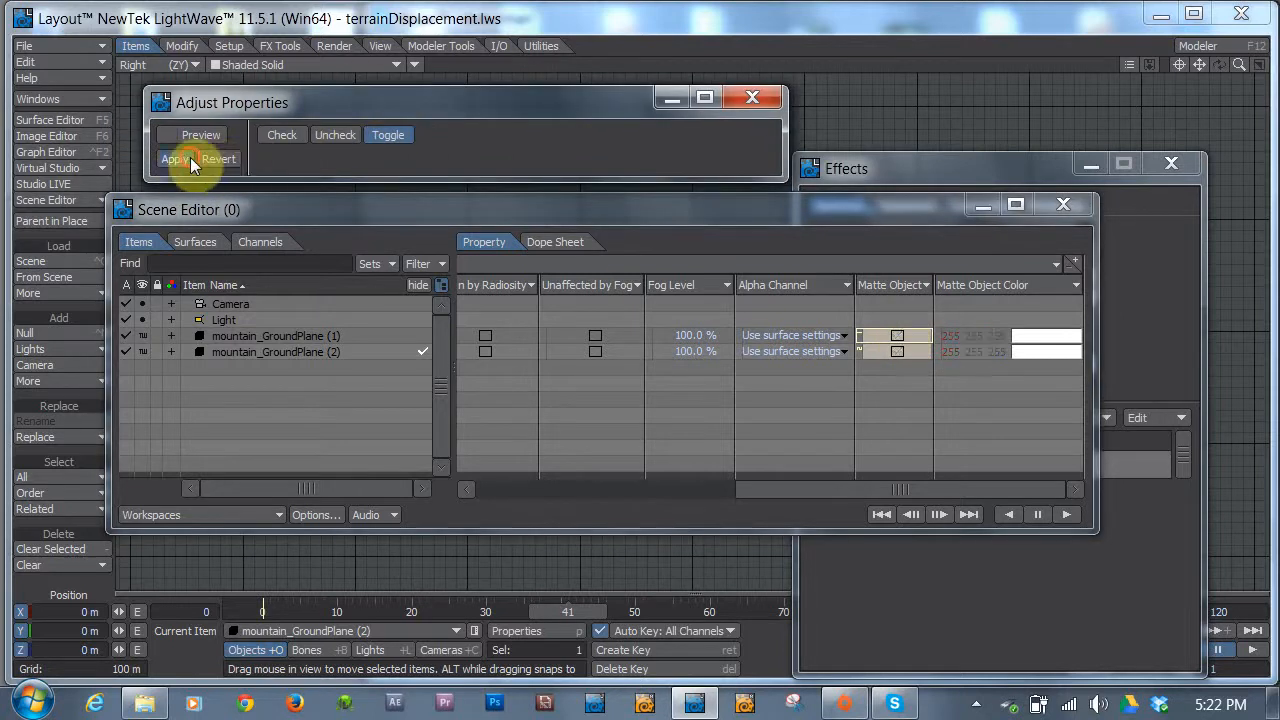
pyautogui.click(172, 160)
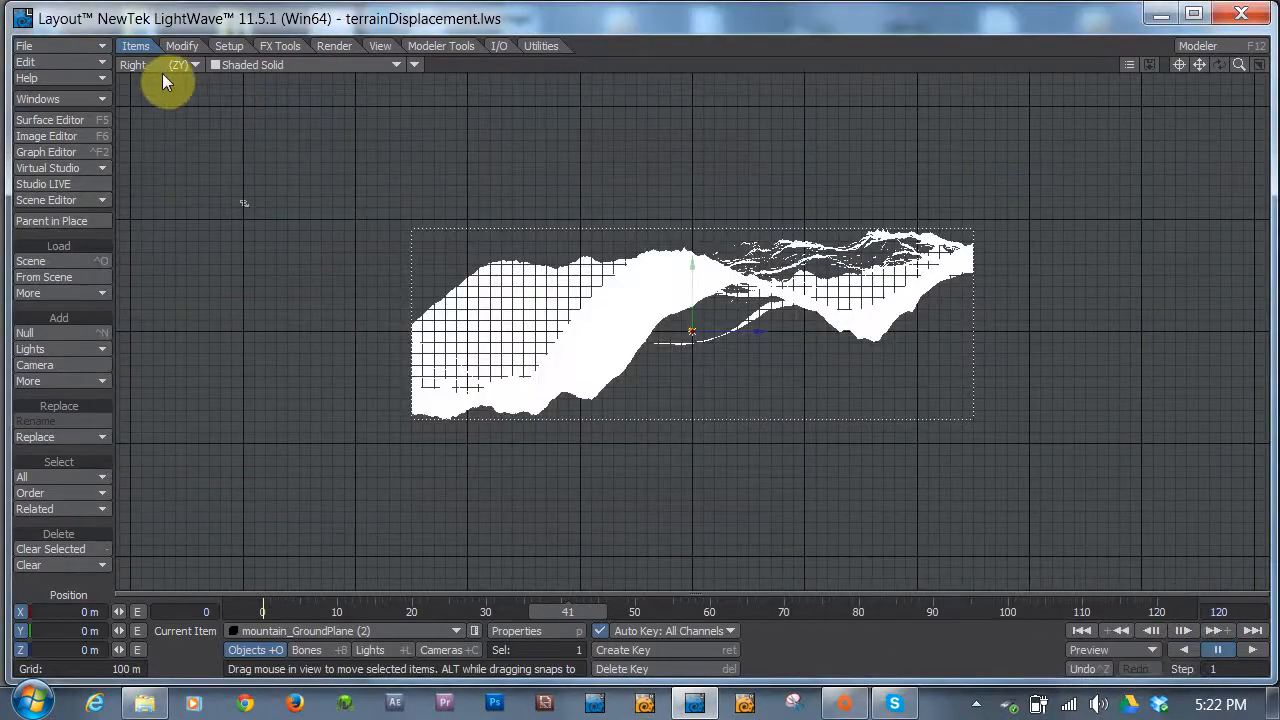
pyautogui.moveTo(176, 64)
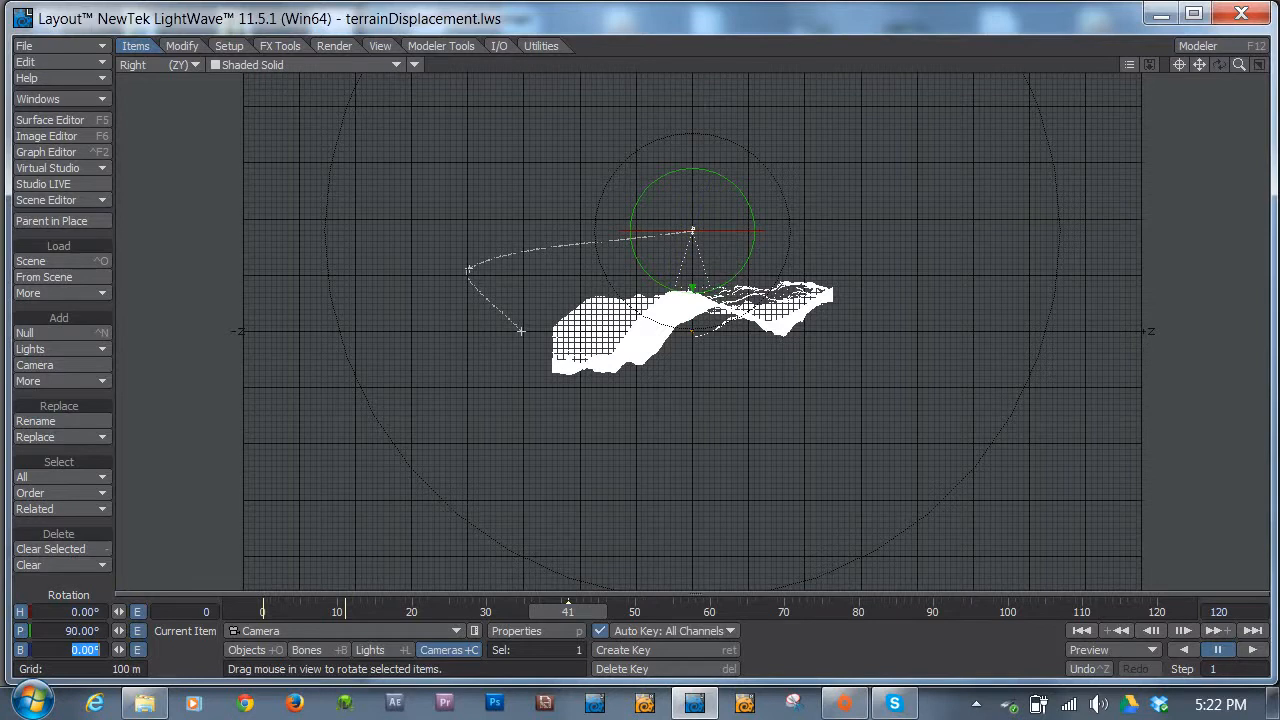
# - Check the downward-facing camera's view, then switch the viewport to Perspective
pyautogui.click(160, 64)
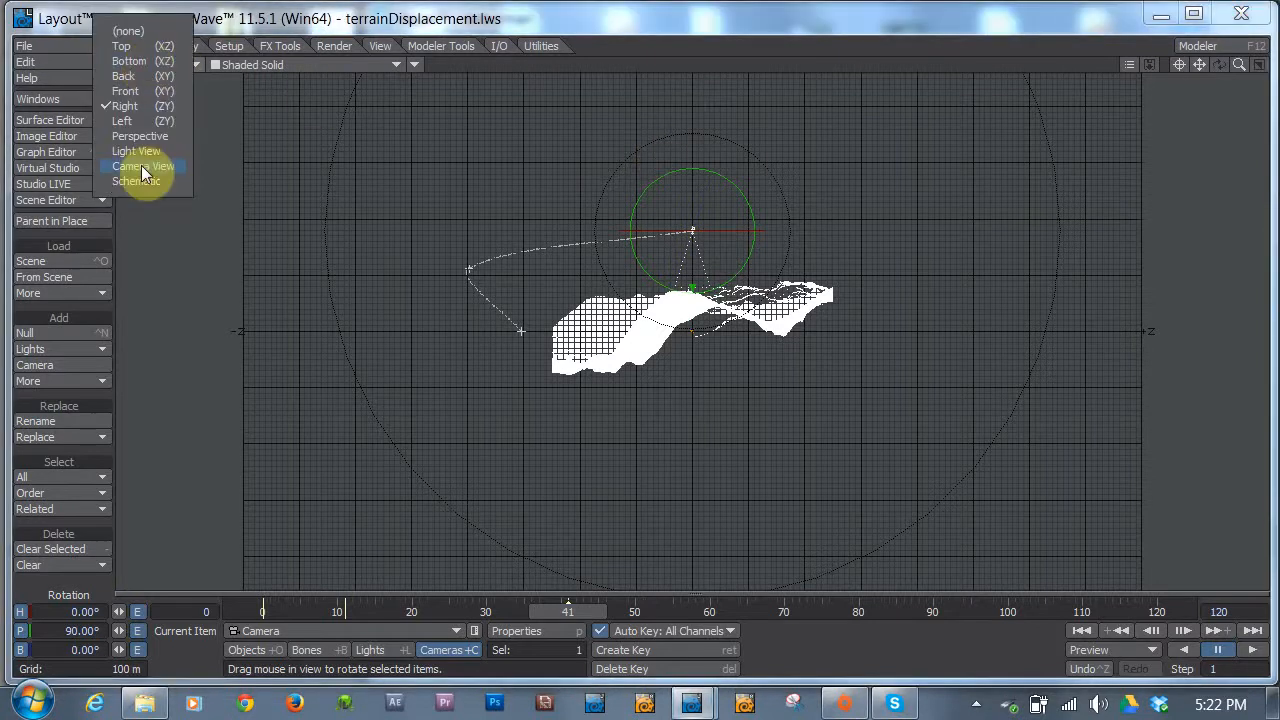
pyautogui.click(142, 166)
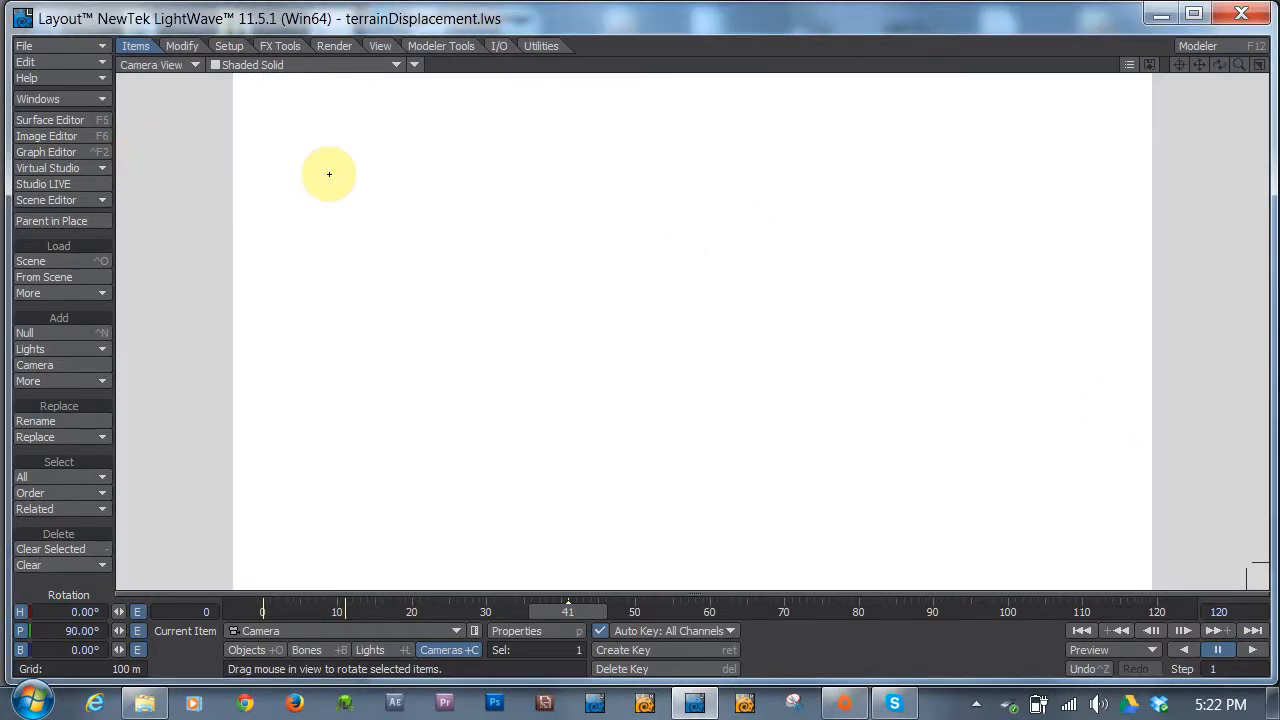
pyautogui.click(180, 64)
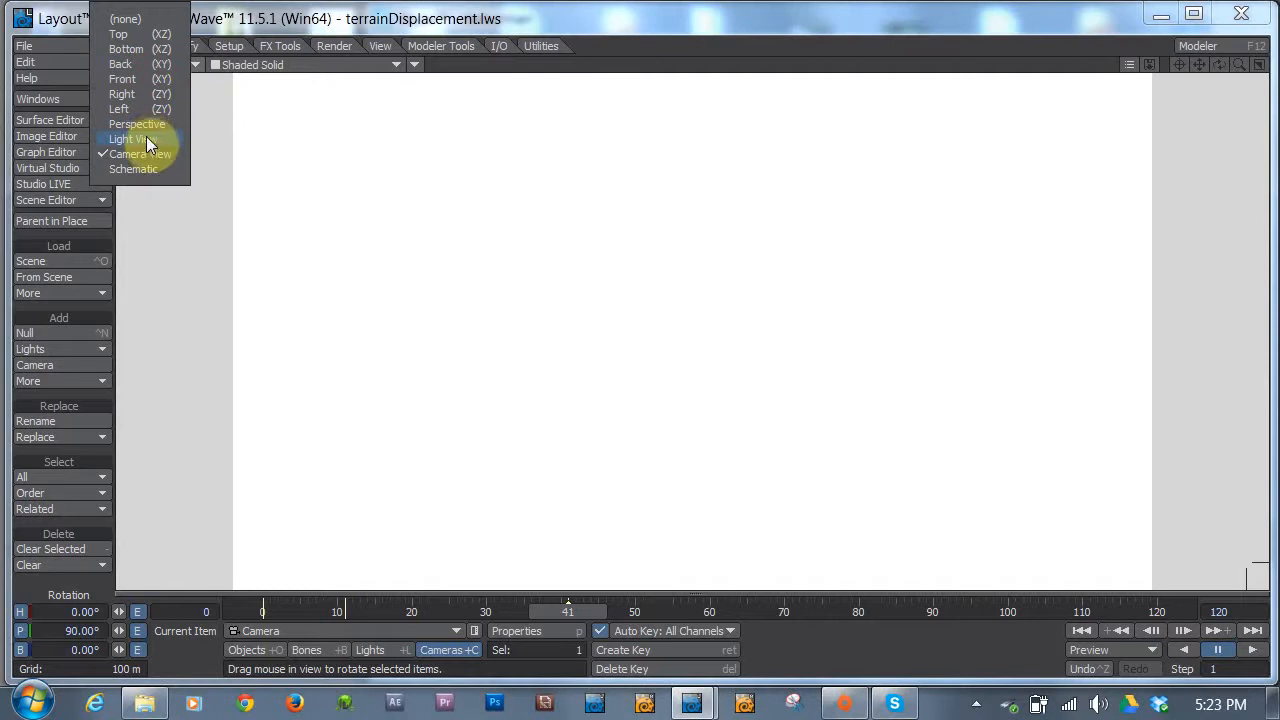
pyautogui.click(136, 124)
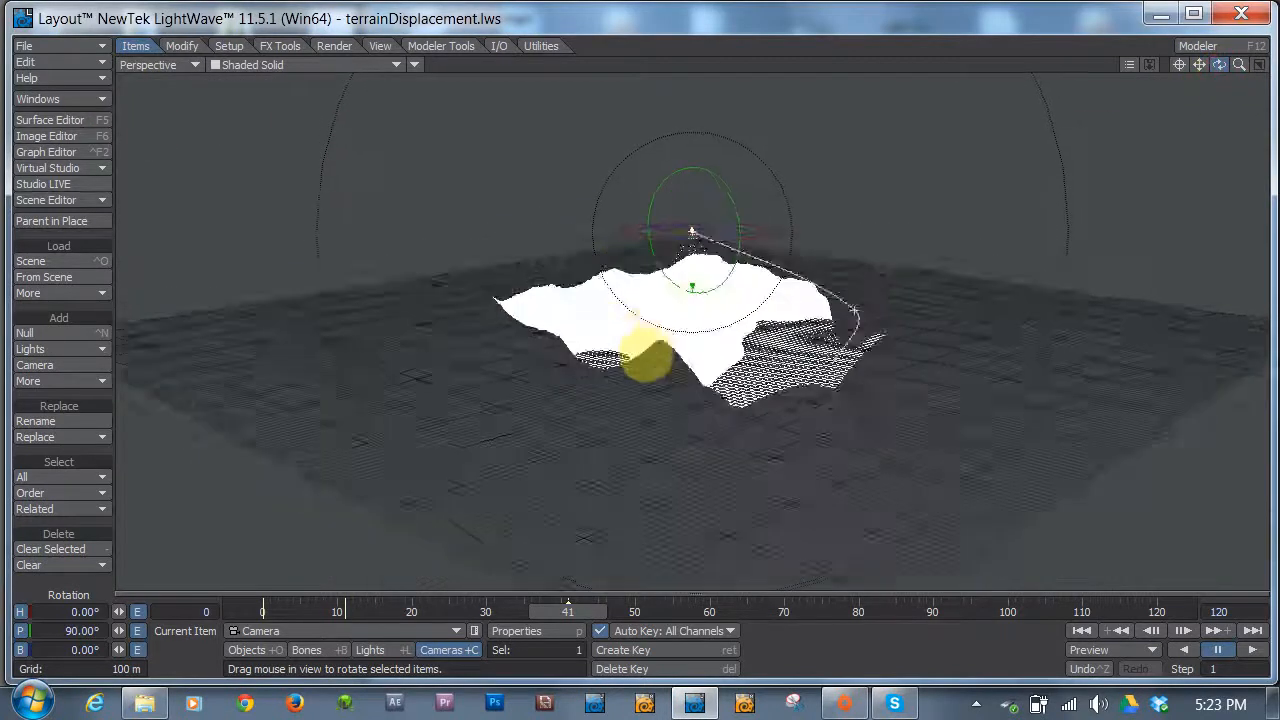
# - In Render Globals make the camera an Orthographic Camera with a 5 km size
pyautogui.click(334, 46)
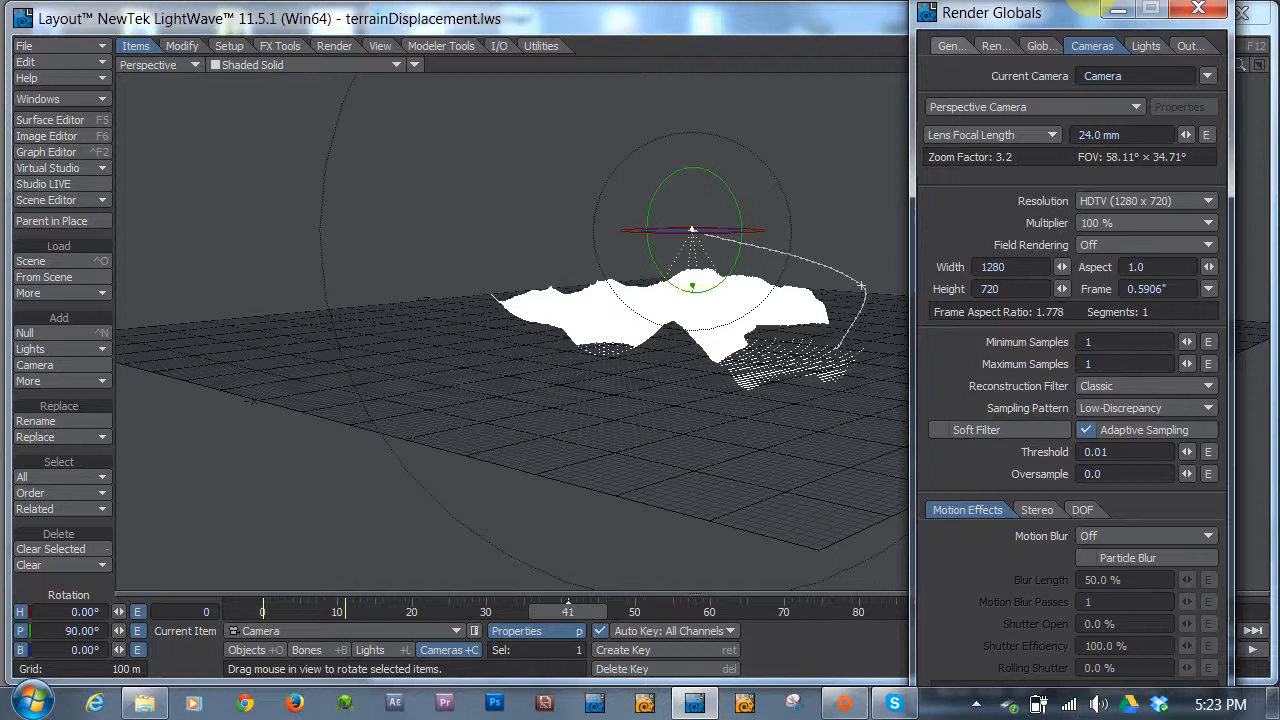
pyautogui.click(1036, 108)
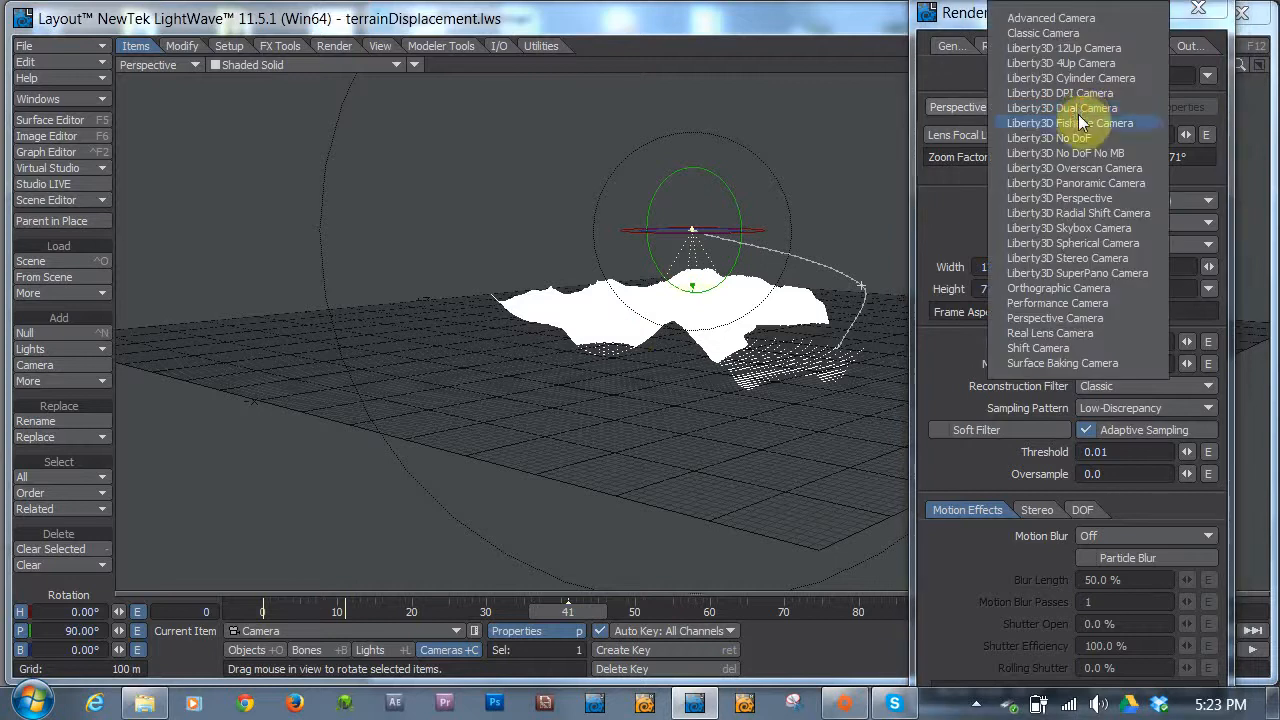
pyautogui.moveTo(1110, 288)
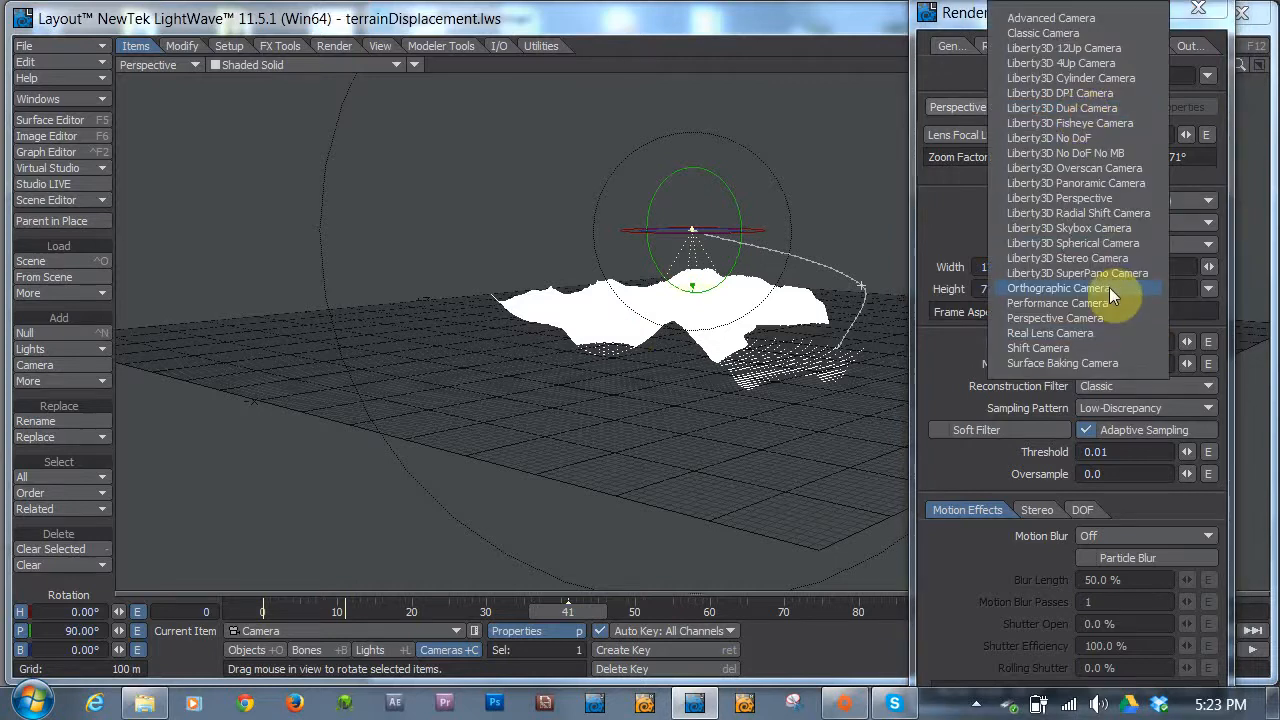
pyautogui.click(1070, 288)
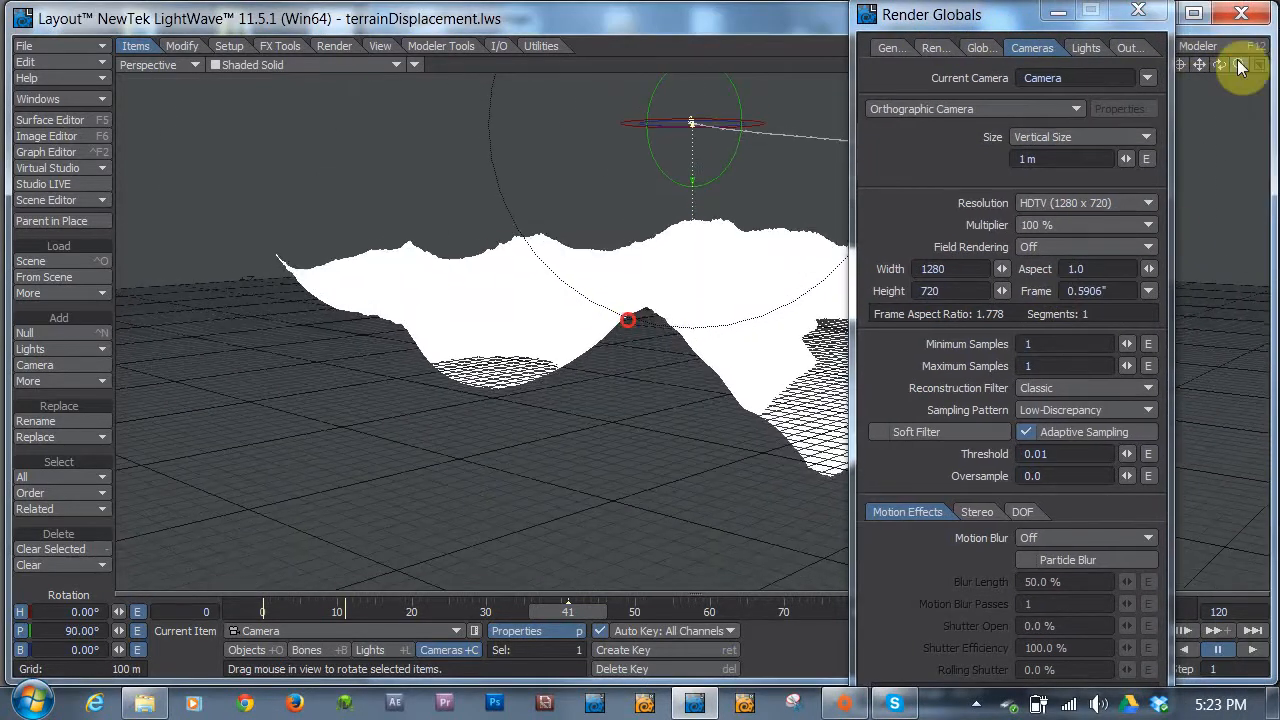
pyautogui.click(1064, 160)
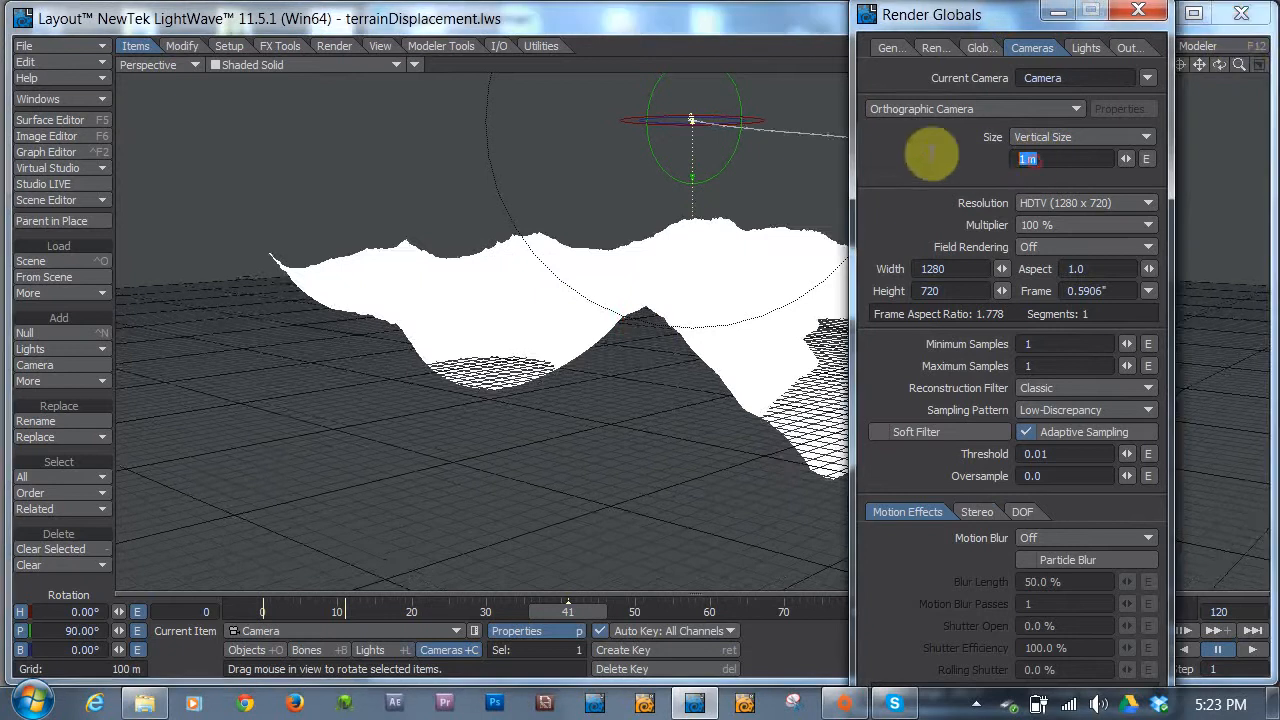
pyautogui.write('5')
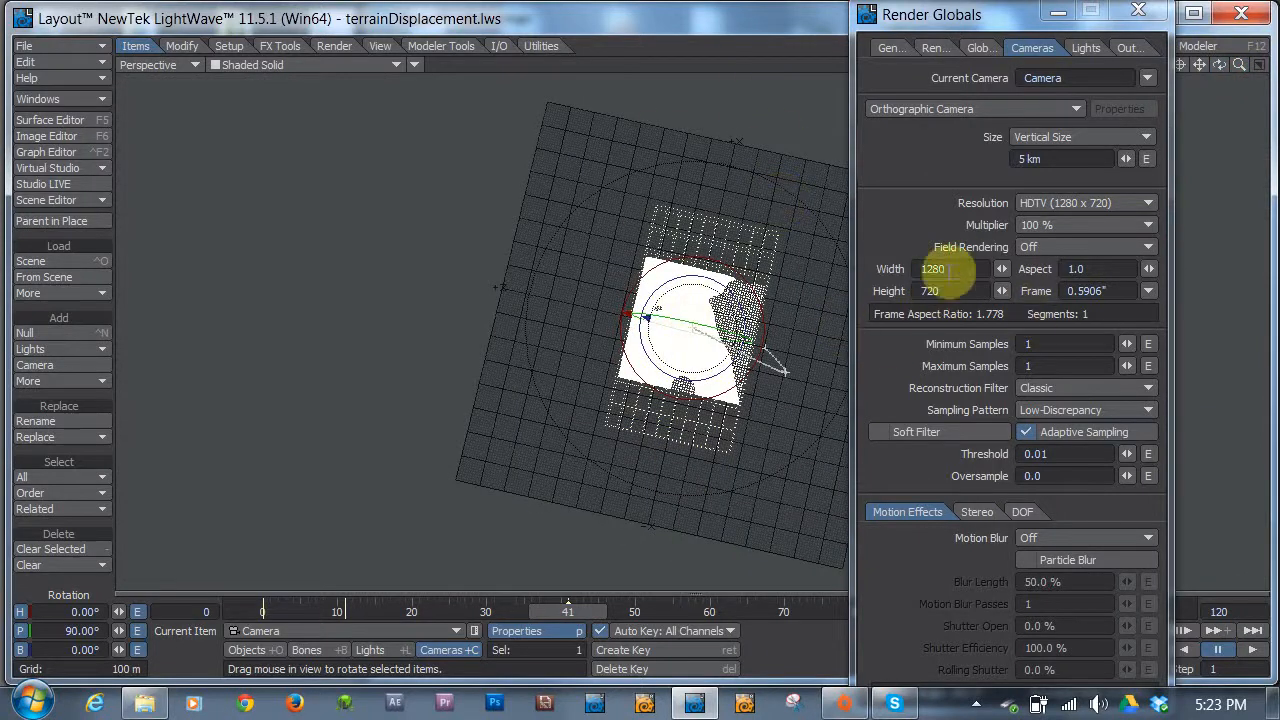
pyautogui.moveTo(952, 292)
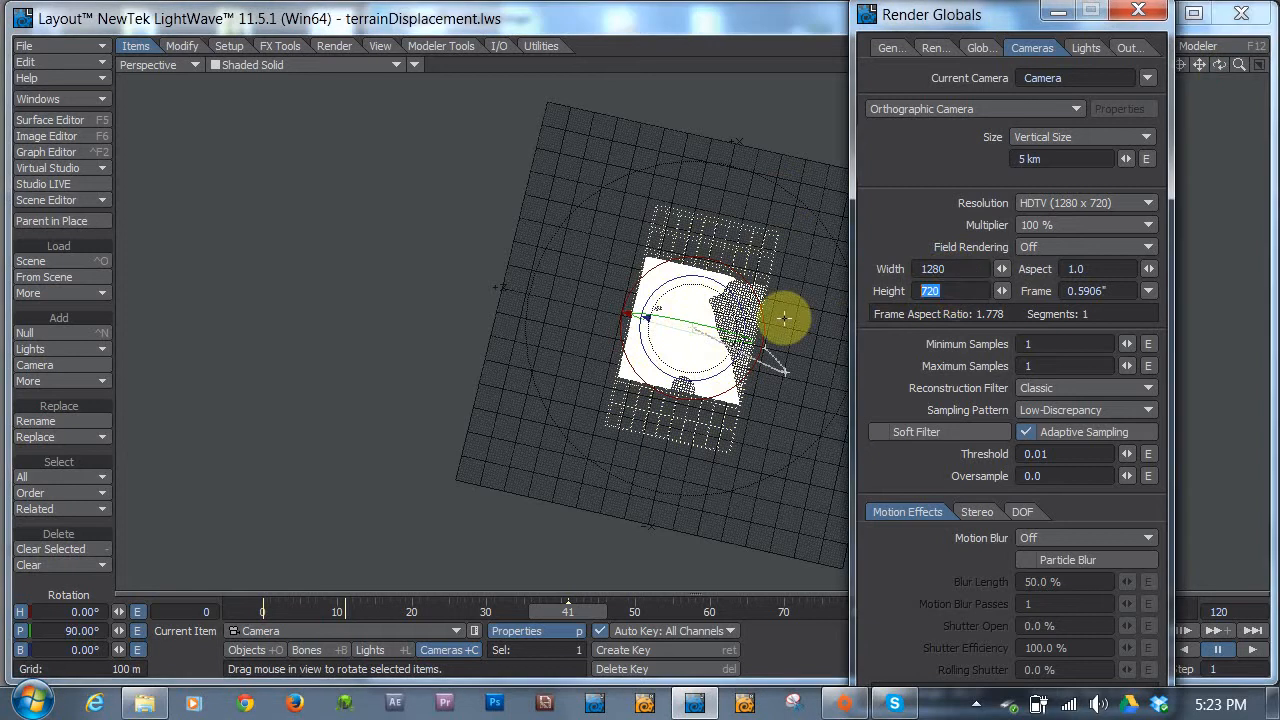
# - Set the render frame to 1280×1280 and view the terrain from Top, then Right
pyautogui.write('12')
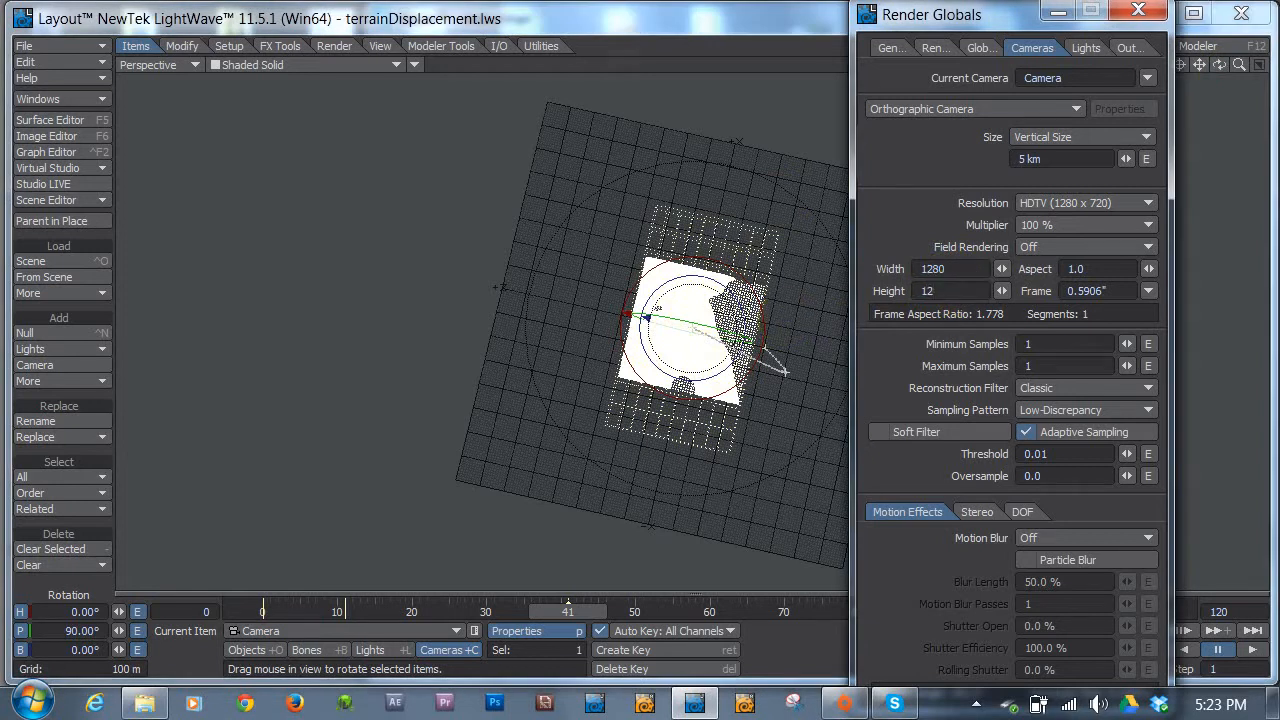
pyautogui.write('1280')
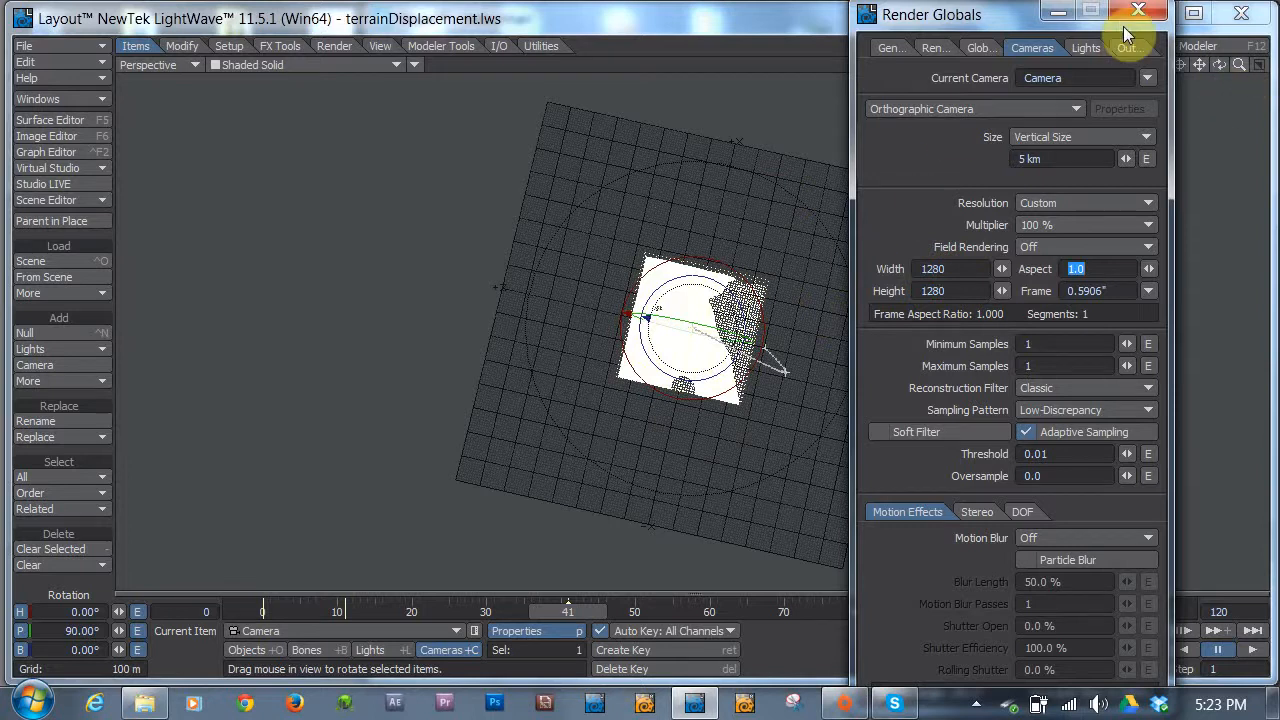
pyautogui.click(180, 64)
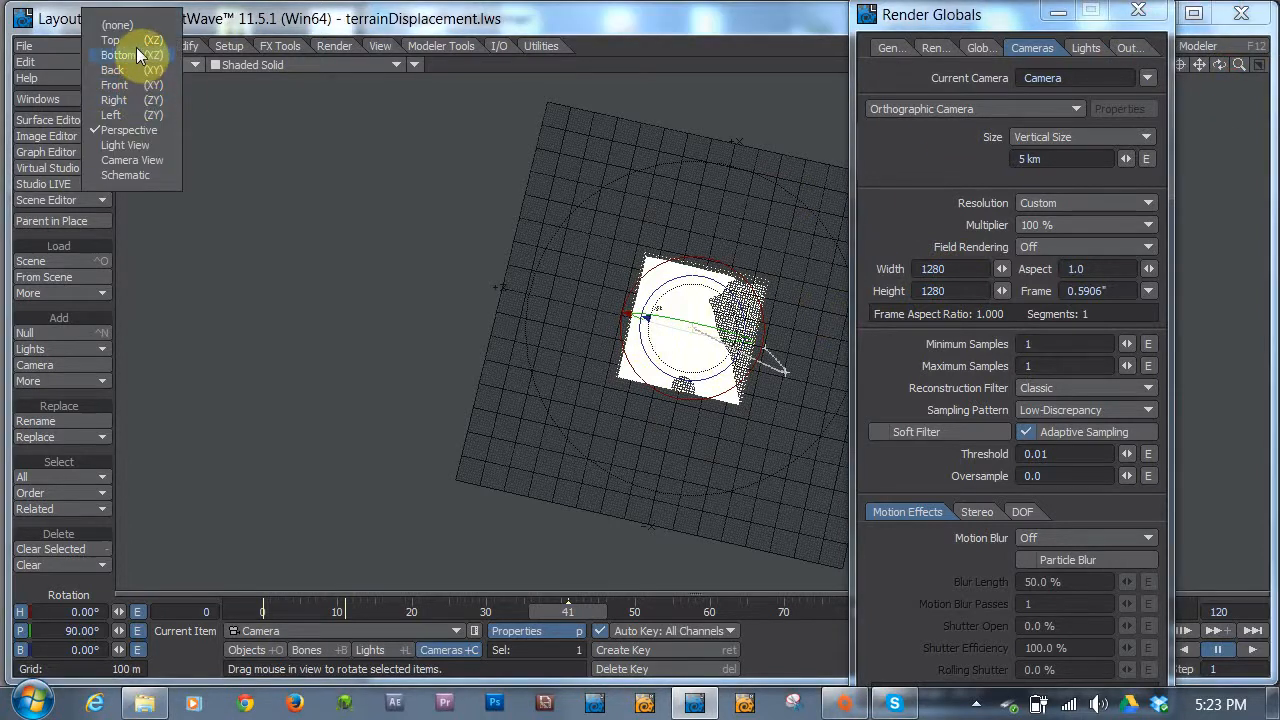
pyautogui.click(104, 40)
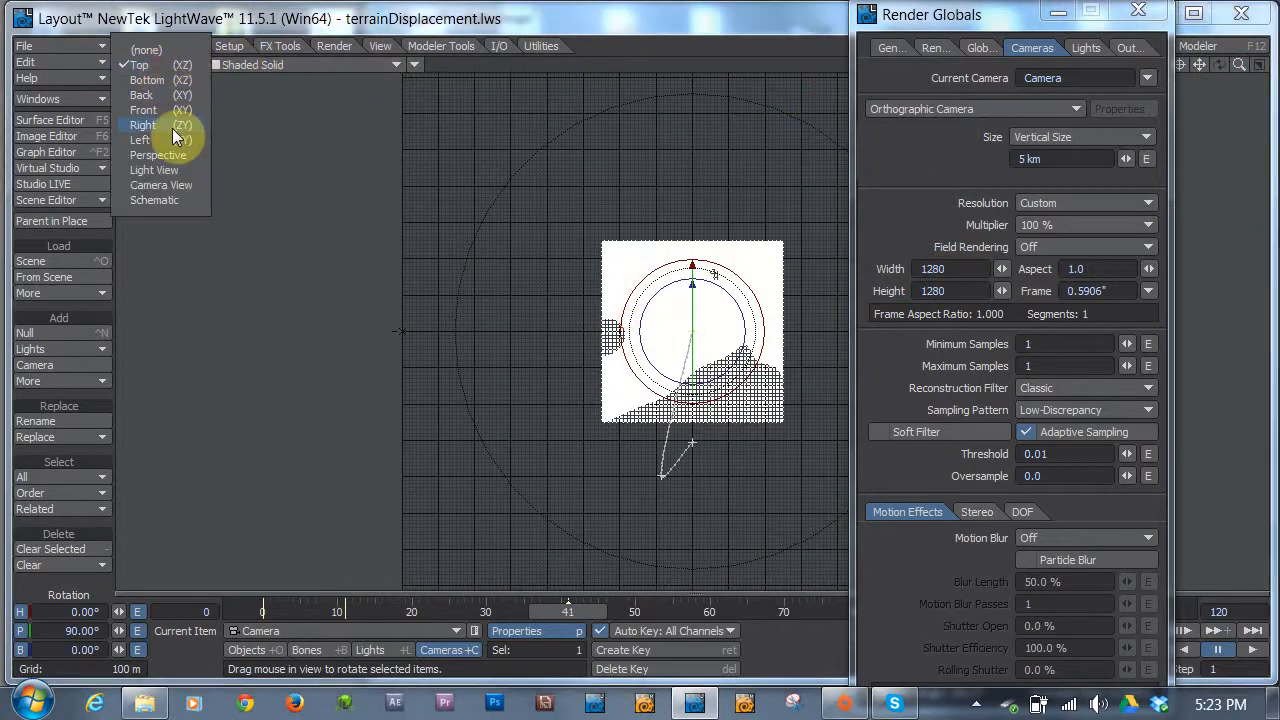
pyautogui.click(144, 124)
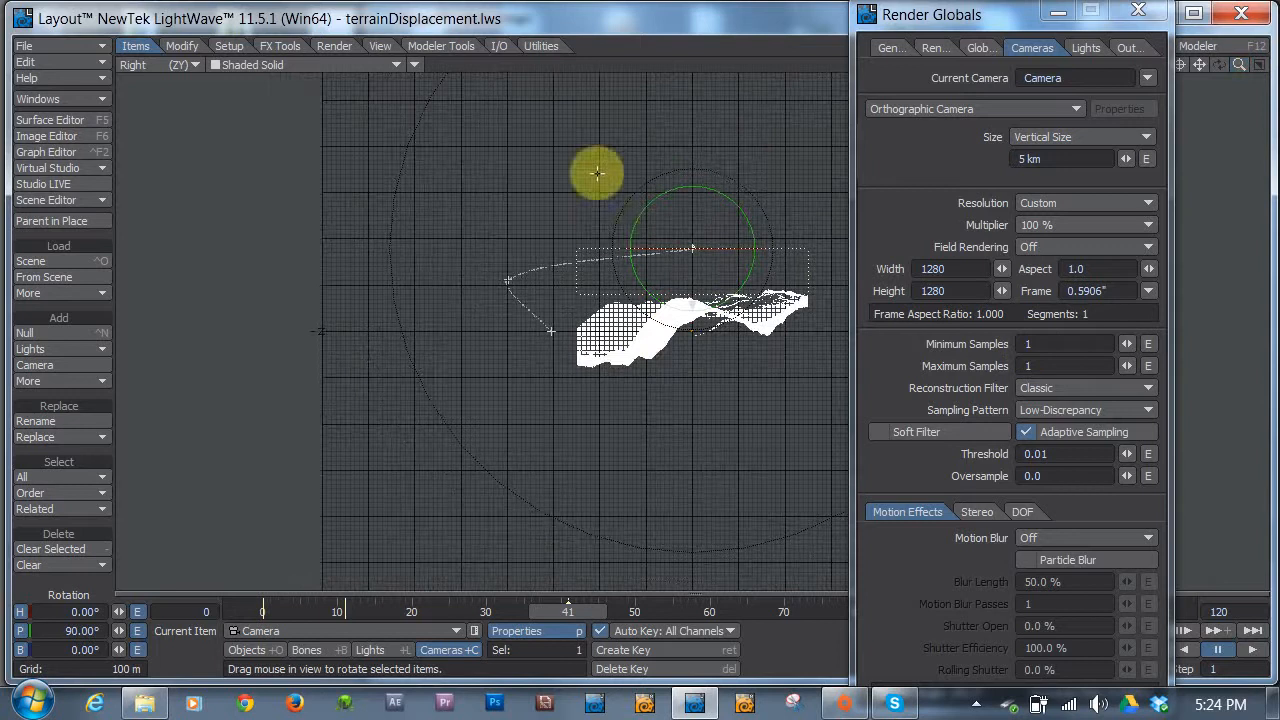
# - Enable Linear fog and nudge its minimum distance up so it spans camera-to-terrain depth
pyautogui.moveTo(596, 174); pyautogui.dragTo(488, 284)
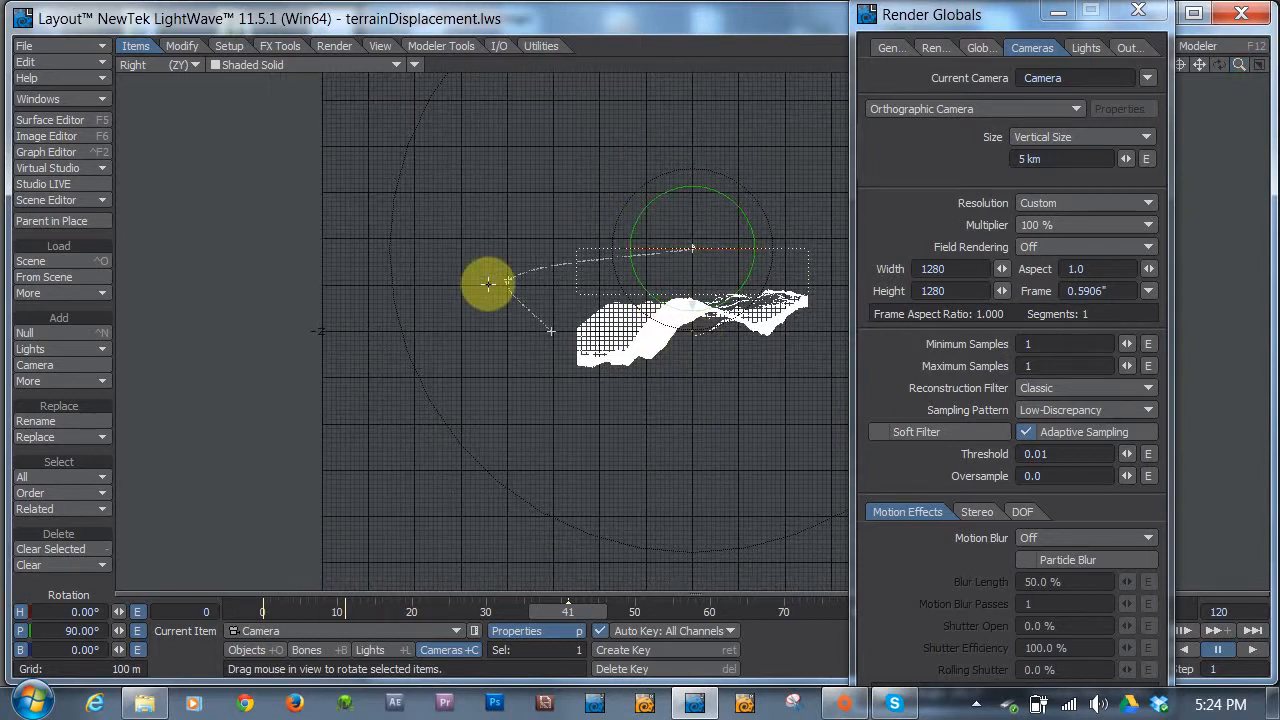
pyautogui.moveTo(490, 284); pyautogui.dragTo(416, 200)
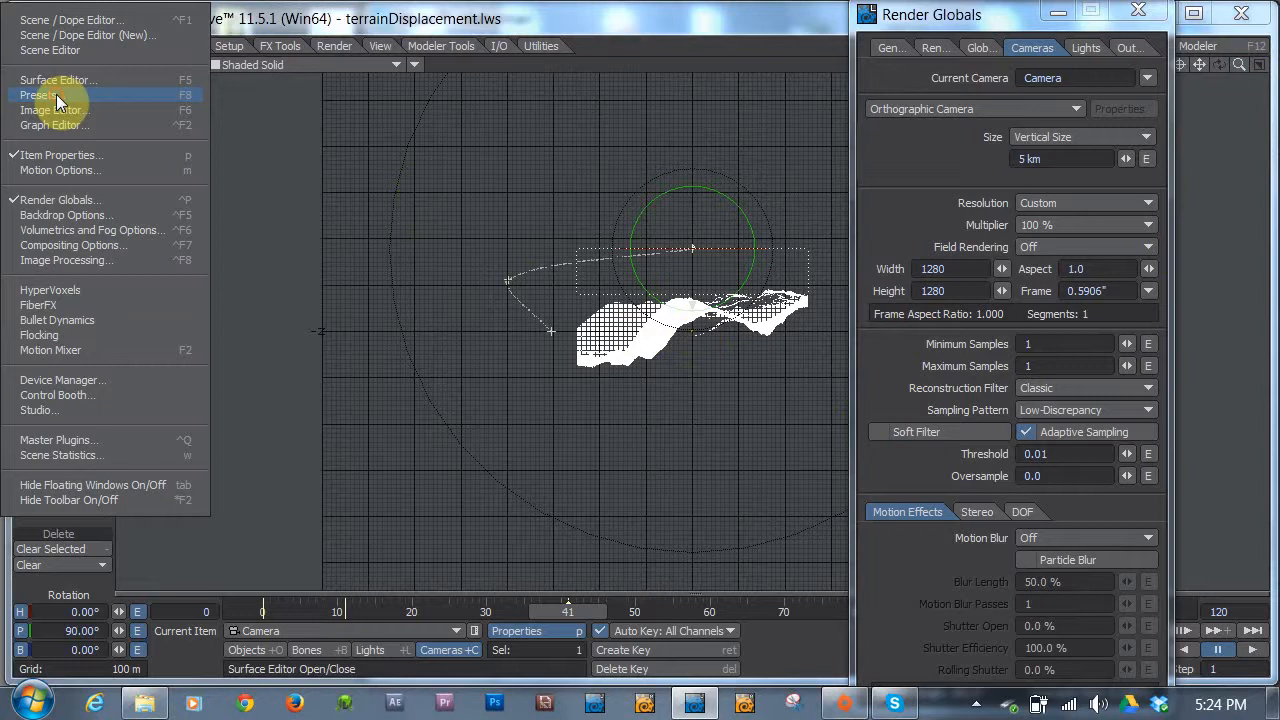
pyautogui.click(92, 230)
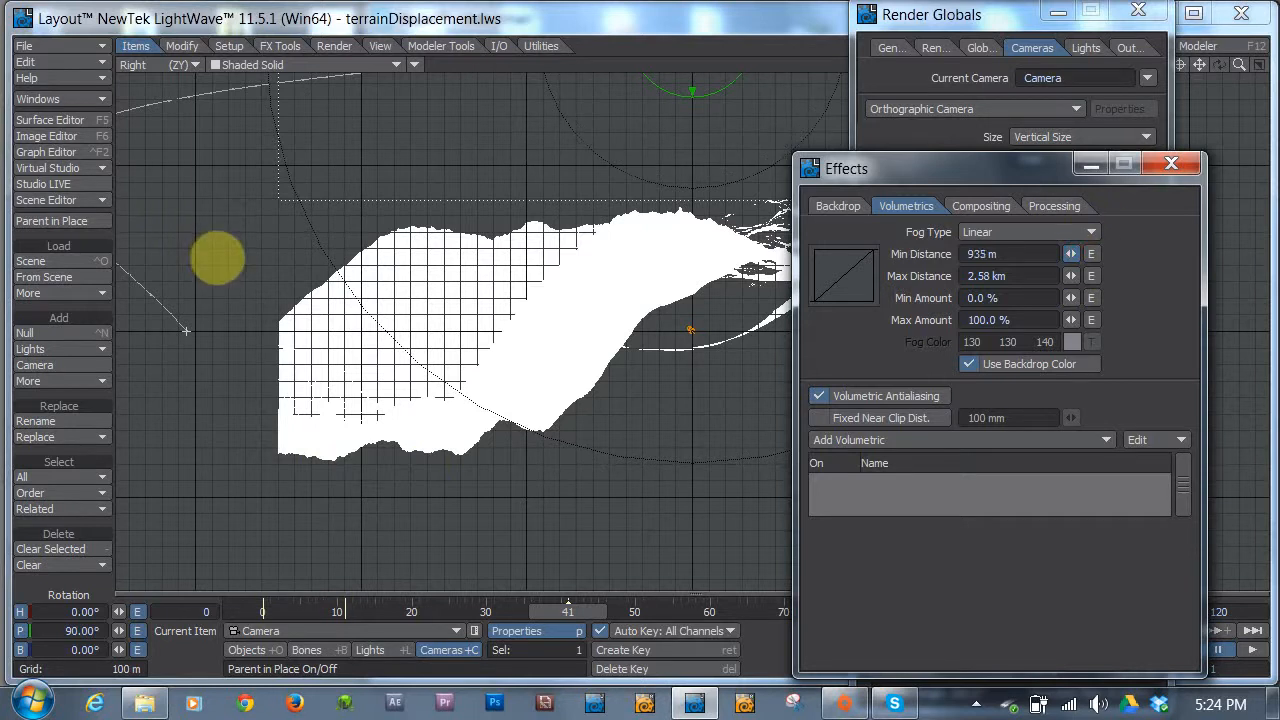
pyautogui.click(1072, 252)
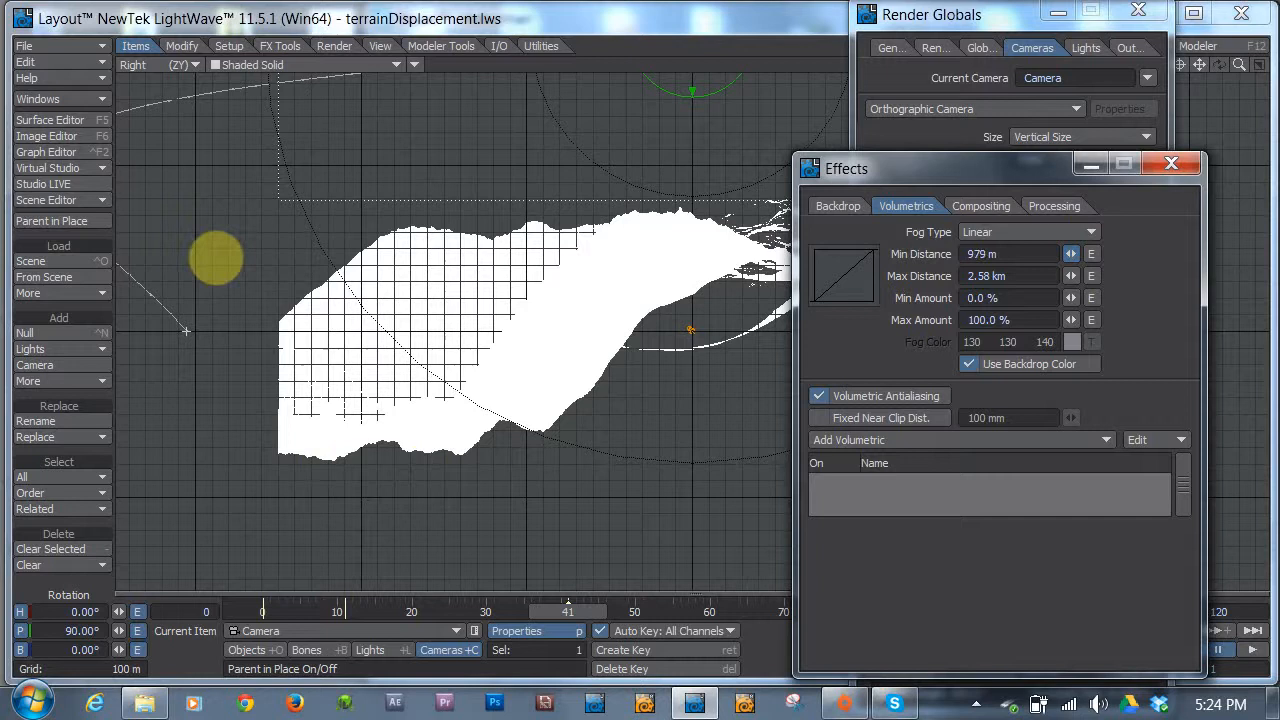
pyautogui.click(1068, 252)
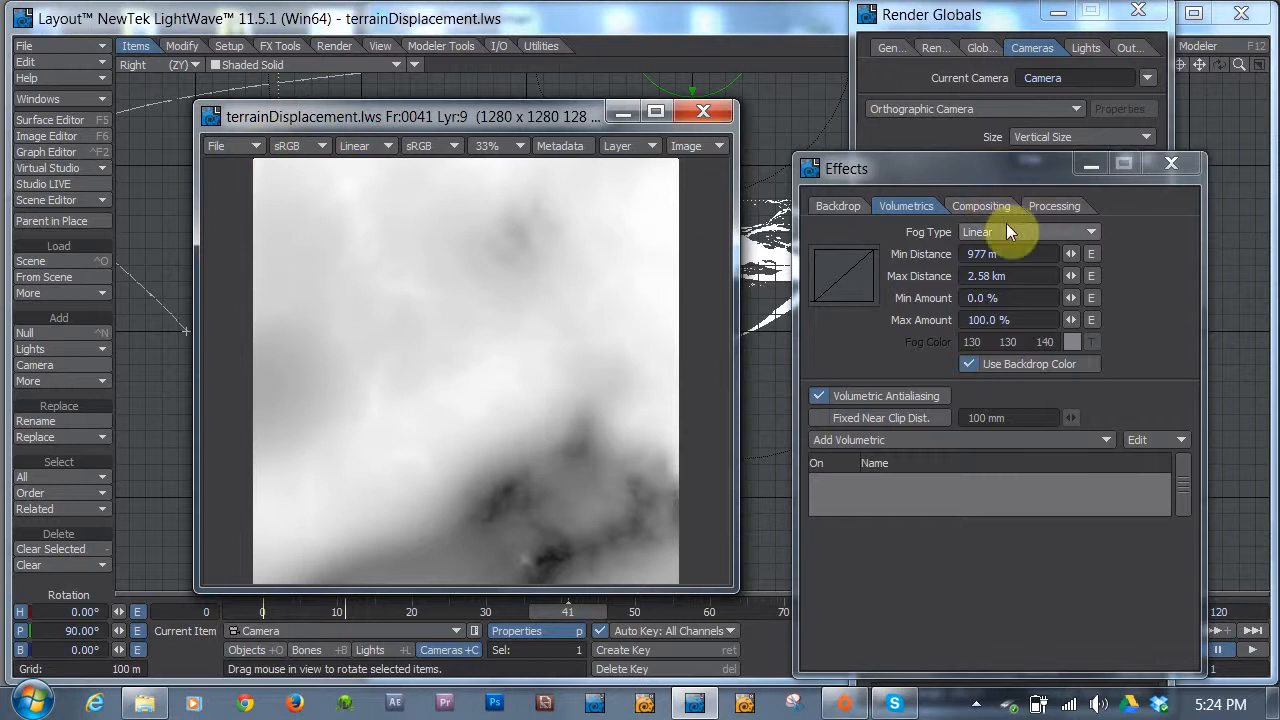
# - Re-render the height map and bring up its exposure controls in the Image Viewer
pyautogui.click(836, 204)
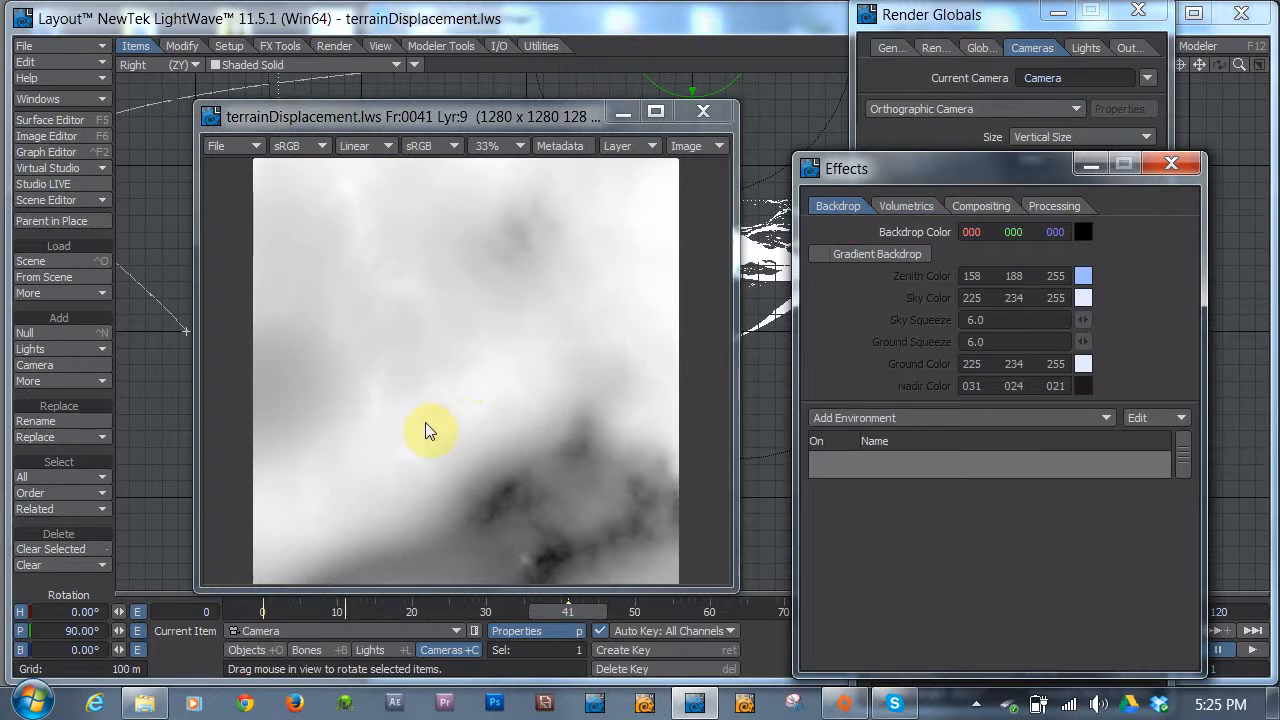
pyautogui.click(676, 110)
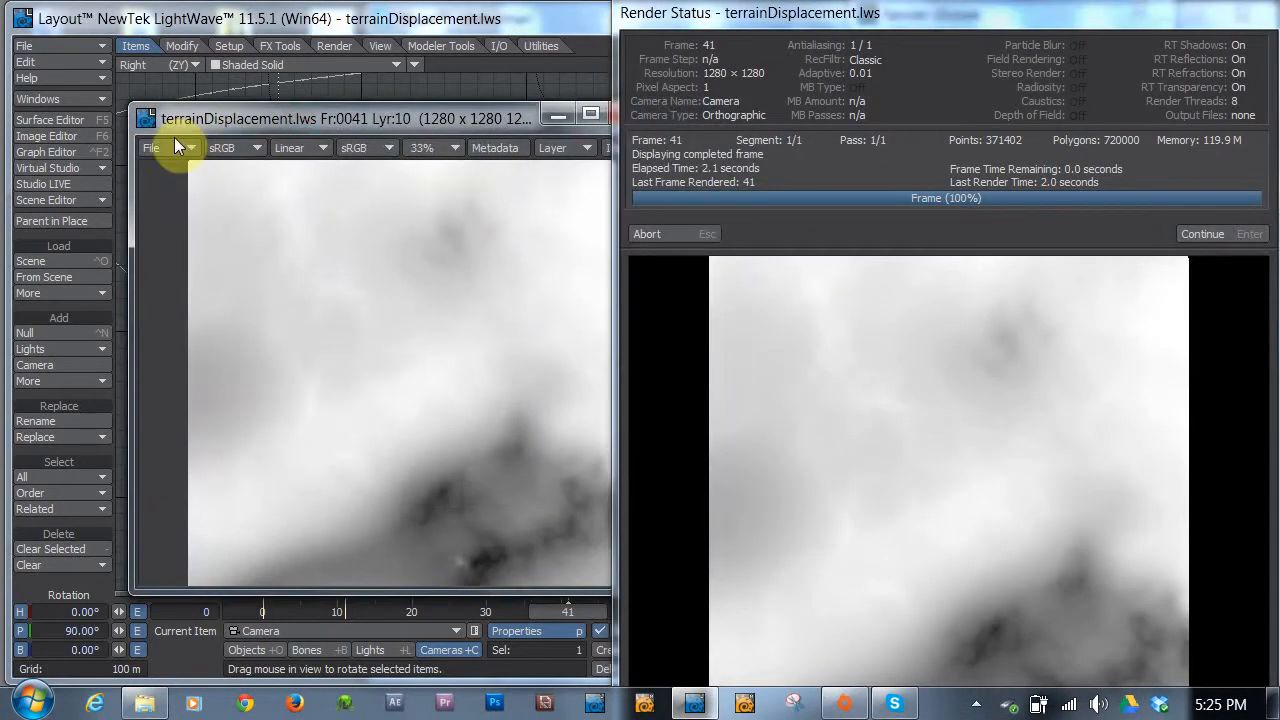
pyautogui.click(152, 148)
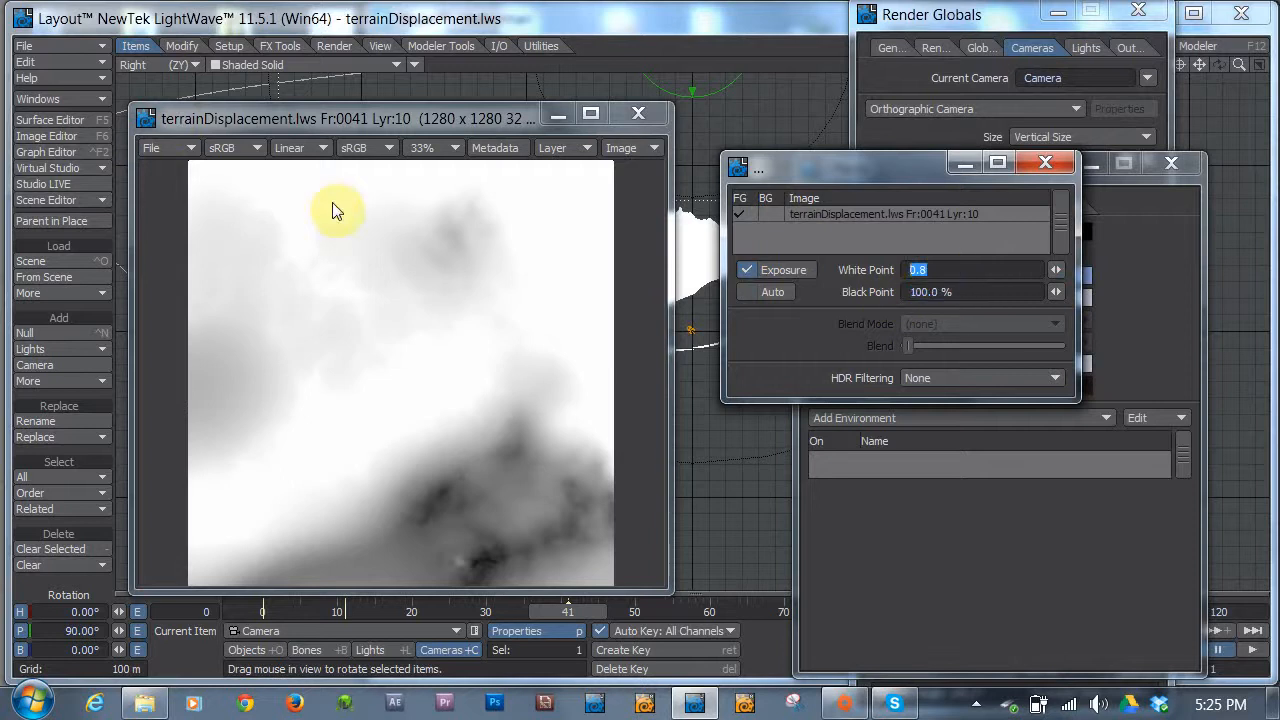
# - Set exposure White Point 0.8 and Black Point 1000, then close the render window
pyautogui.click(970, 292)
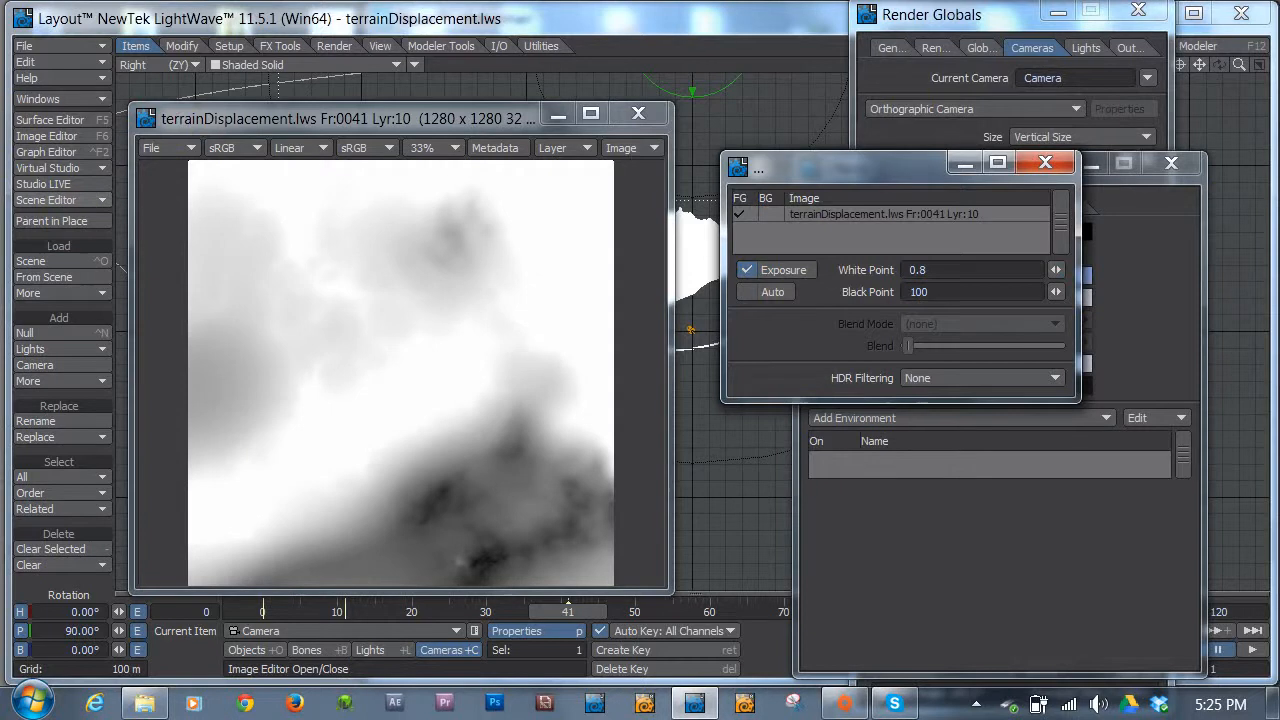
pyautogui.click(970, 292)
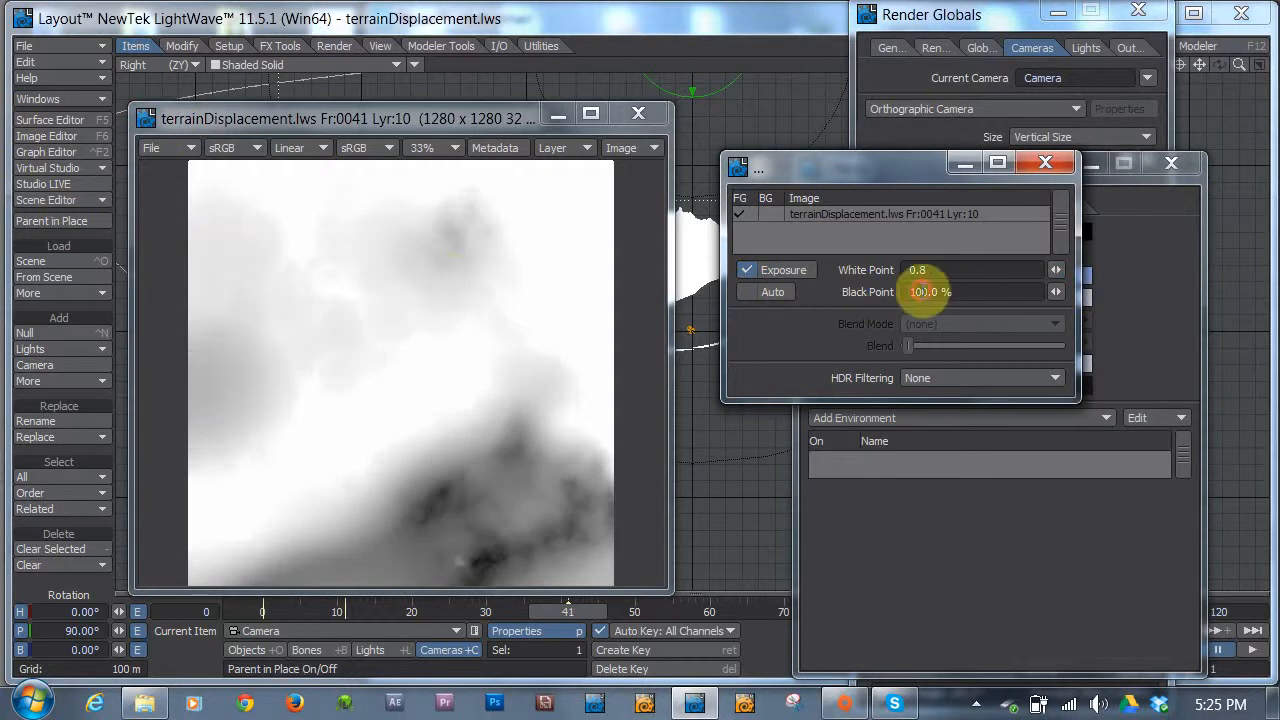
pyautogui.write('1000')
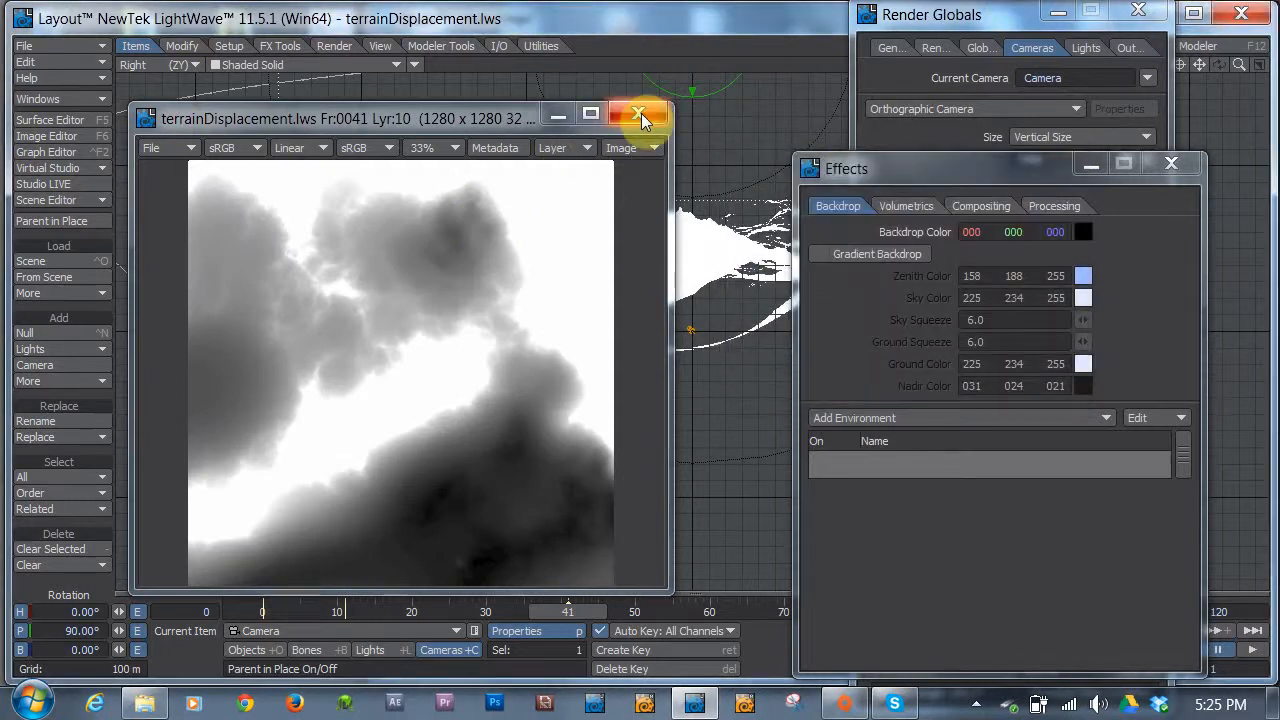
pyautogui.click(632, 112)
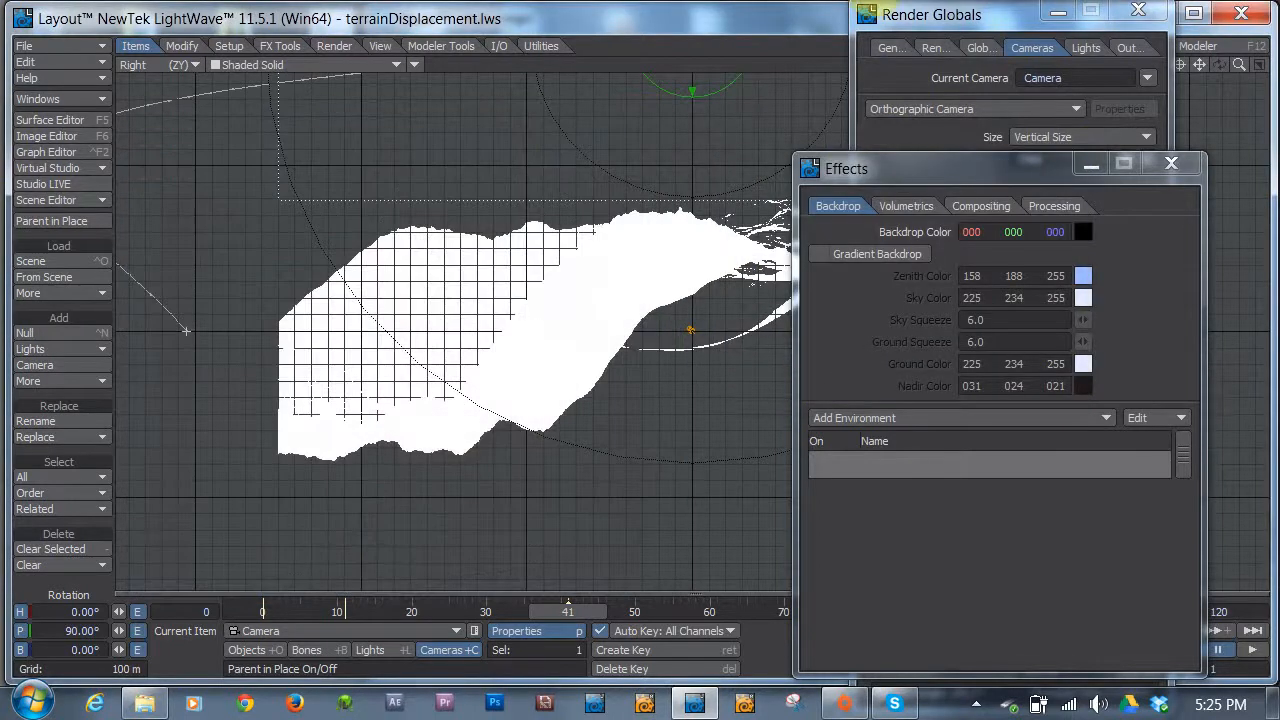